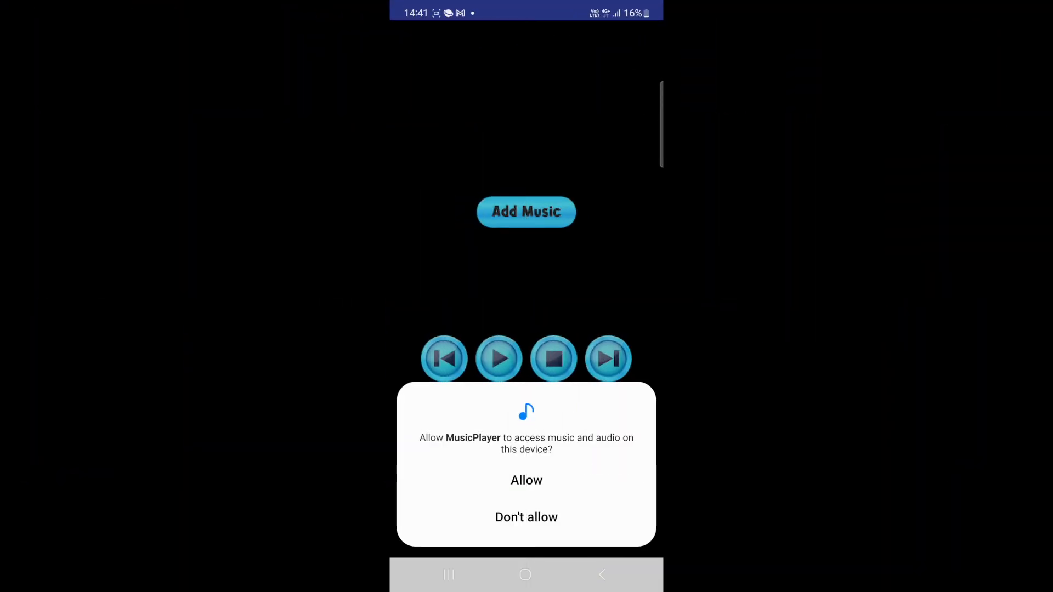
- Allow audio access, add three songs, then play and pause them several times
{"action": "left_click", "coordinate": [526, 480]}
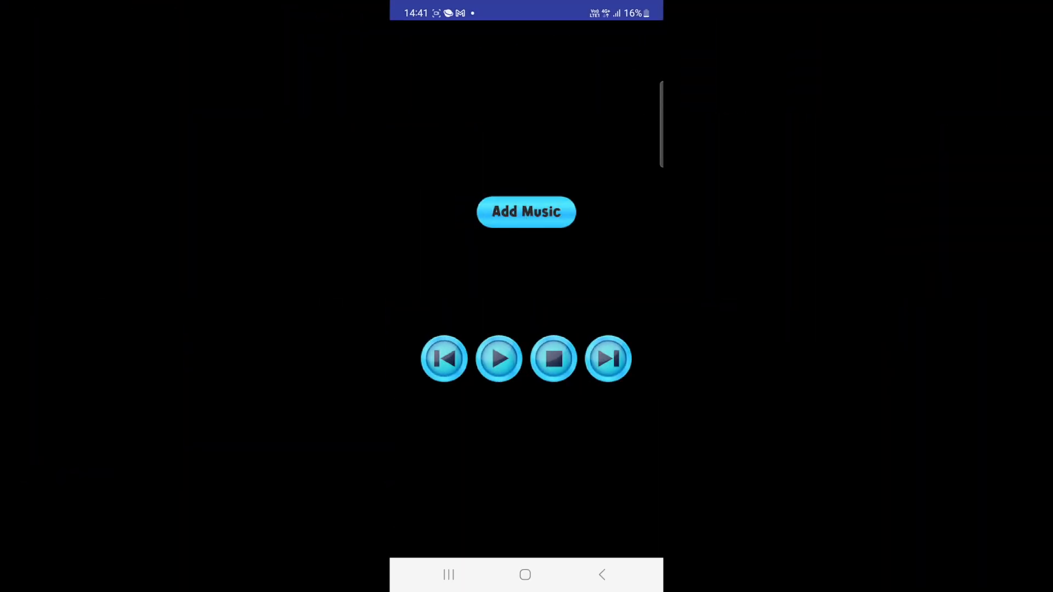
{"action": "left_click", "coordinate": [525, 211]}
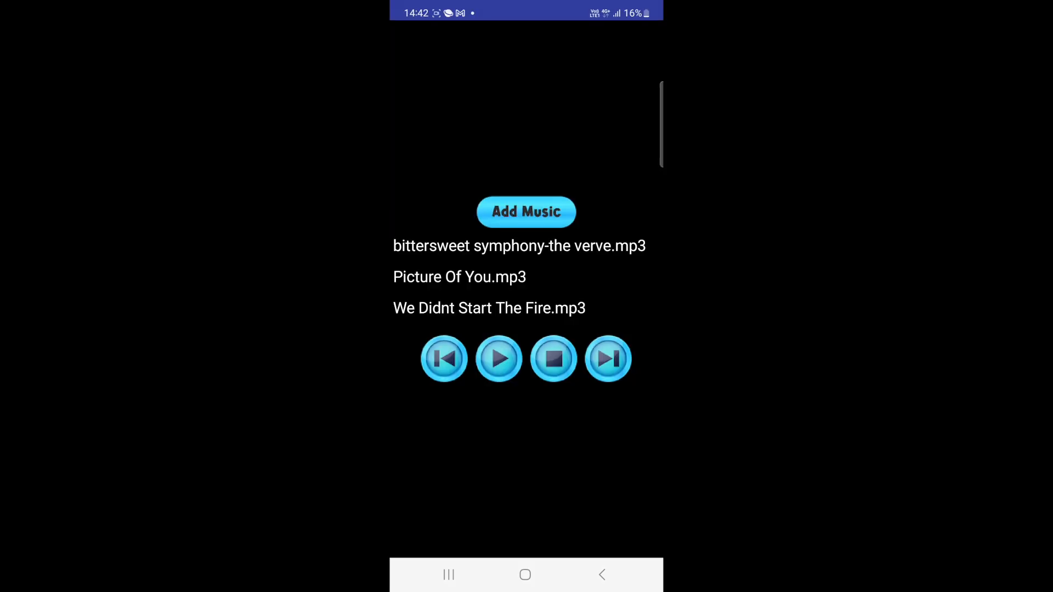
{"action": "left_click", "coordinate": [499, 359]}
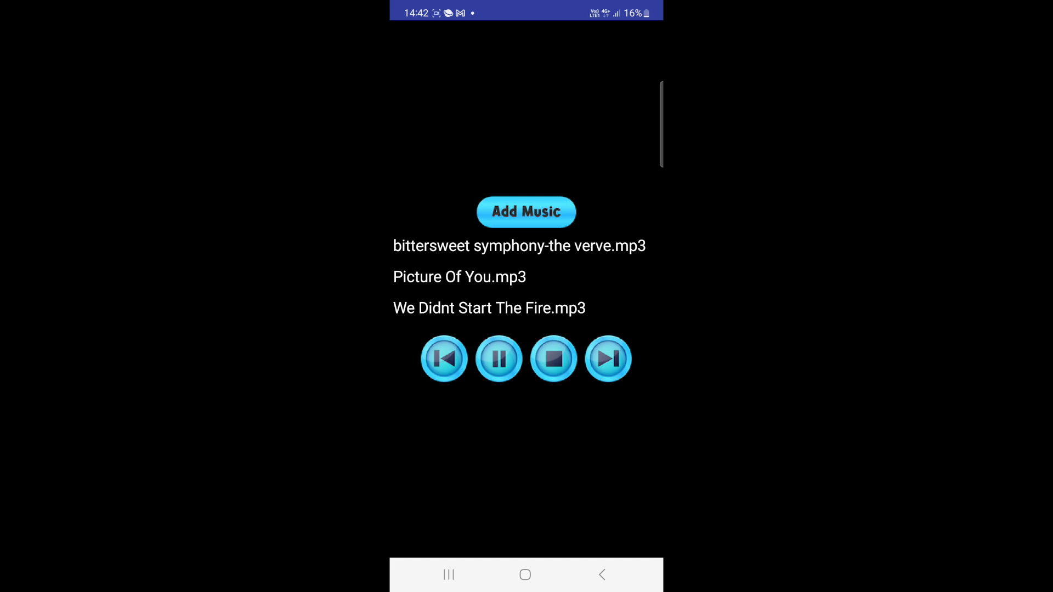
{"action": "left_click", "coordinate": [498, 358]}
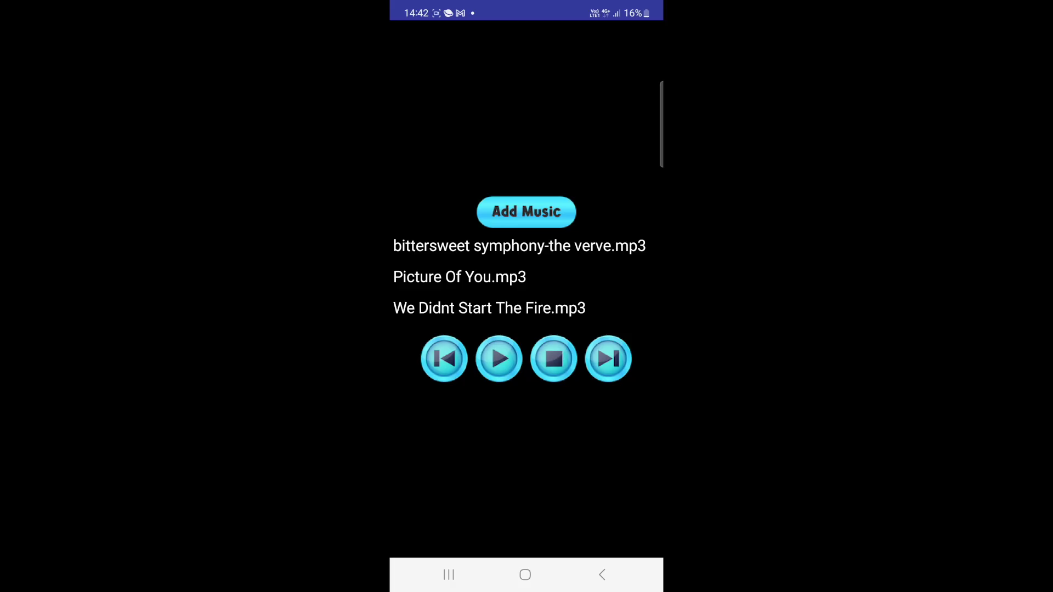
{"action": "left_click", "coordinate": [499, 359]}
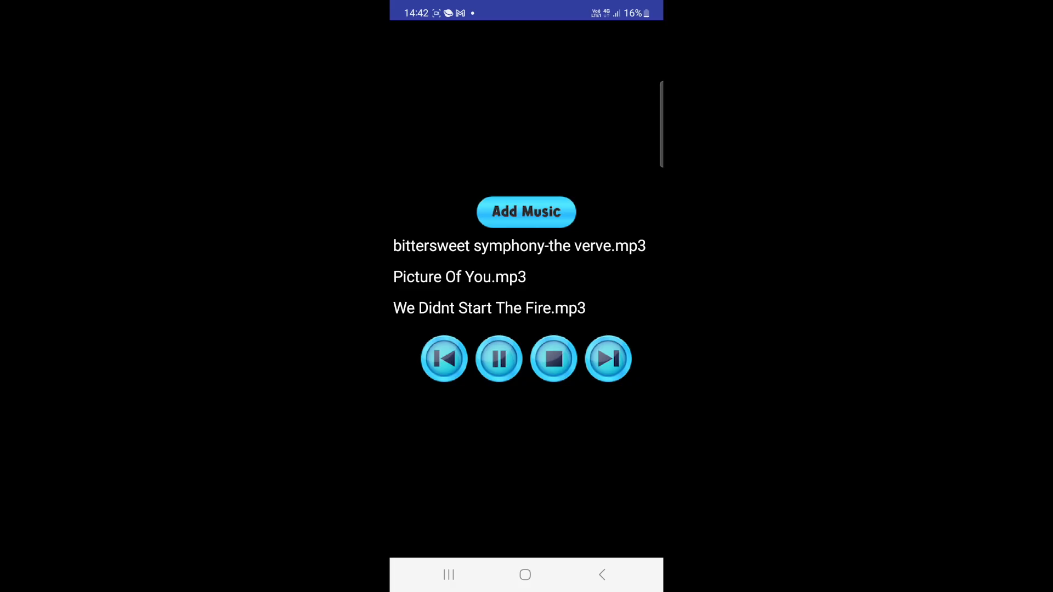
{"action": "left_click", "coordinate": [499, 359]}
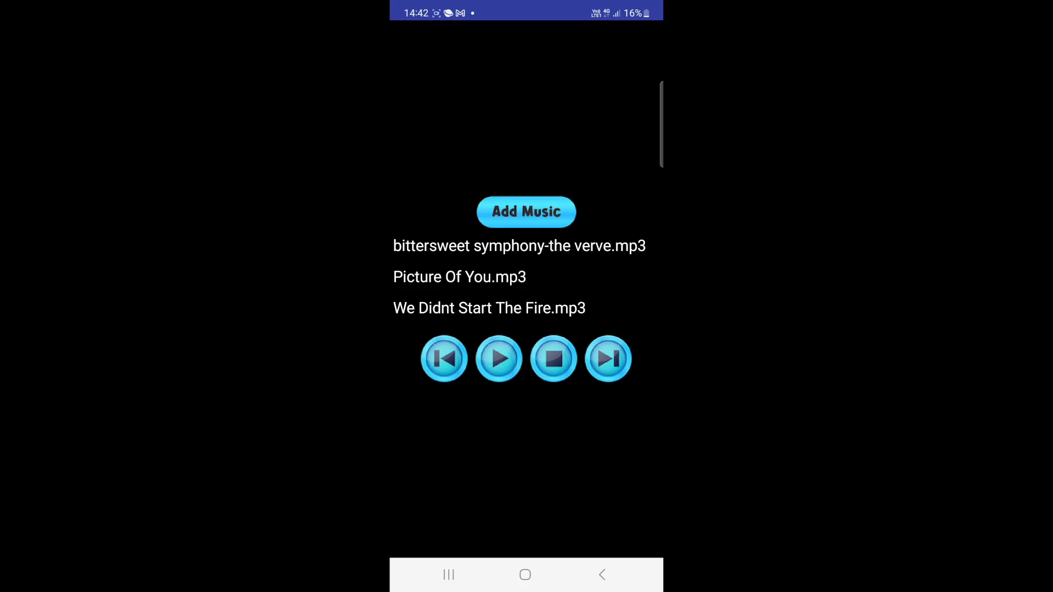
{"action": "left_click", "coordinate": [498, 359]}
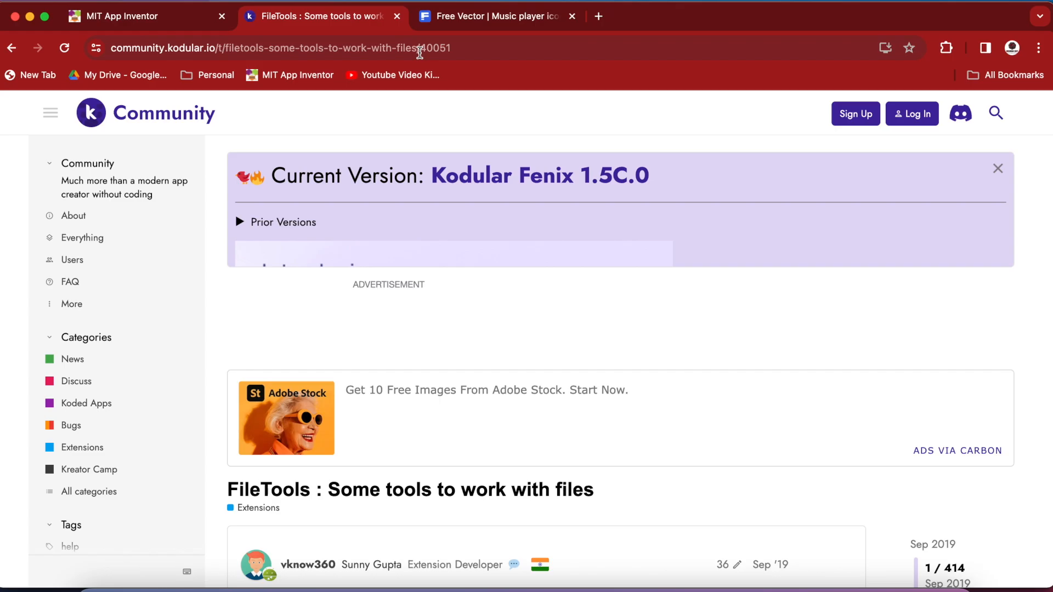
{"action": "mouse_move", "coordinate": [258, 122]}
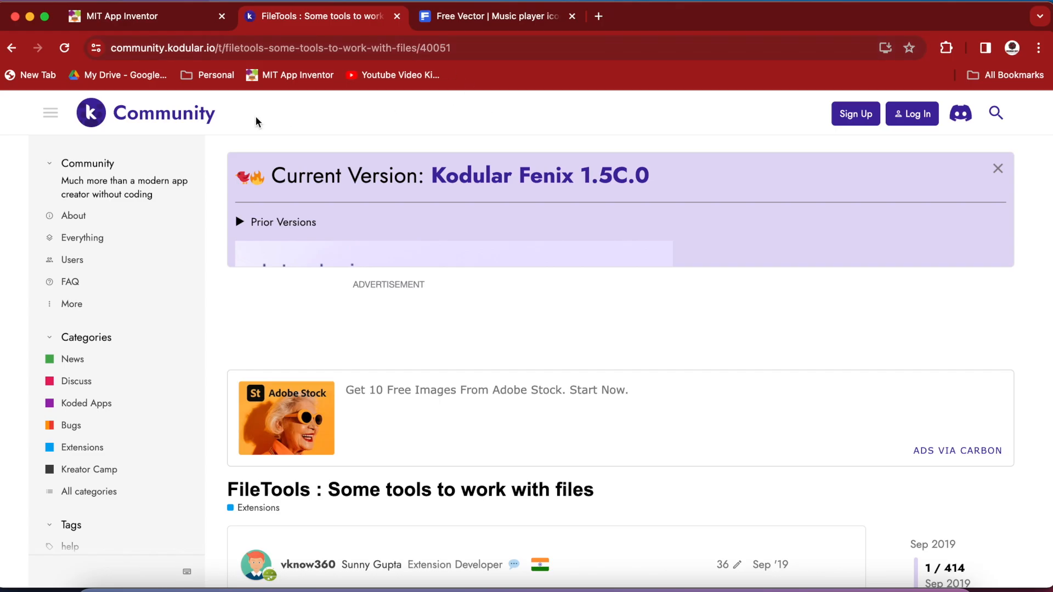
{"action": "mouse_move", "coordinate": [832, 143]}
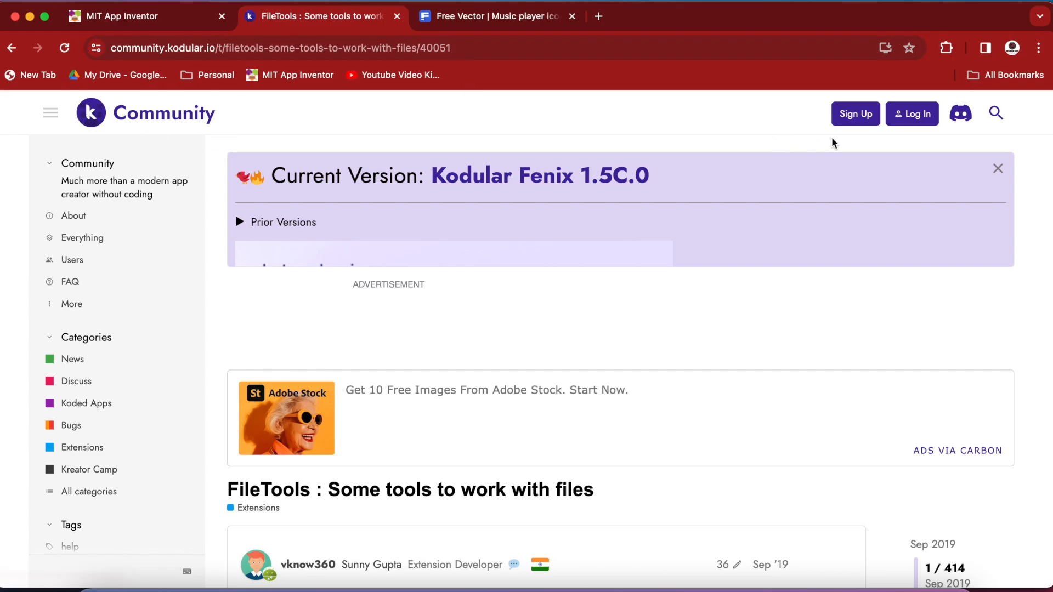
{"action": "mouse_move", "coordinate": [877, 132]}
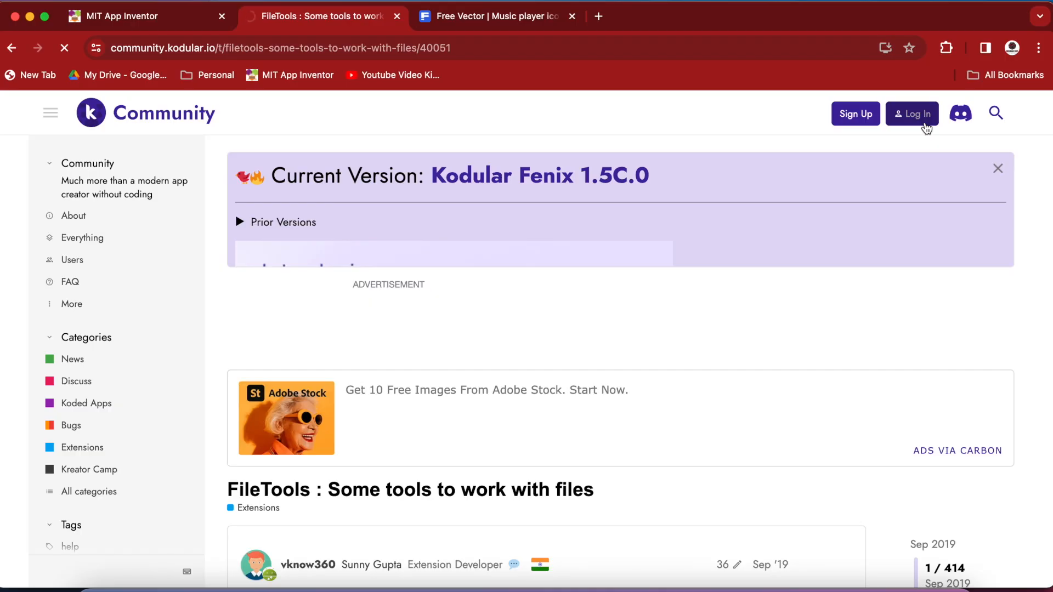
- Sign in to Kodular Community and download com.sunny.FileTools.aix from Download link 1
{"action": "left_click", "coordinate": [912, 113]}
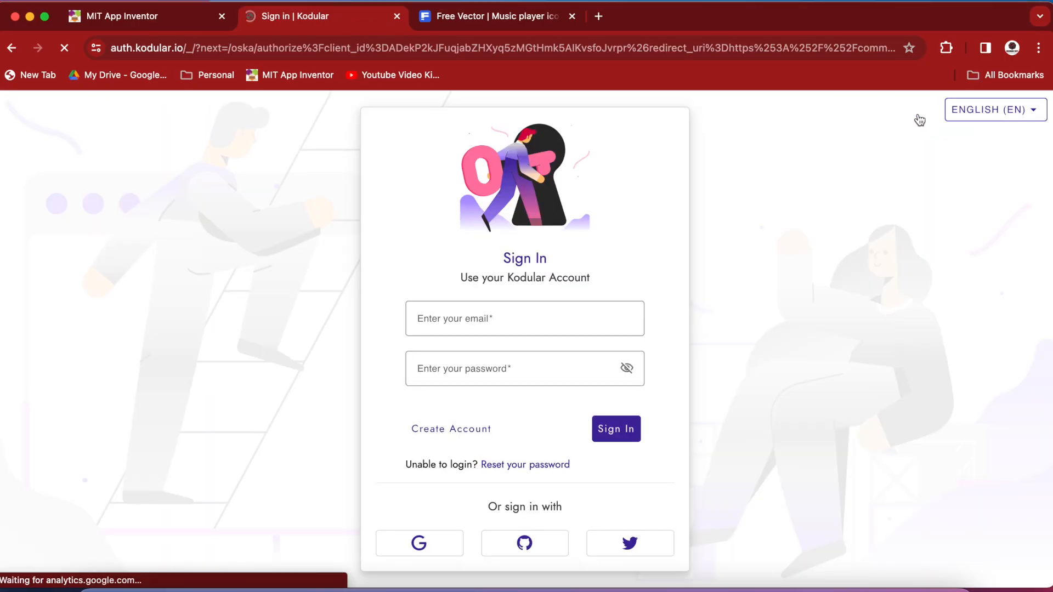
{"action": "left_click", "coordinate": [418, 543]}
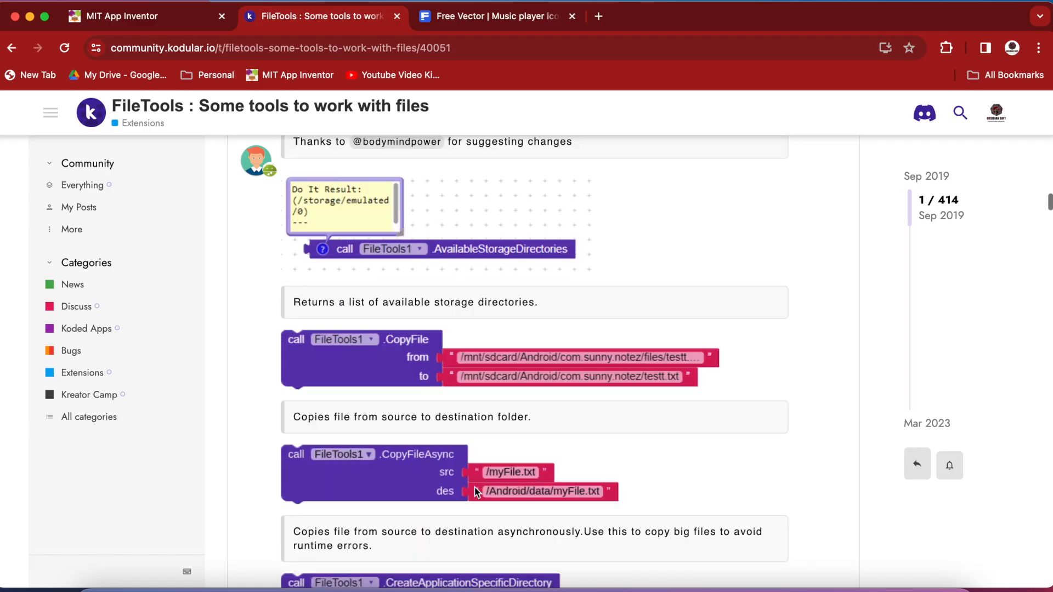
{"action": "scroll", "scroll_direction": "down", "scroll_amount": 3}
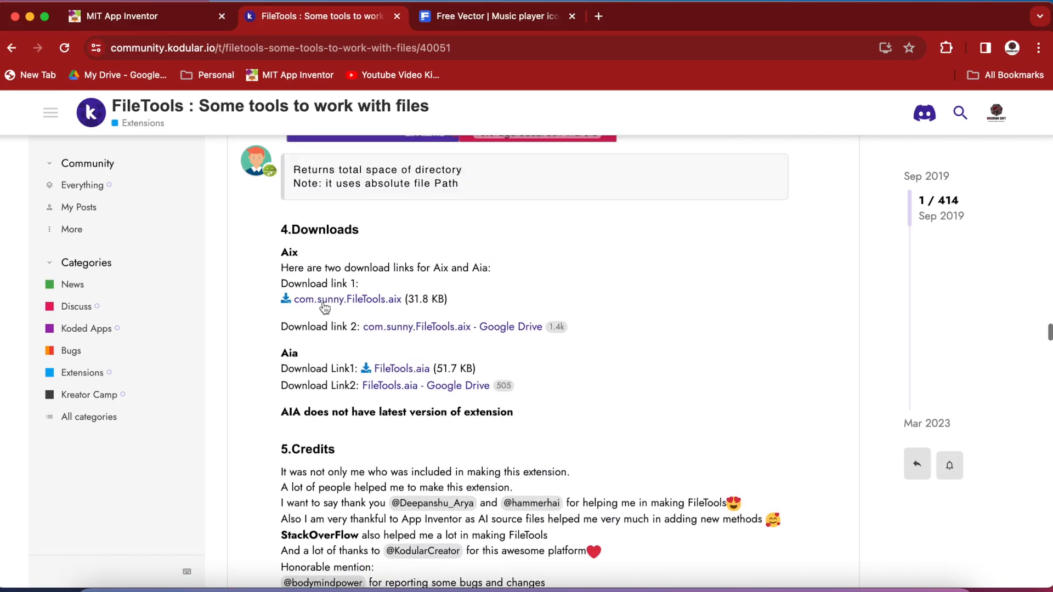
{"action": "mouse_move", "coordinate": [342, 306]}
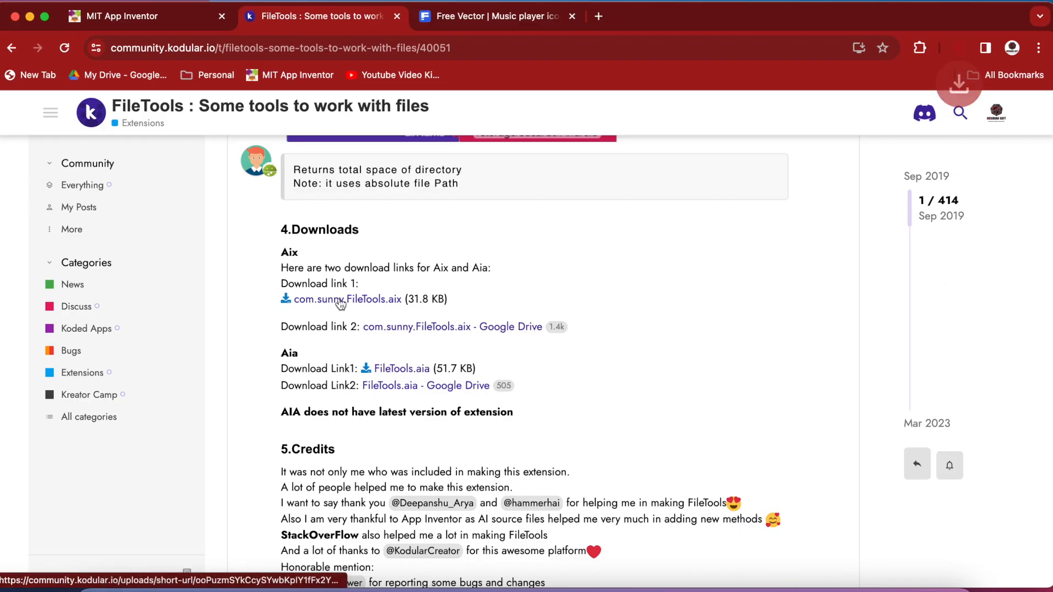
{"action": "left_click", "coordinate": [339, 299]}
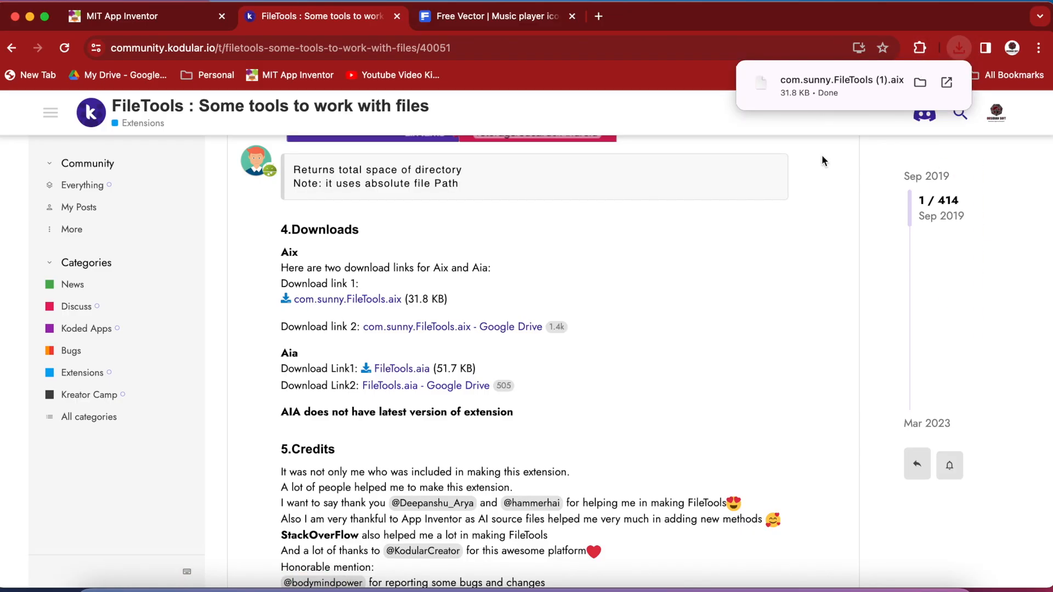
{"action": "left_click", "coordinate": [502, 16]}
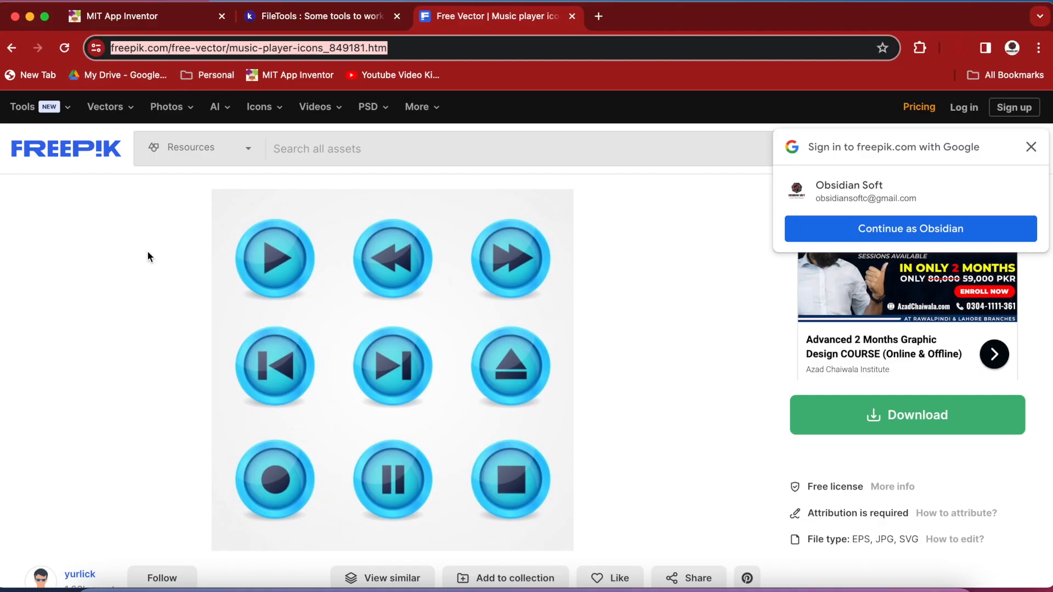
{"action": "mouse_move", "coordinate": [289, 307]}
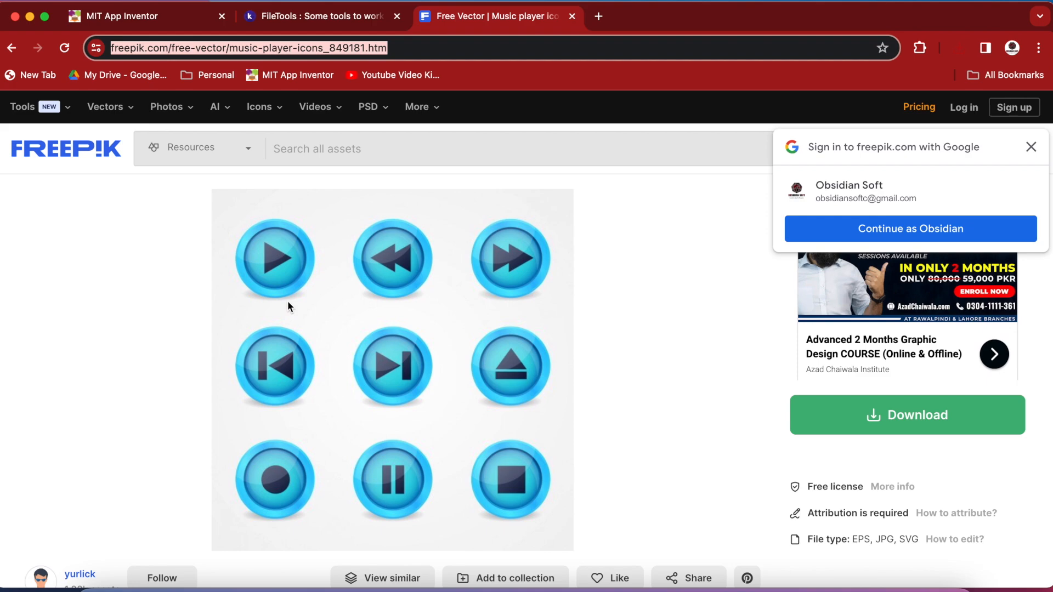
{"action": "mouse_move", "coordinate": [254, 281]}
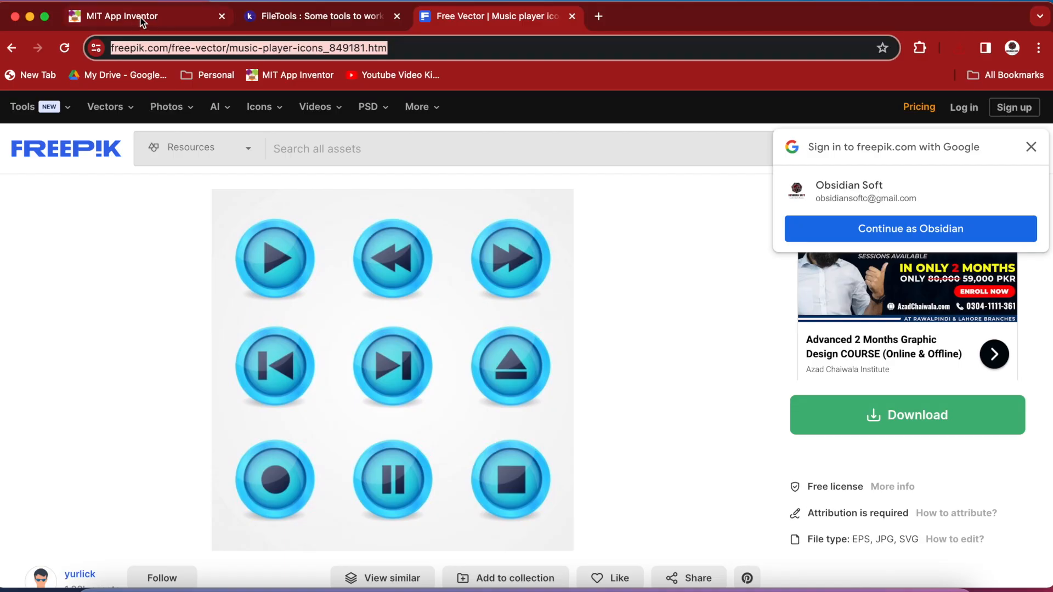
- Create a new App Inventor project named MusicPlayerApp with a blank Screen1
{"action": "left_click", "coordinate": [134, 16]}
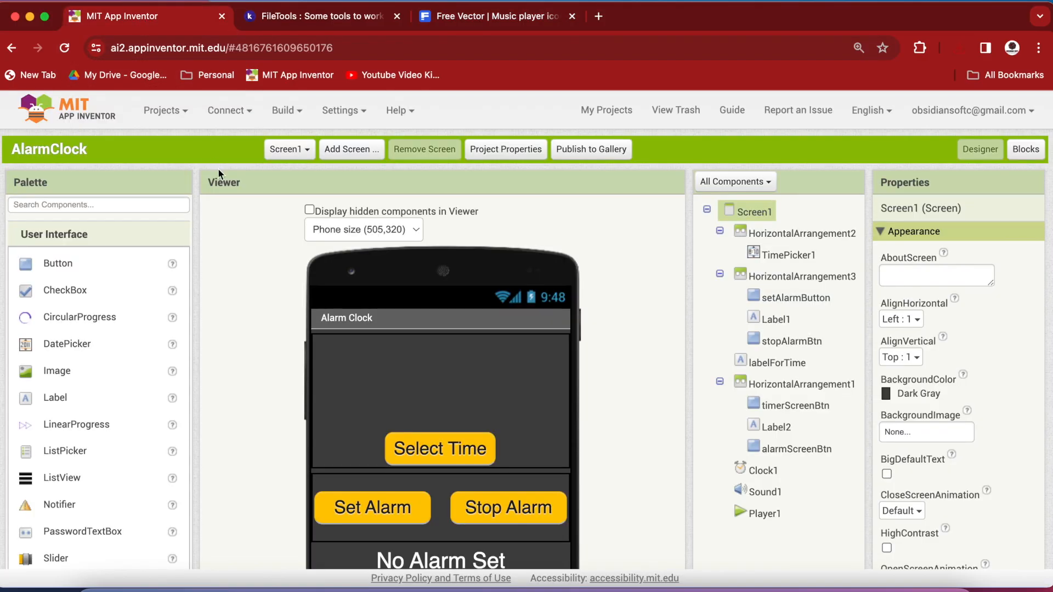
{"action": "left_click", "coordinate": [163, 111]}
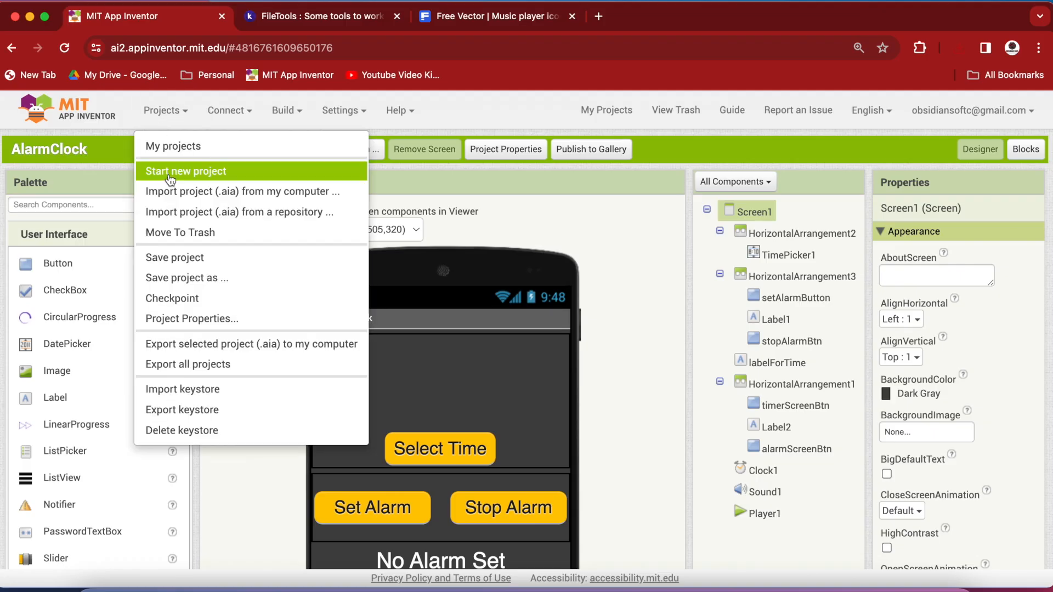
{"action": "left_click", "coordinate": [186, 171]}
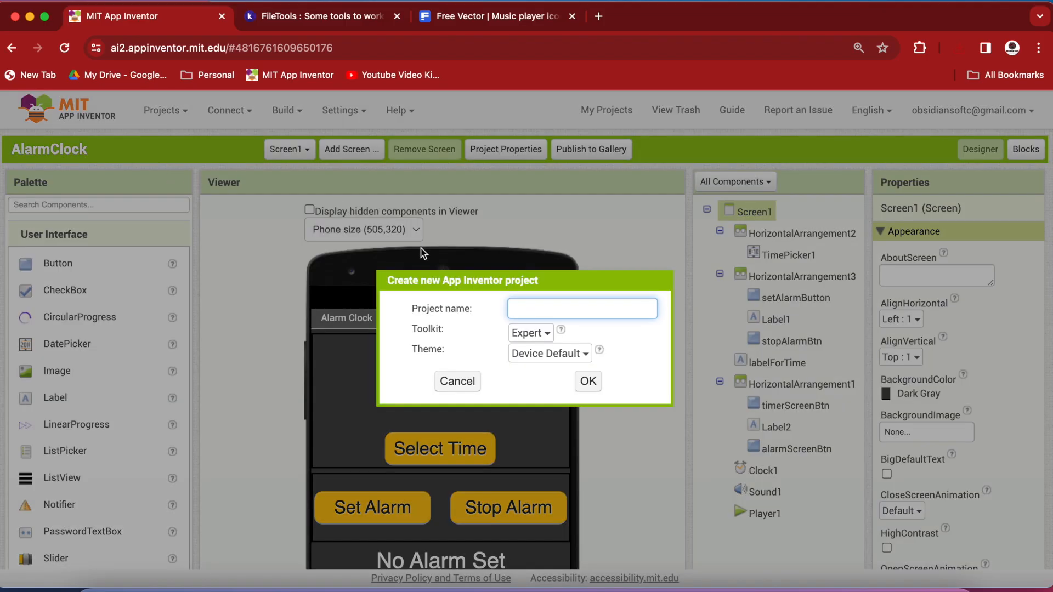
{"action": "type", "text": "MusicPlayerAp"}
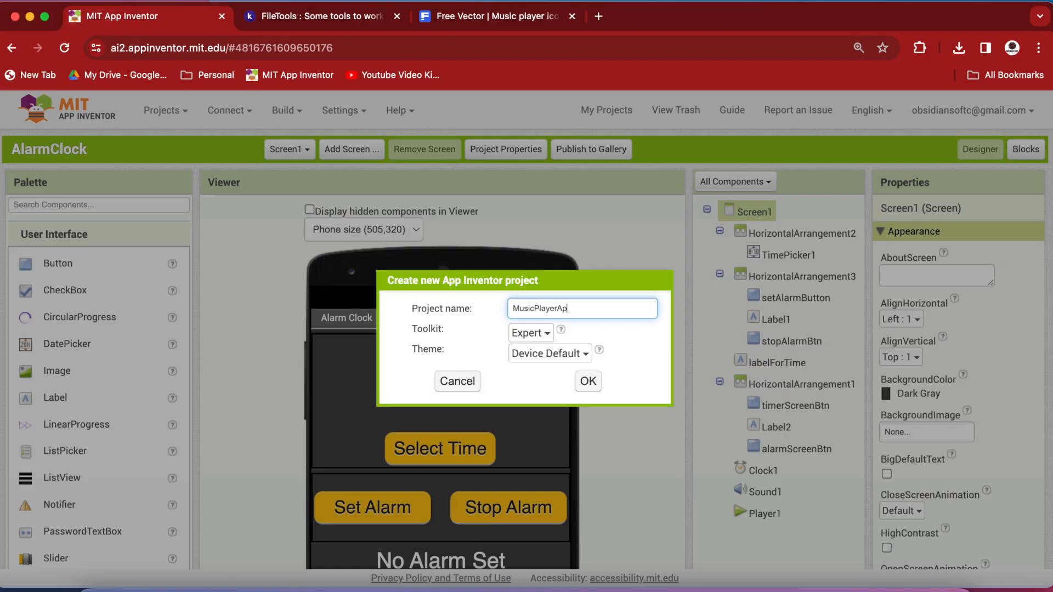
{"action": "left_click", "coordinate": [588, 381]}
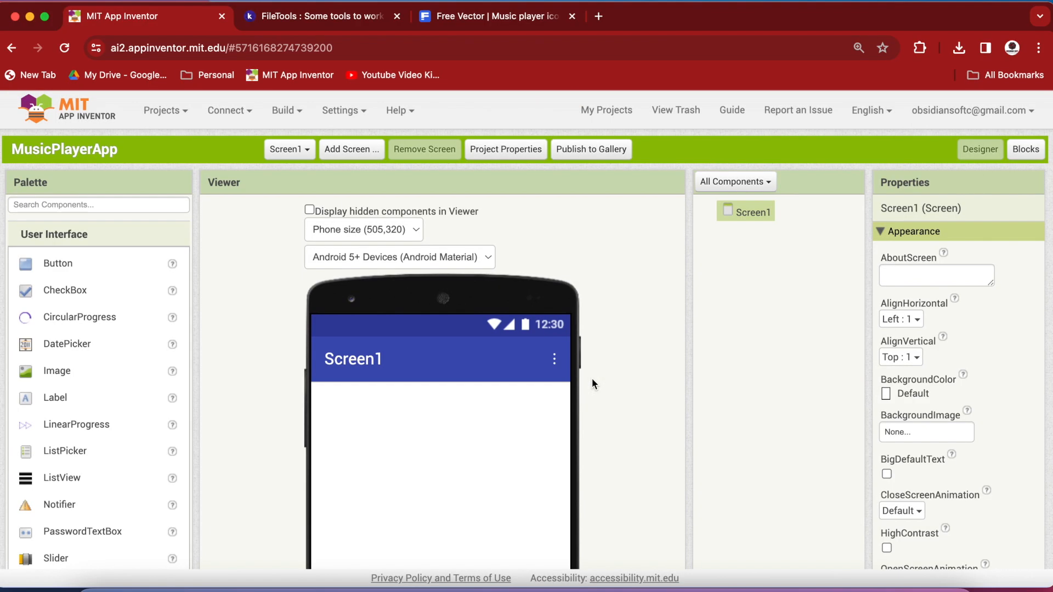
{"action": "scroll", "scroll_direction": "down", "scroll_amount": 3}
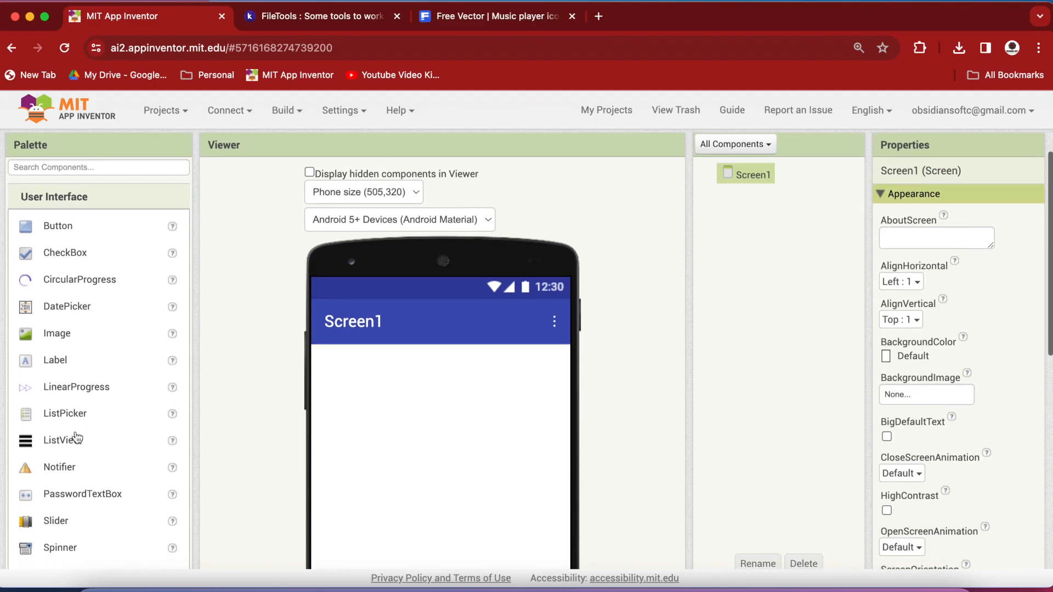
{"action": "scroll", "scroll_direction": "down", "scroll_amount": 3}
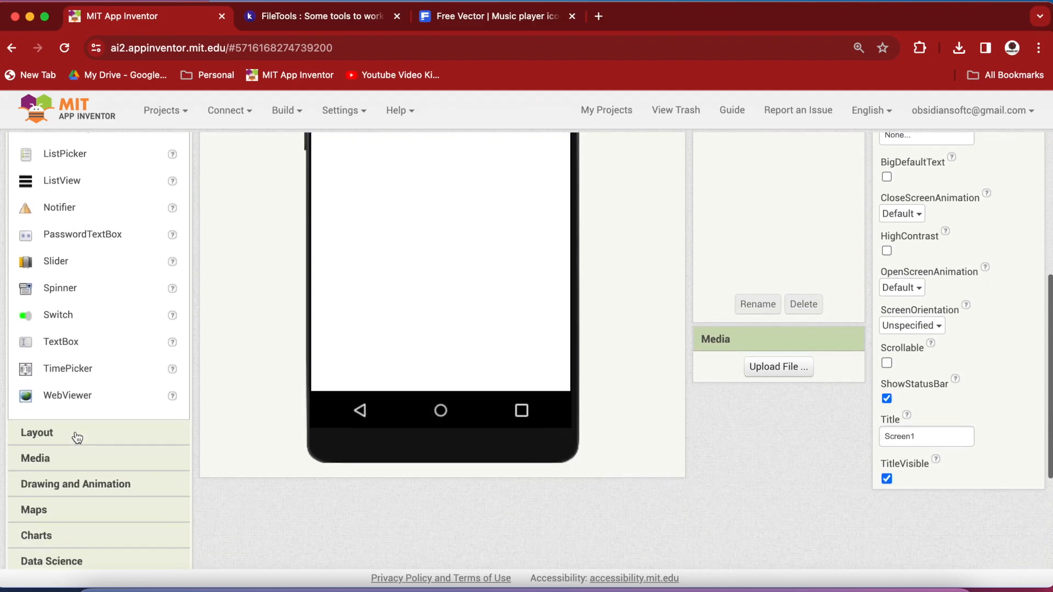
{"action": "scroll", "scroll_direction": "up", "scroll_amount": 3}
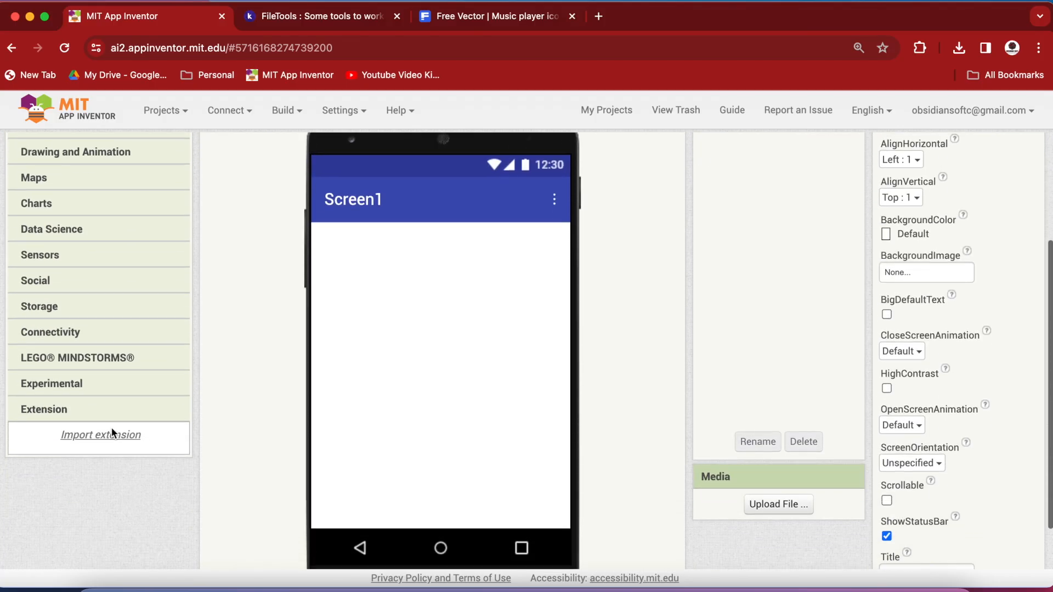
- Import the FileTools .aix extension and add a FileTools1 component to Screen1
{"action": "left_click", "coordinate": [100, 435]}
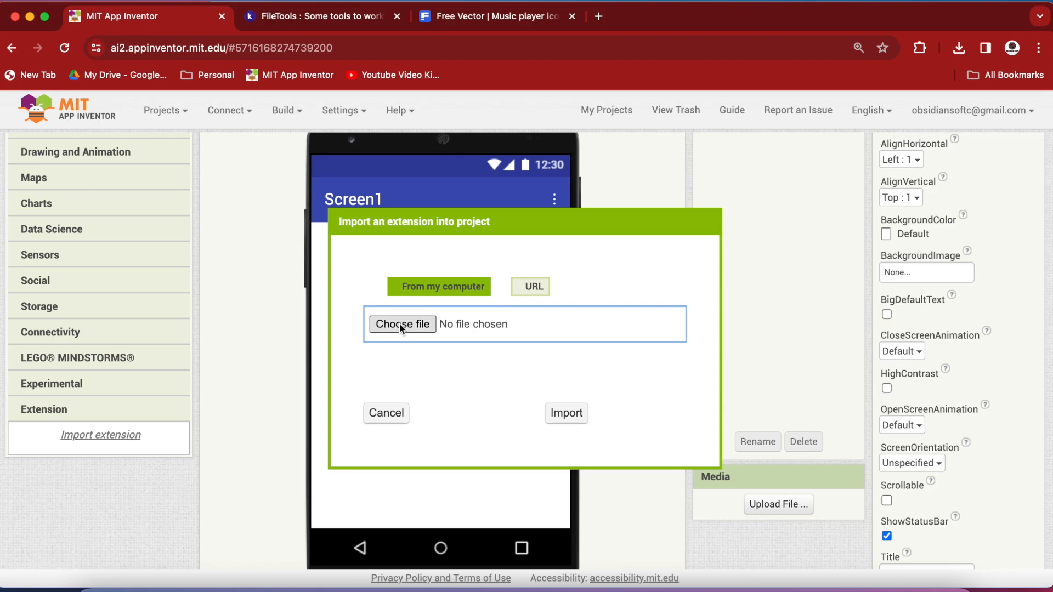
{"action": "left_click", "coordinate": [402, 324]}
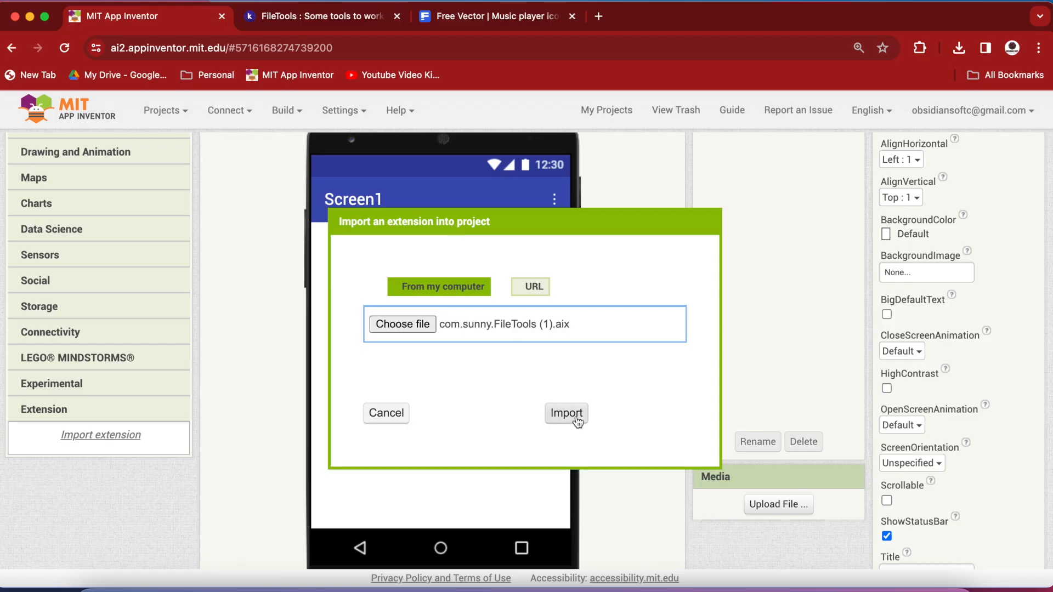
{"action": "left_click", "coordinate": [567, 414]}
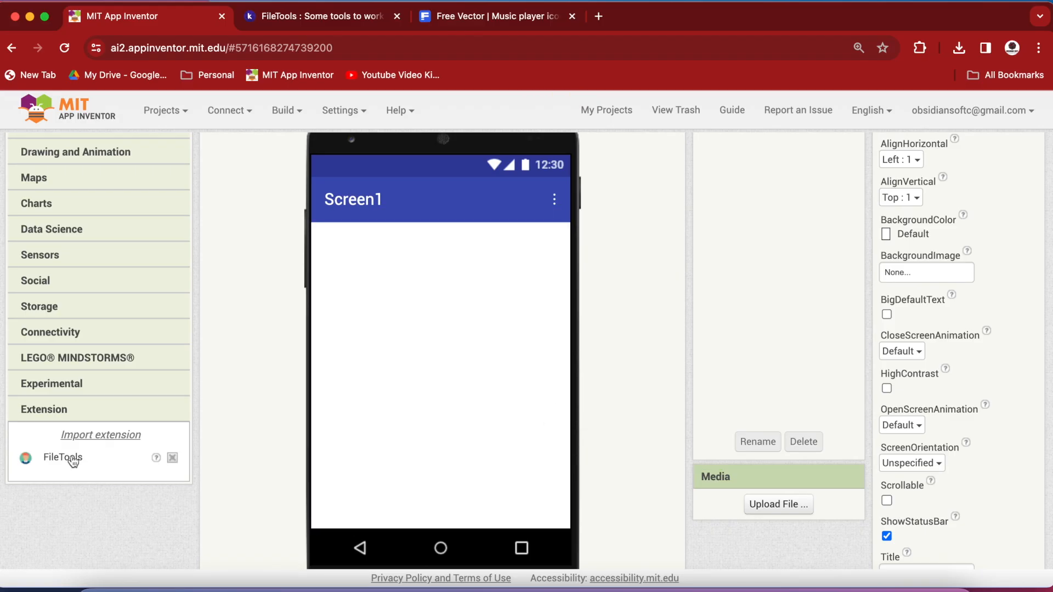
{"action": "left_click_drag", "start_coordinate": [62, 457], "coordinate": [394, 396]}
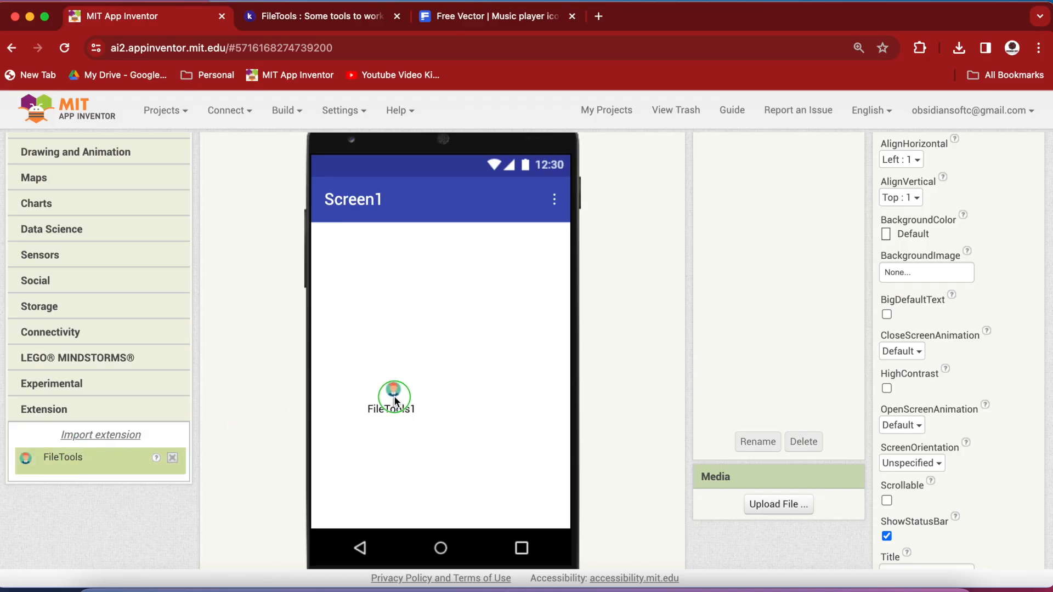
{"action": "scroll", "scroll_direction": "down", "scroll_amount": 3}
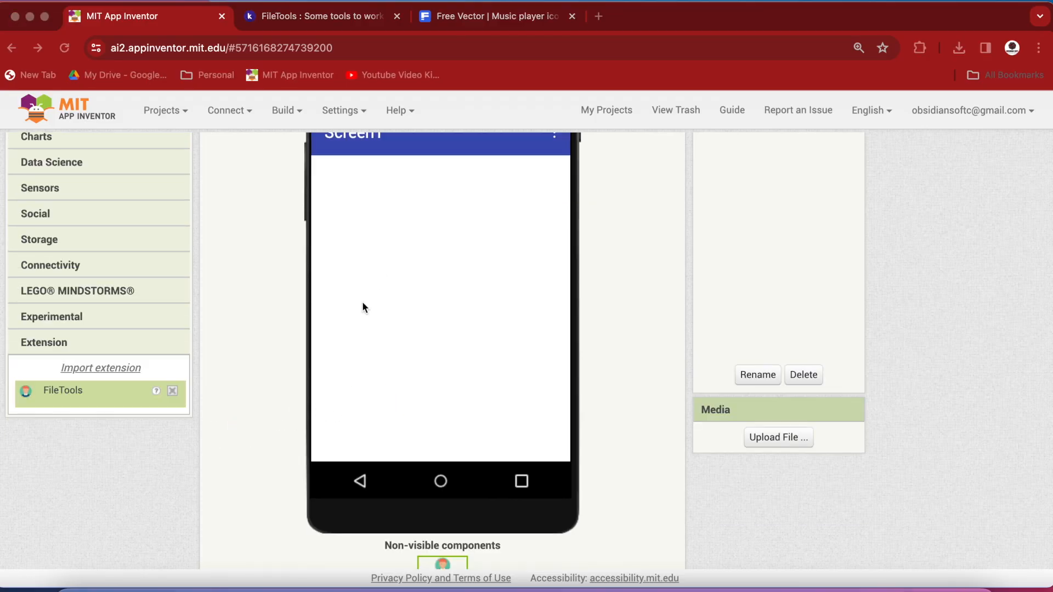
{"action": "mouse_move", "coordinate": [732, 434]}
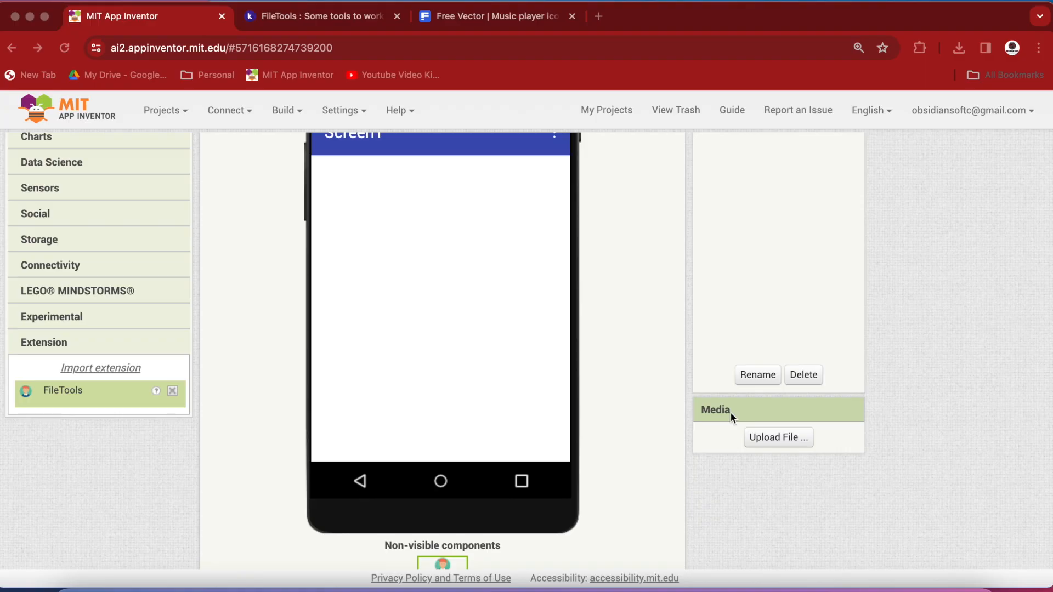
{"action": "mouse_move", "coordinate": [842, 573]}
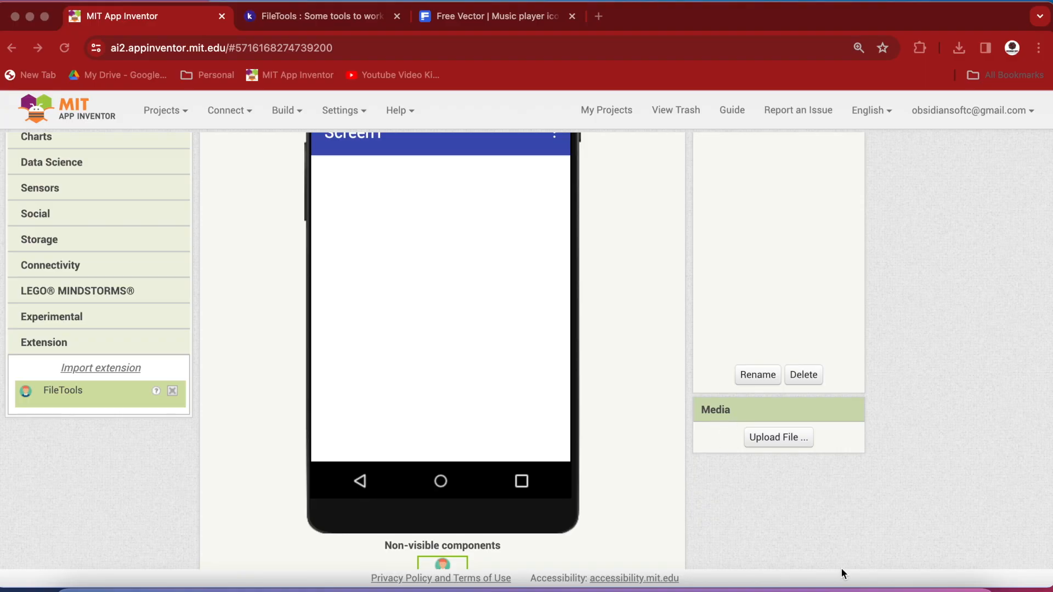
- Upload all six music player button PNGs, including play, pause and addMusic
{"action": "left_click", "coordinate": [778, 437]}
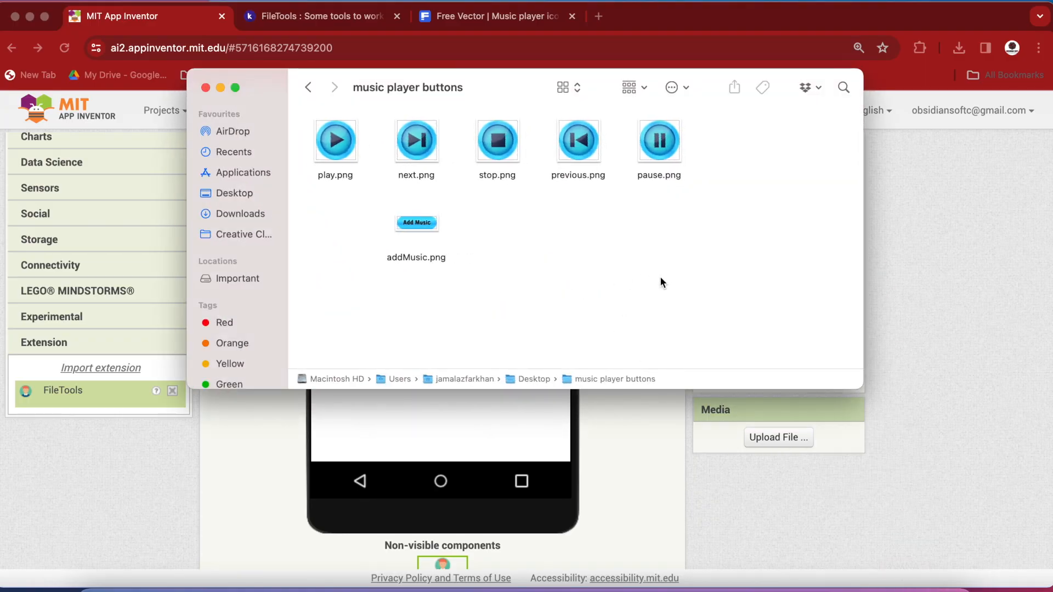
{"action": "key", "text": "cmd+a"}
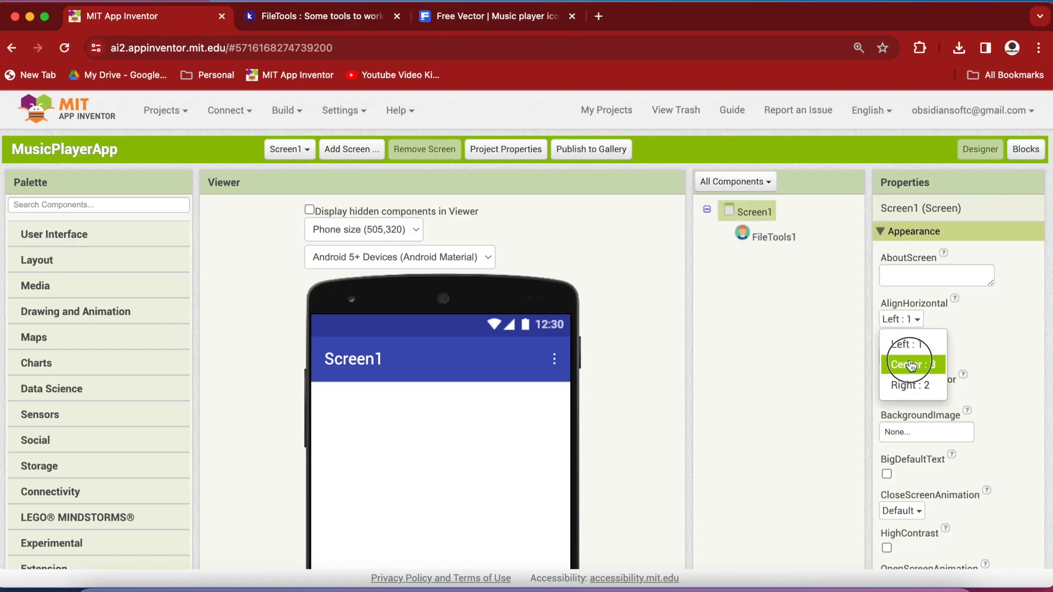
- Center Screen1's contents horizontally and vertically and set its background to Black
{"action": "left_click", "coordinate": [911, 364]}
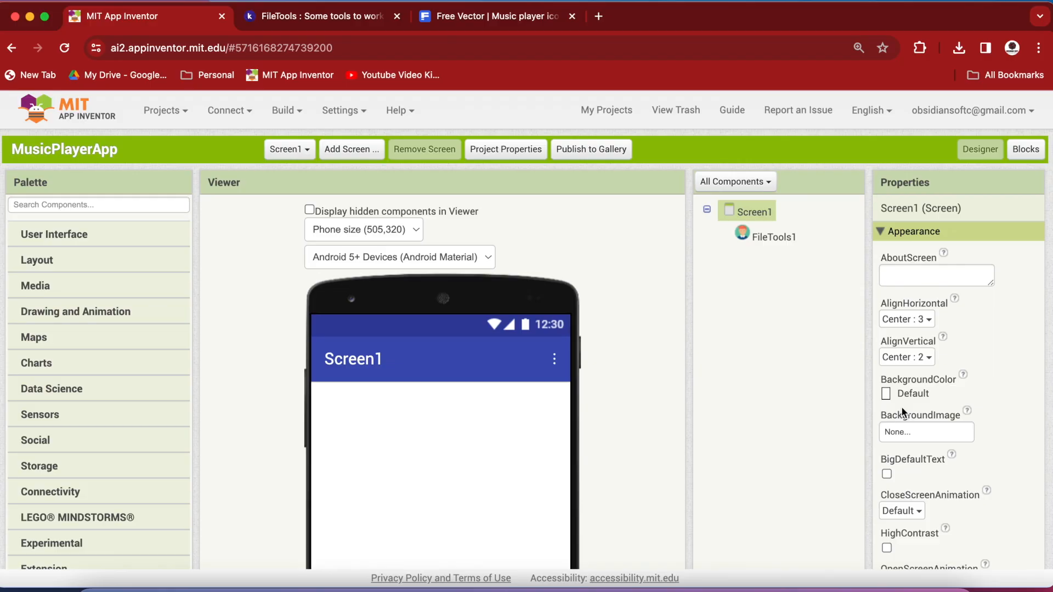
{"action": "mouse_move", "coordinate": [914, 418]}
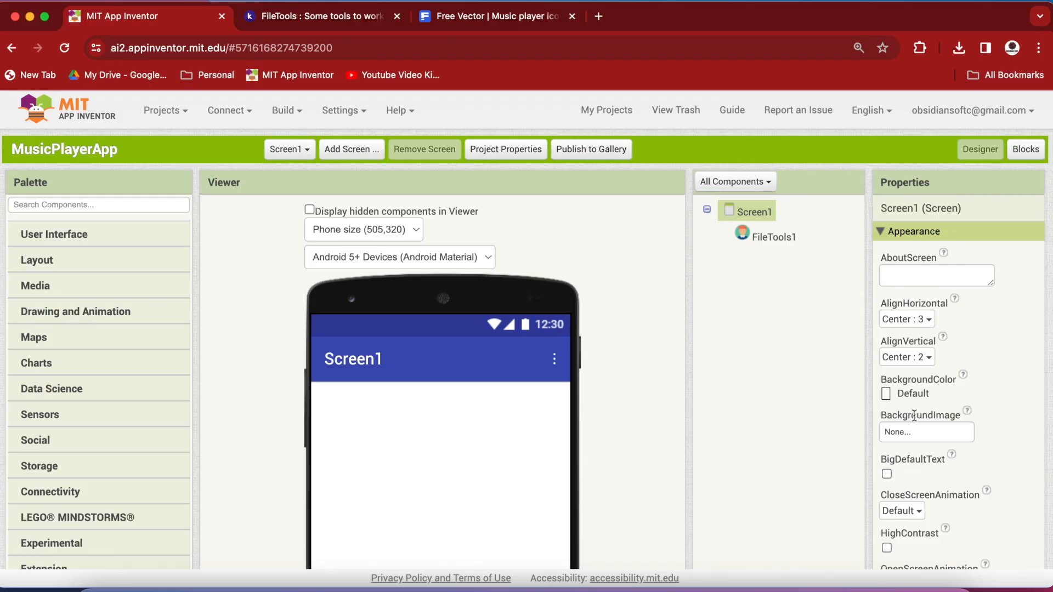
{"action": "left_click", "coordinate": [885, 394]}
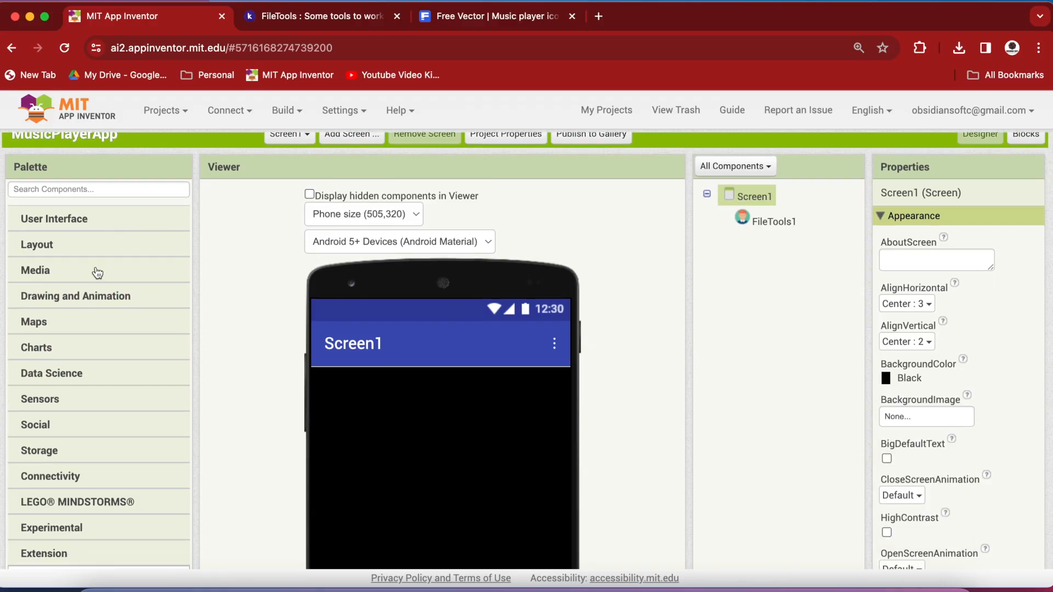
- Add a FilePicker sized 45 px high by 140 px wide showing addMusic.png
{"action": "left_click", "coordinate": [35, 271]}
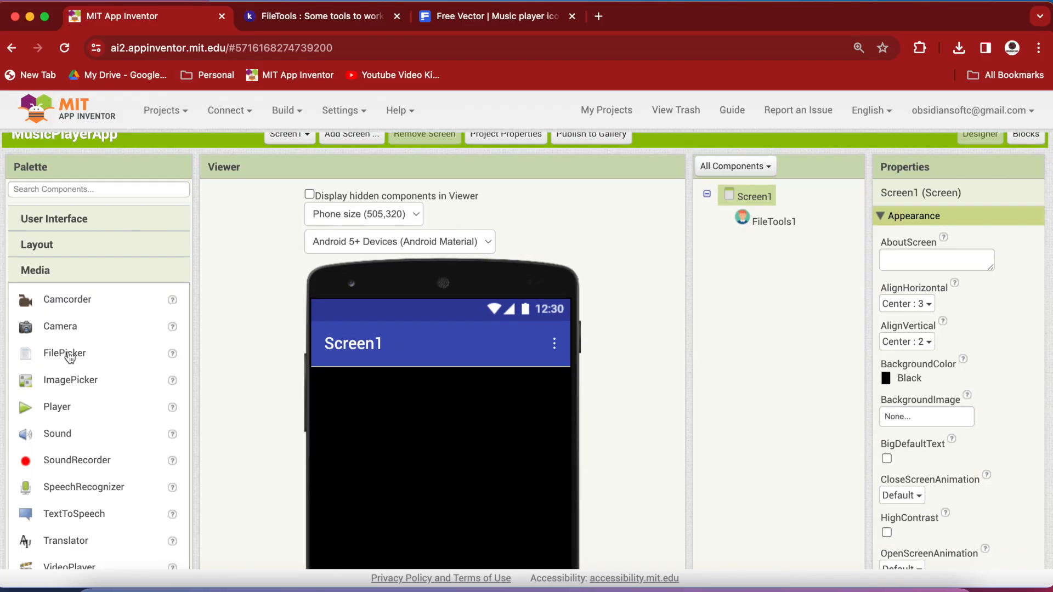
{"action": "left_click_drag", "start_coordinate": [63, 354], "coordinate": [471, 406]}
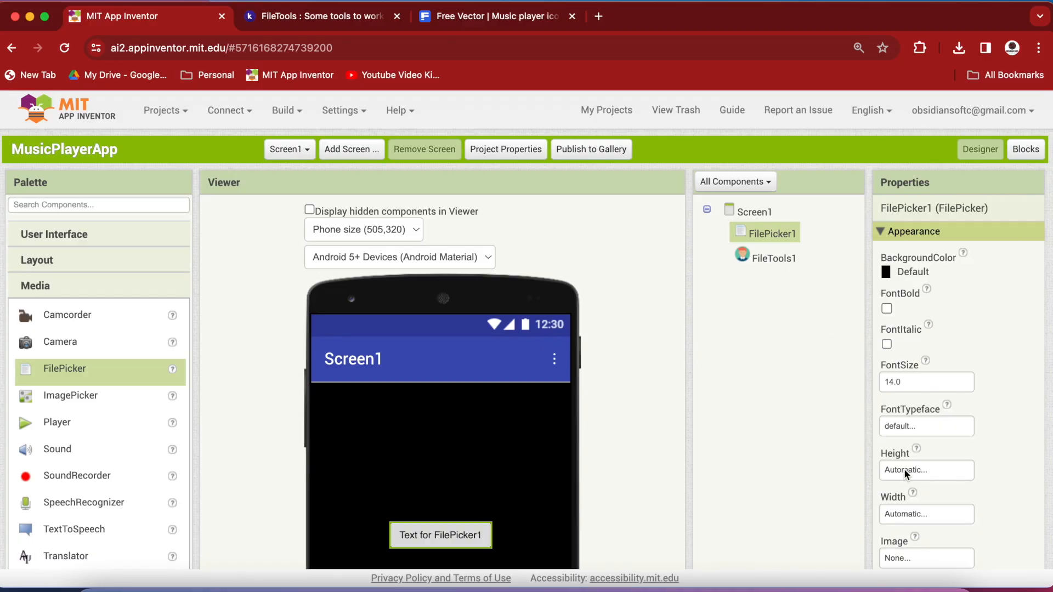
{"action": "left_click", "coordinate": [926, 470]}
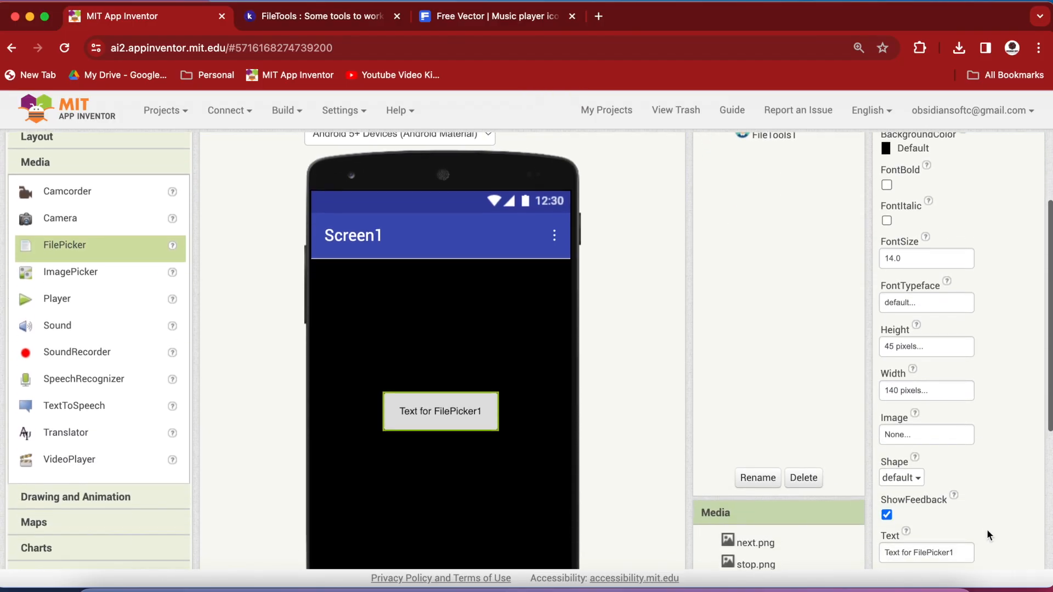
{"action": "scroll", "scroll_direction": "down", "scroll_amount": 3}
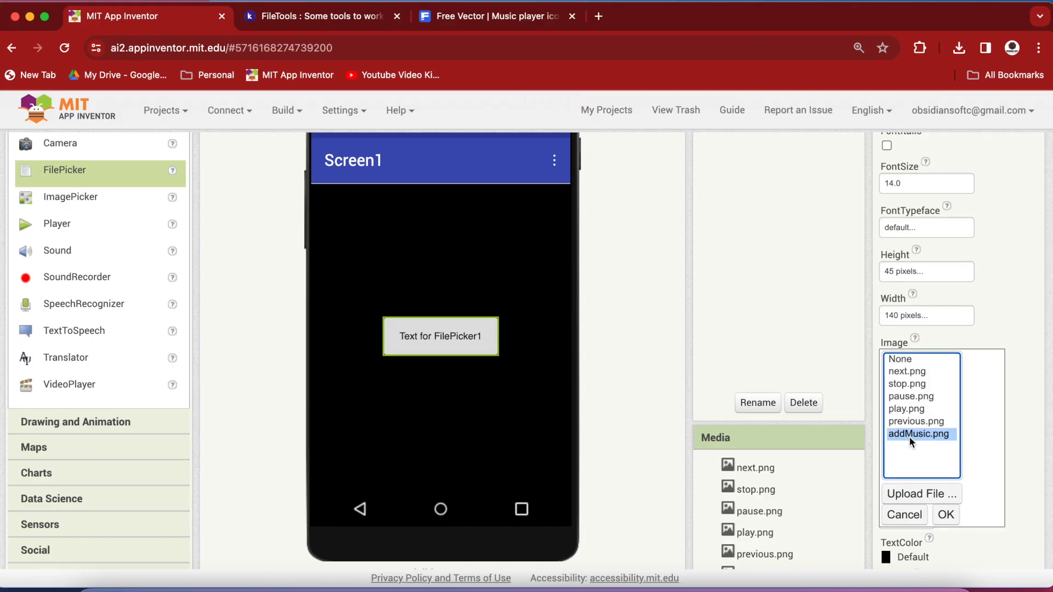
{"action": "left_click", "coordinate": [945, 515]}
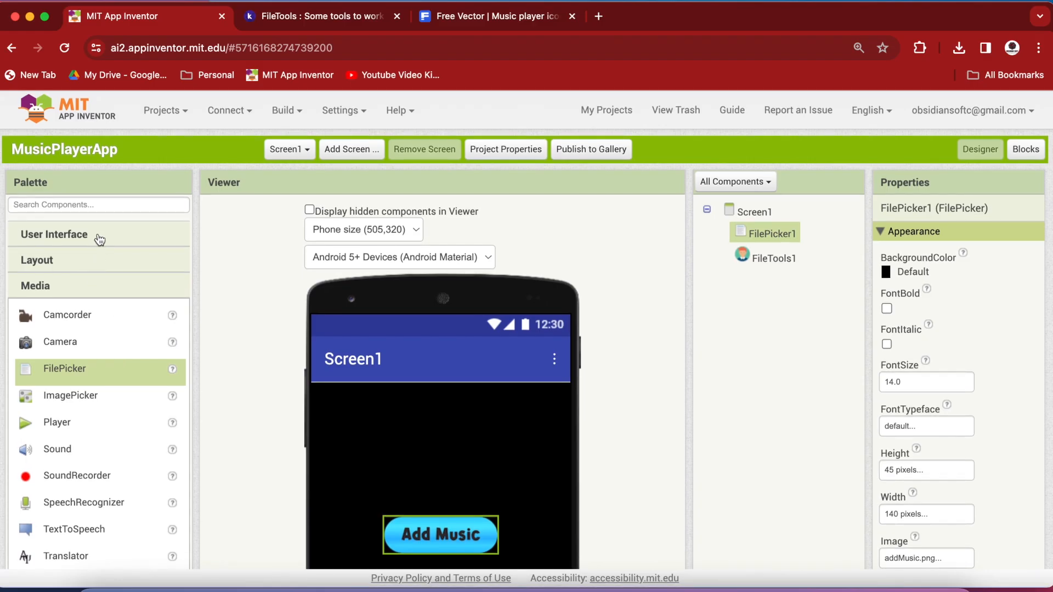
- Add ListView1 below the picker with Height 20 percent and Width Fill parent
{"action": "left_click", "coordinate": [54, 234]}
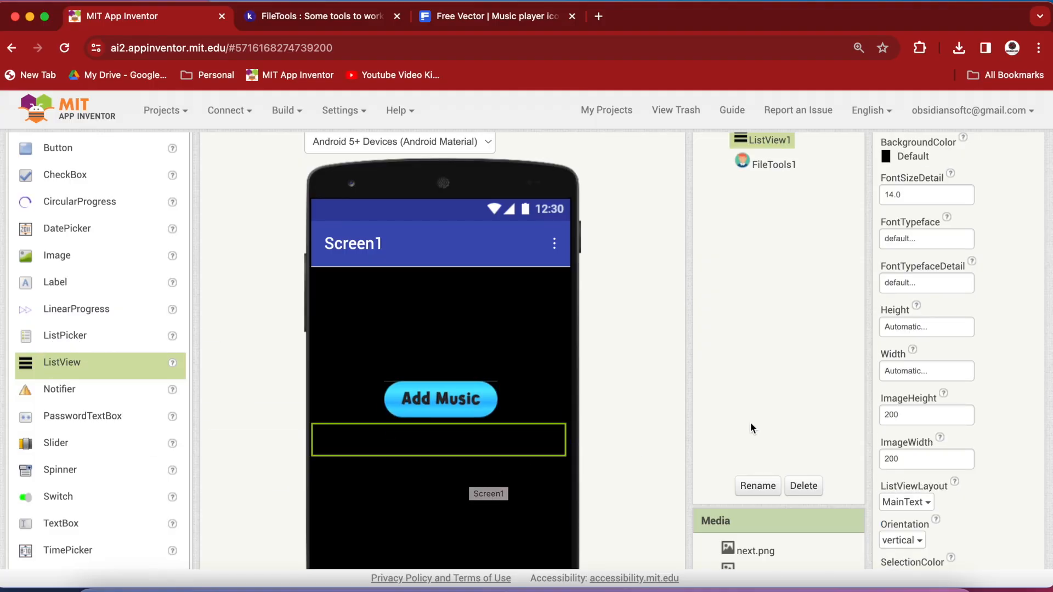
{"action": "left_click", "coordinate": [926, 370]}
{"action": "type", "text": "2"}
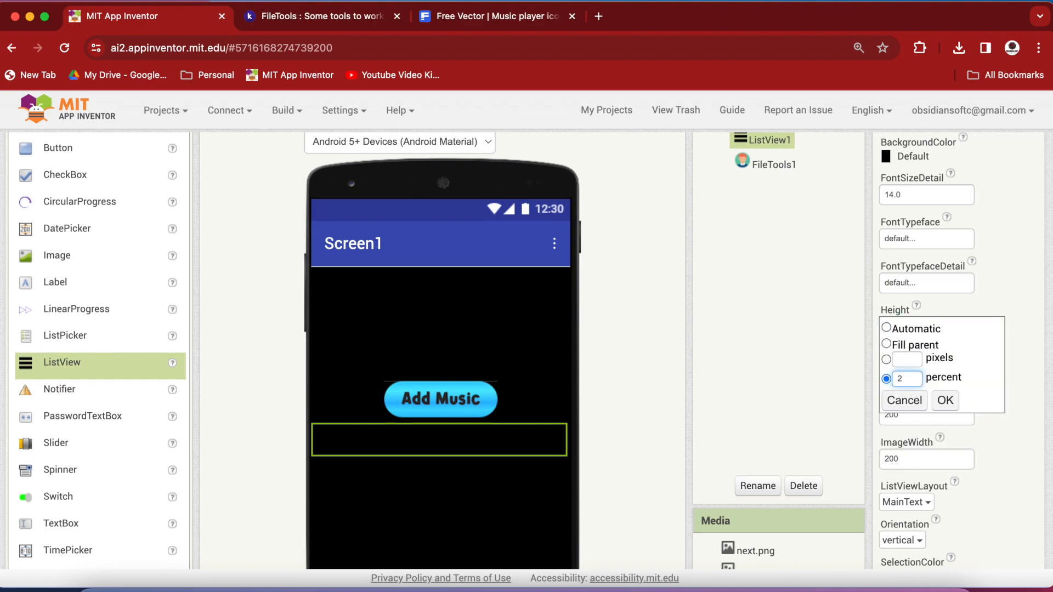
{"action": "left_click", "coordinate": [945, 401]}
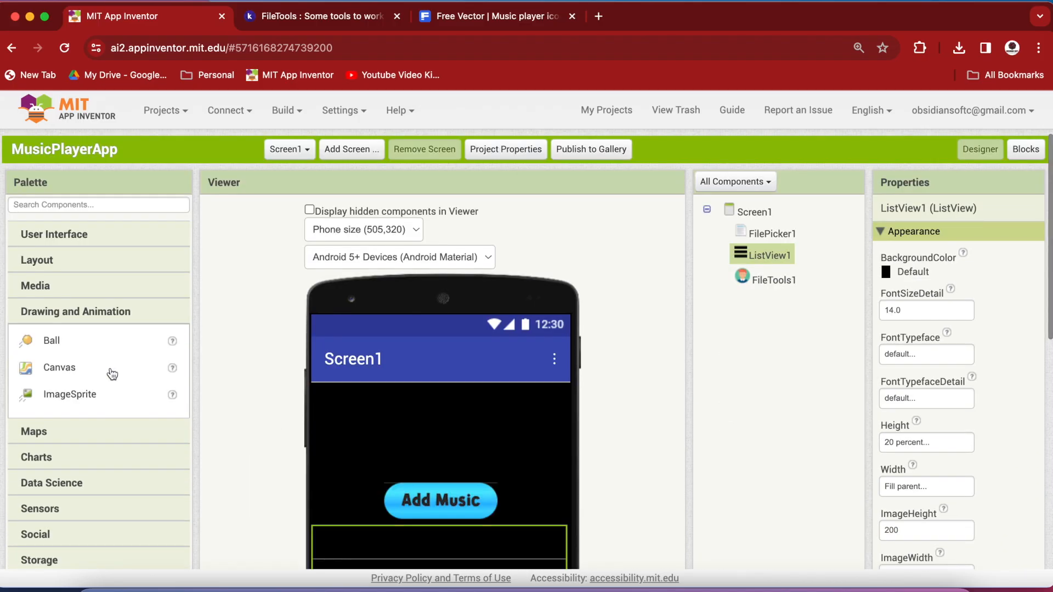
- Add HorizontalArrangement1 centered both ways and spanning fill-parent width
{"action": "scroll", "scroll_direction": "down", "scroll_amount": 3}
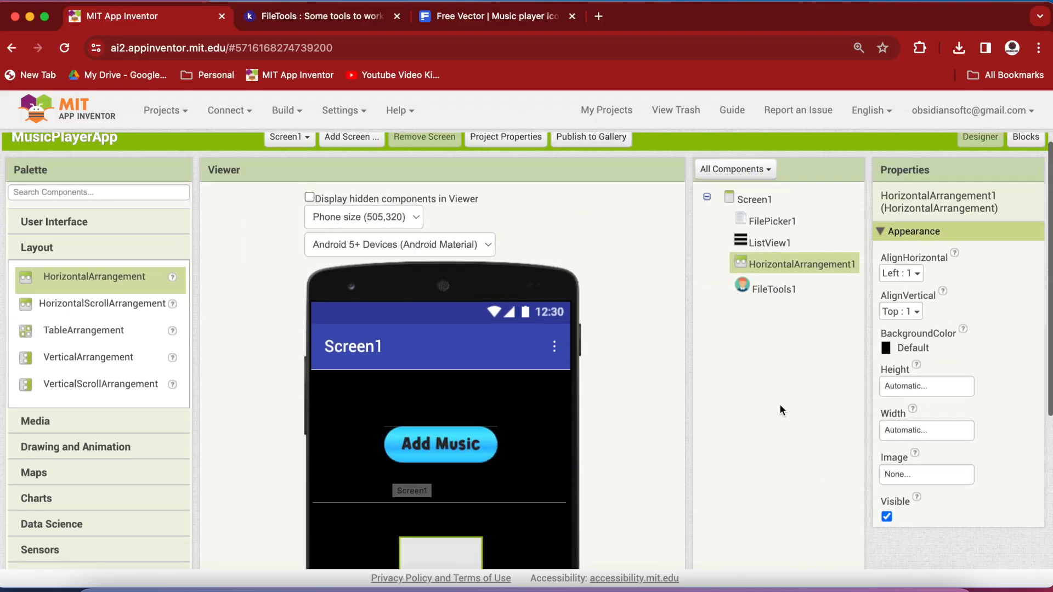
{"action": "left_click", "coordinate": [900, 273]}
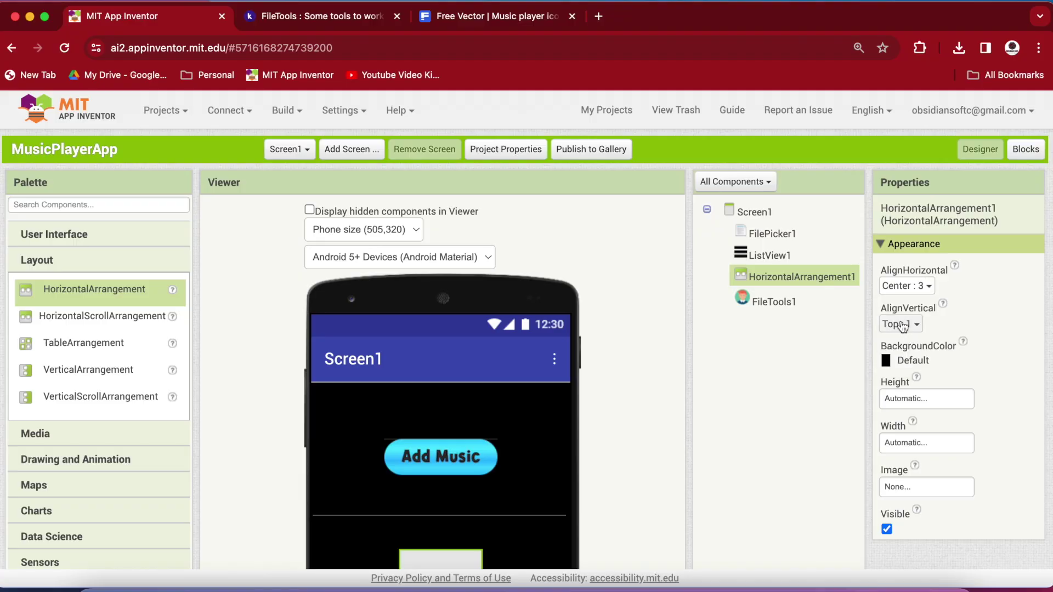
{"action": "left_click", "coordinate": [901, 324]}
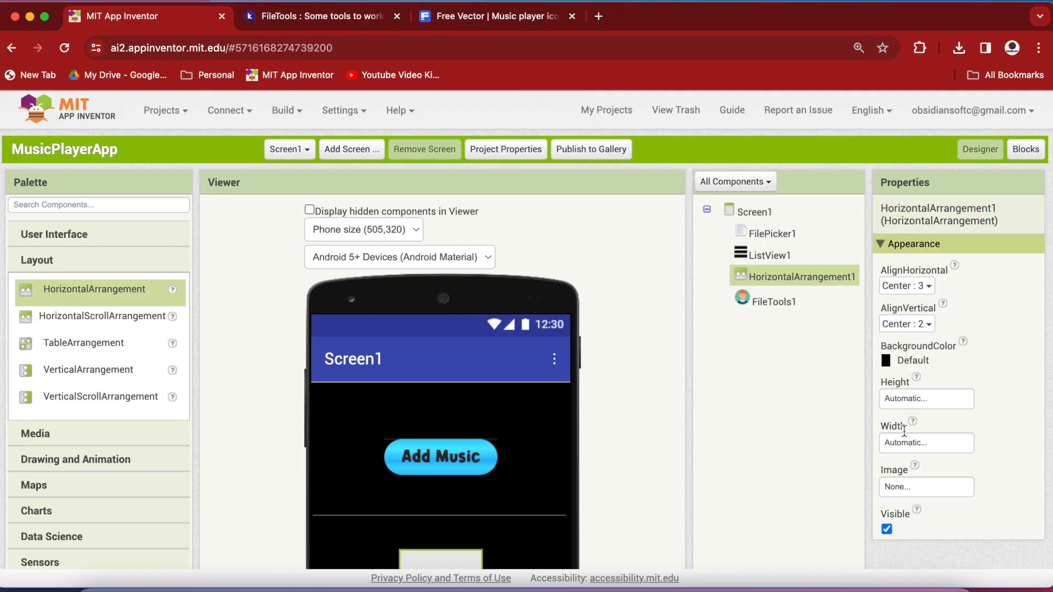
{"action": "left_click", "coordinate": [926, 443]}
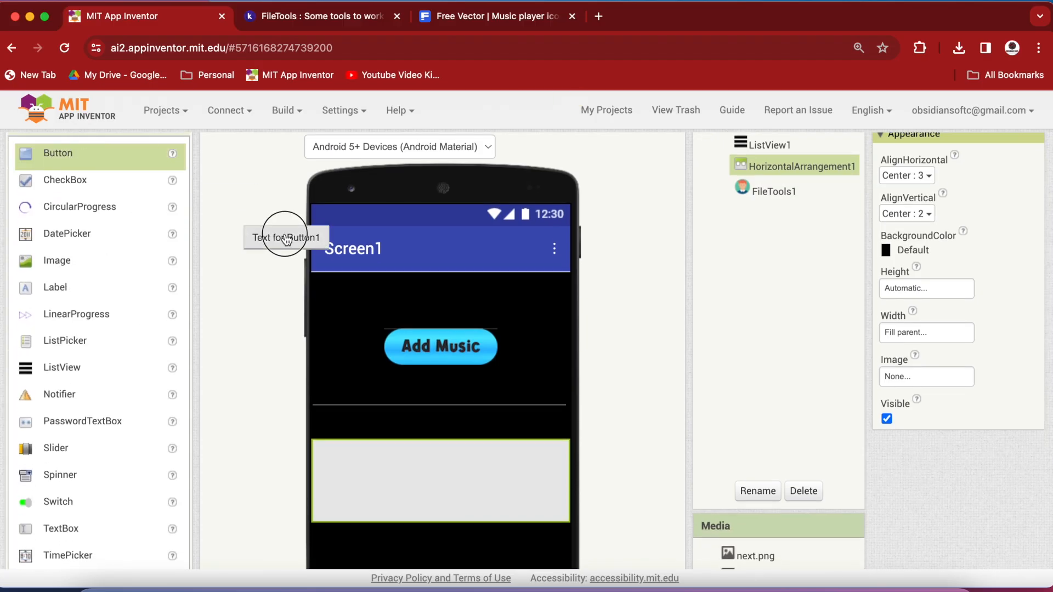
- Add a button inside the horizontal arrangement and rename it prevBtn
{"action": "left_click_drag", "start_coordinate": [285, 237], "coordinate": [366, 478]}
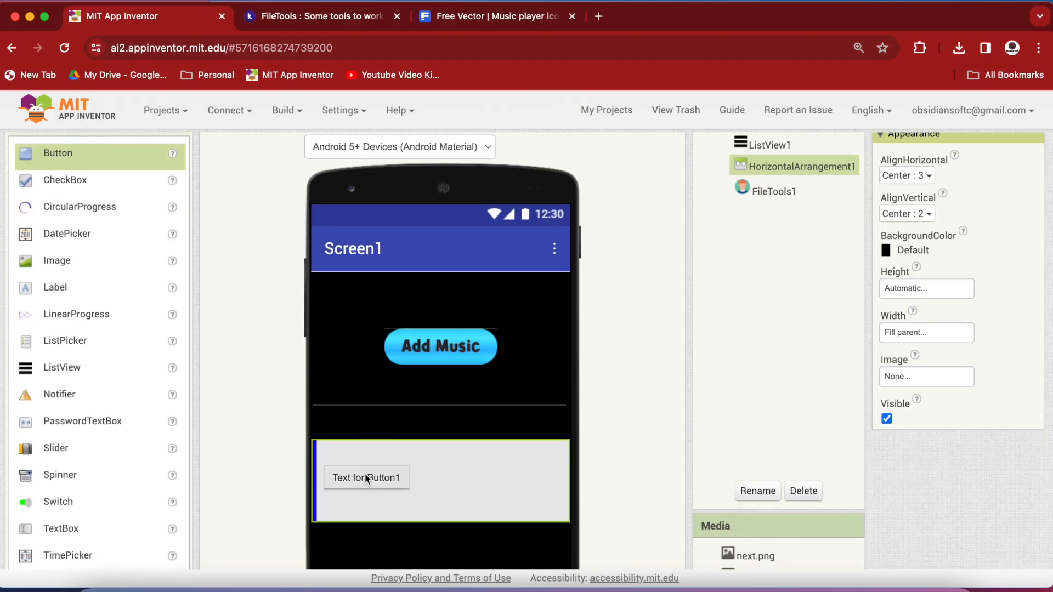
{"action": "left_click", "coordinate": [367, 478]}
{"action": "type", "text": "p"}
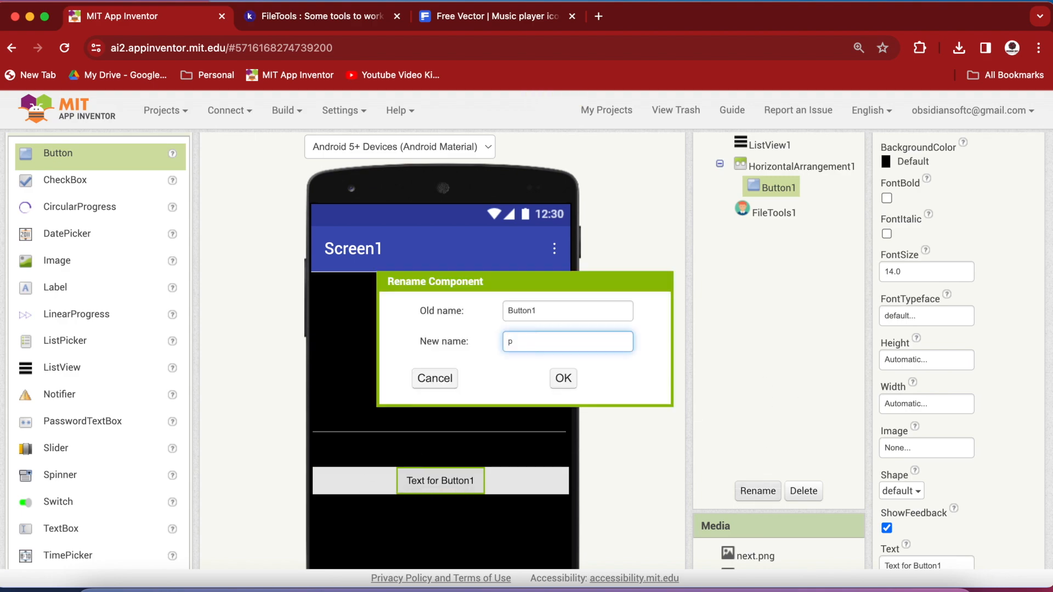
{"action": "type", "text": "revBt"}
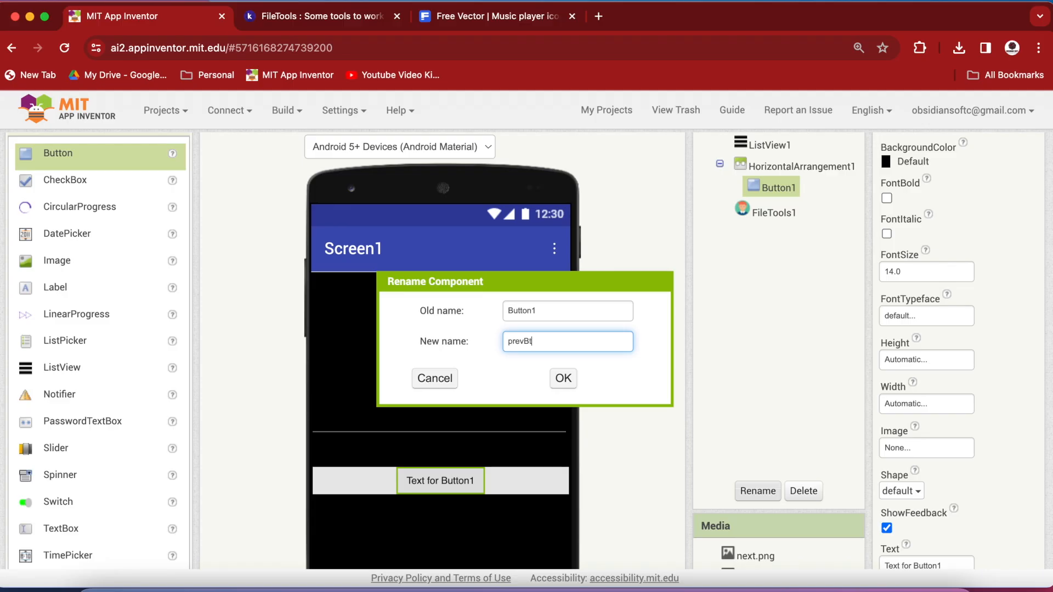
{"action": "type", "text": "n"}
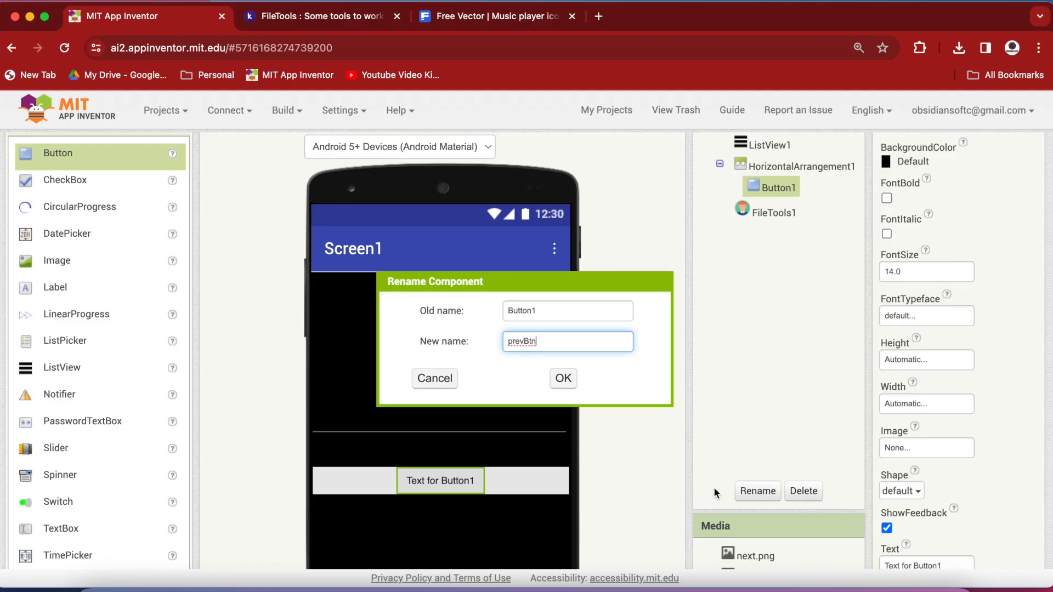
{"action": "left_click", "coordinate": [563, 379]}
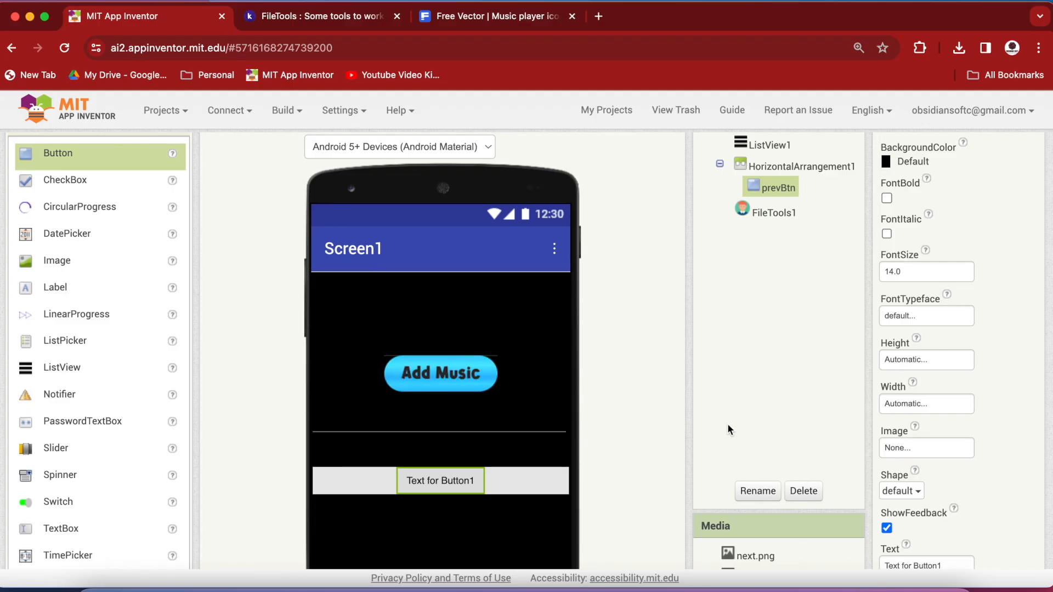
{"action": "mouse_move", "coordinate": [918, 365]}
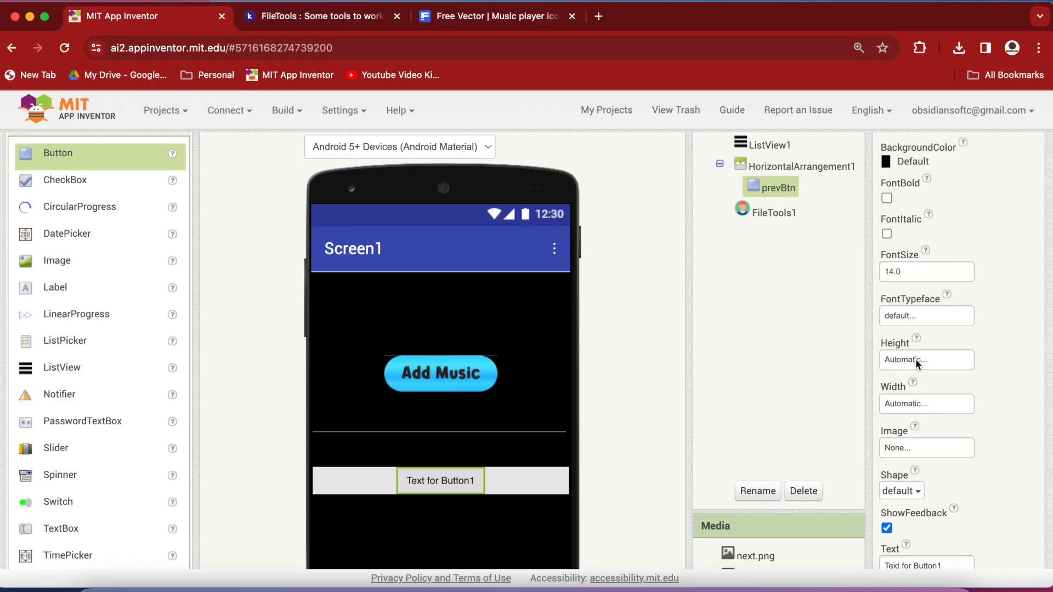
- Size prevBtn to 66 by 66 pixels
{"action": "left_click", "coordinate": [926, 359]}
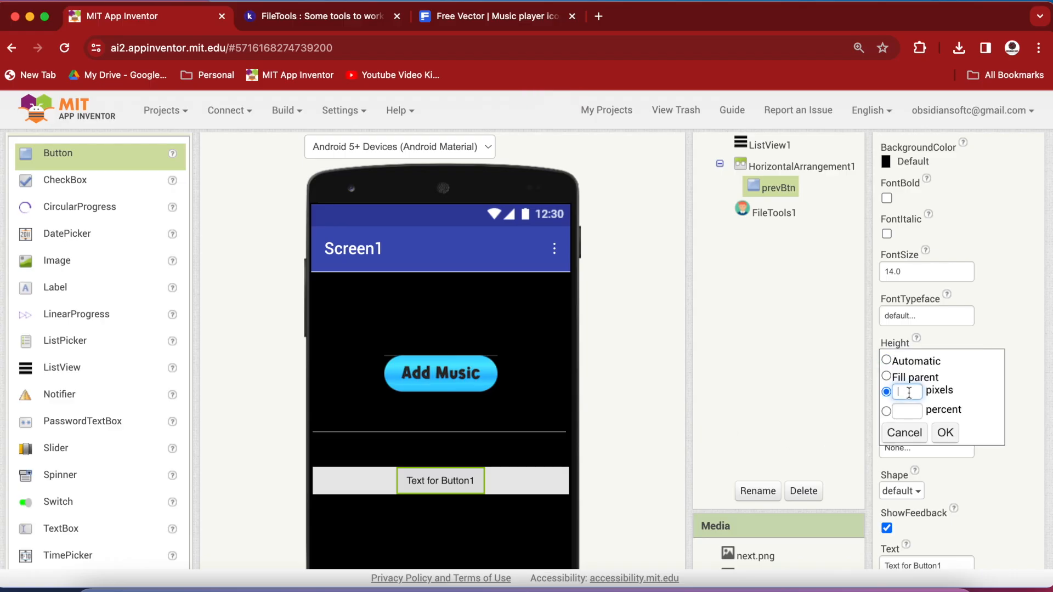
{"action": "type", "text": "66"}
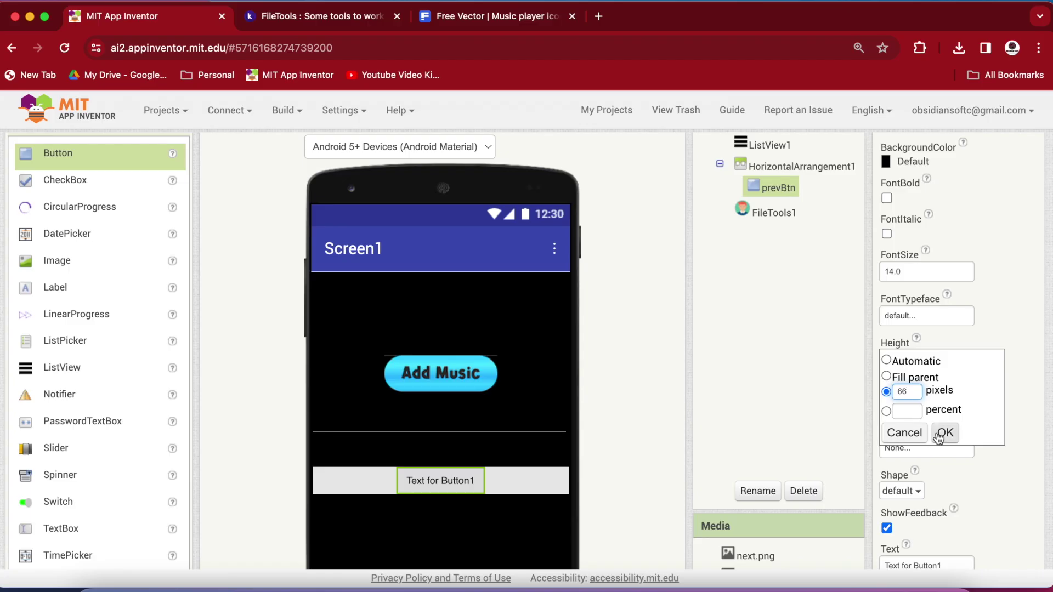
{"action": "left_click", "coordinate": [944, 433]}
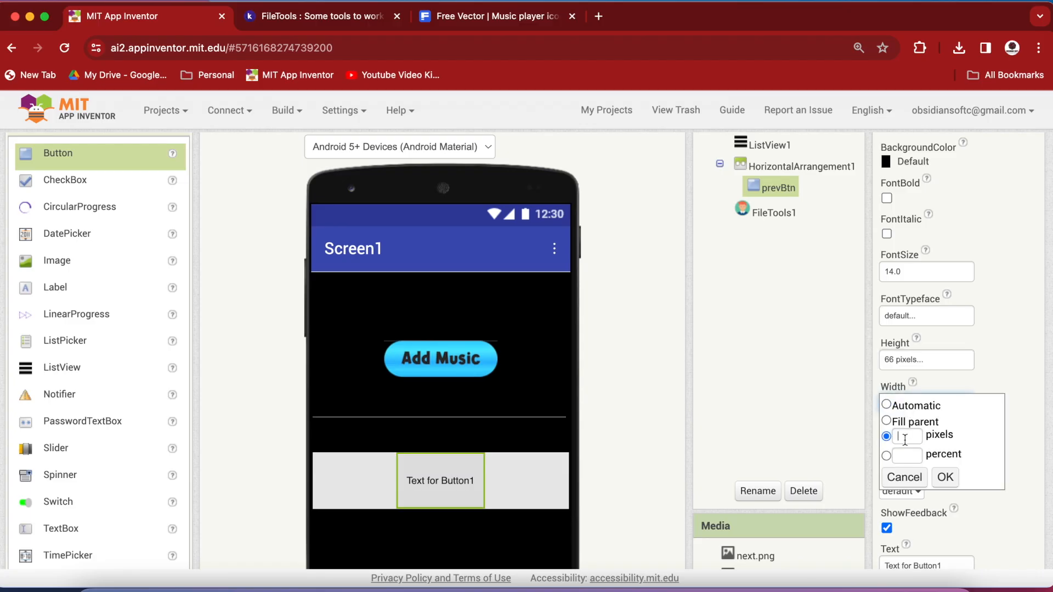
{"action": "type", "text": "66"}
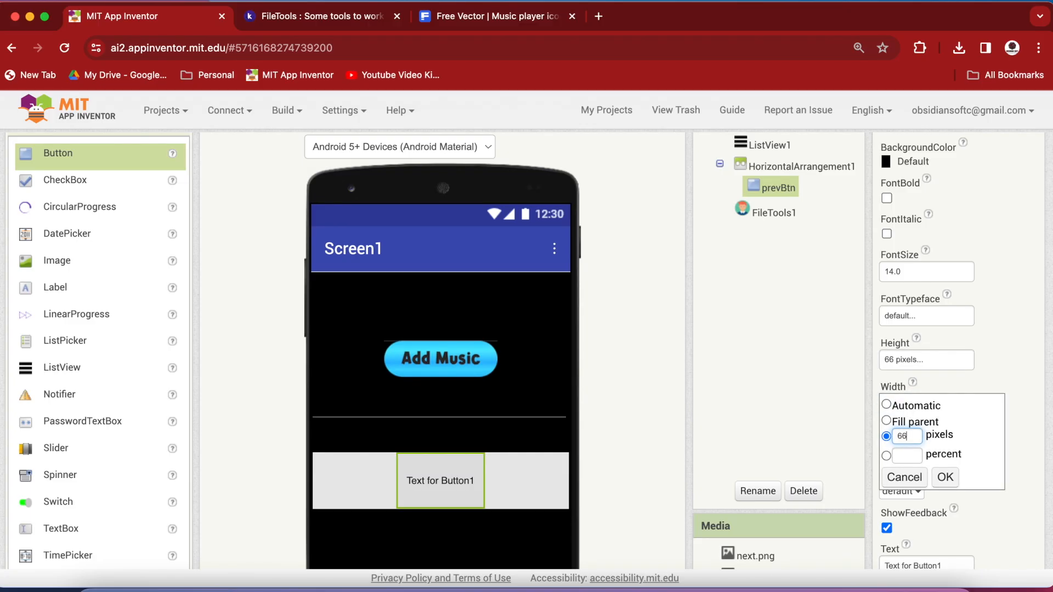
{"action": "left_click", "coordinate": [945, 477]}
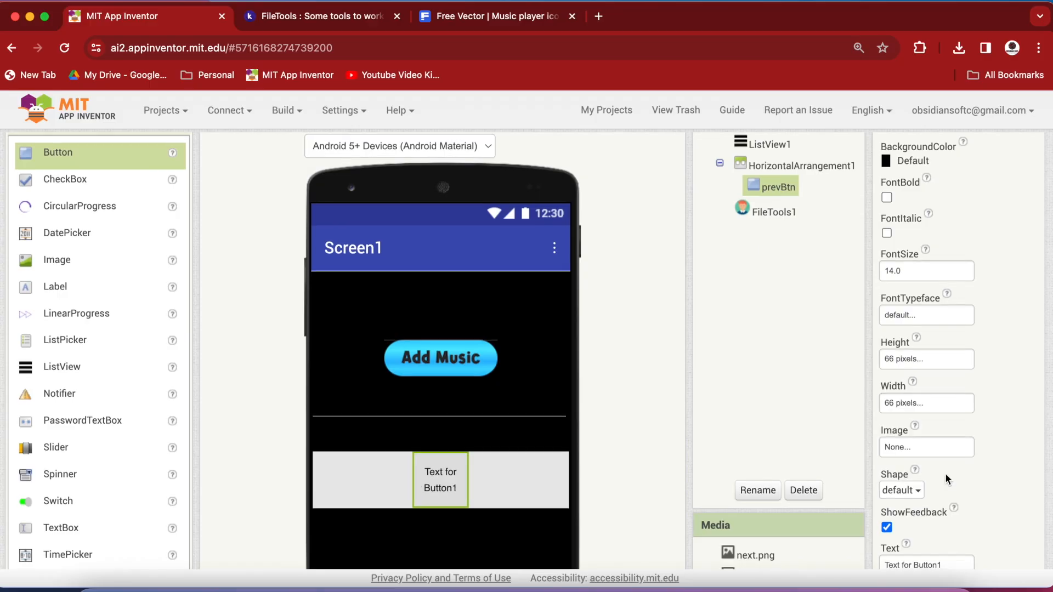
- Set prevBtn's Image to previous.png
{"action": "scroll", "scroll_direction": "down", "scroll_amount": 3}
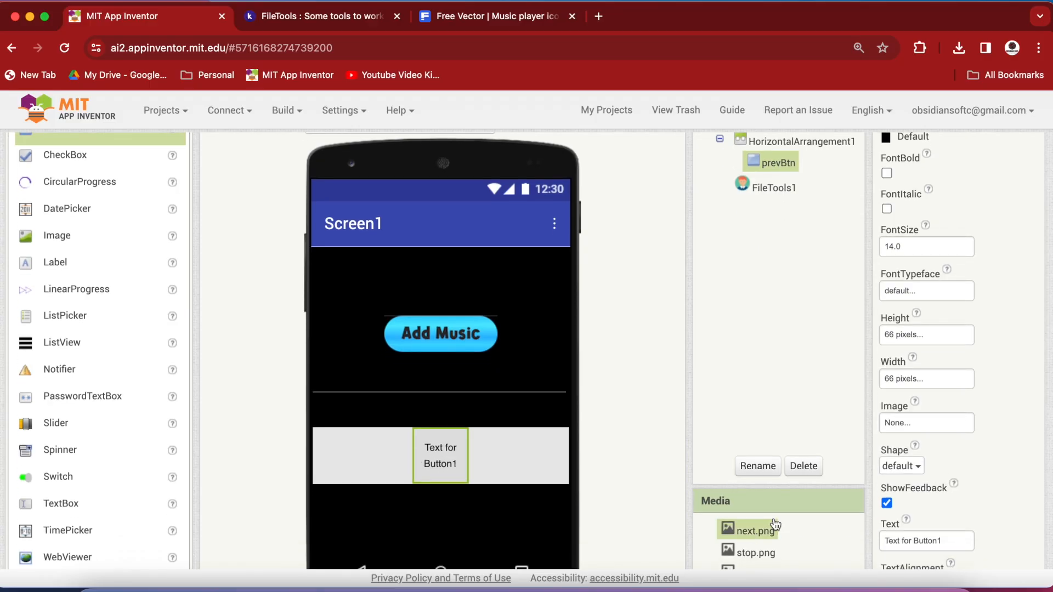
{"action": "mouse_move", "coordinate": [936, 502]}
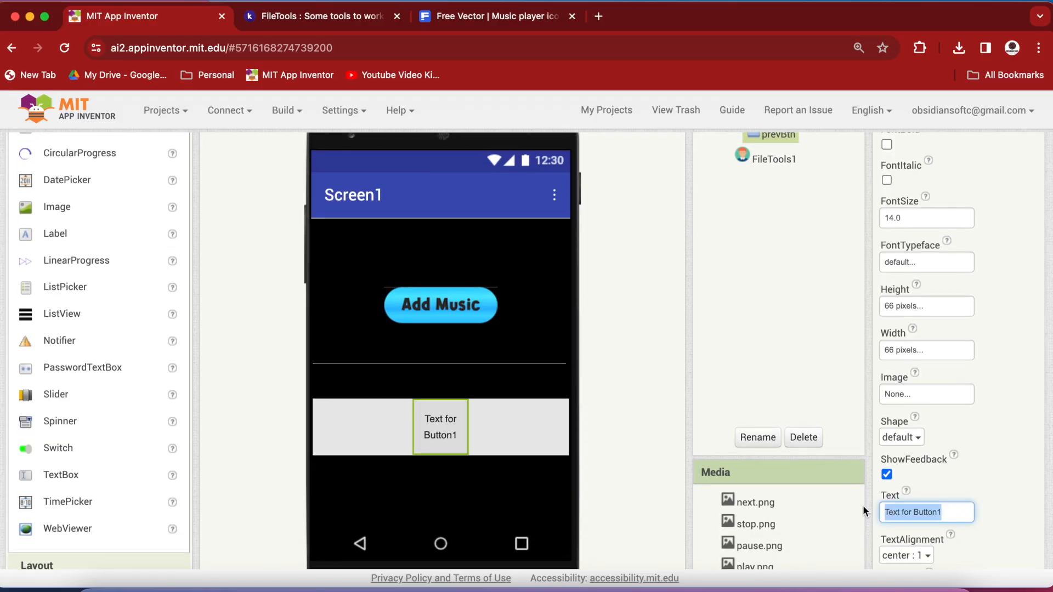
{"action": "left_click", "coordinate": [926, 394]}
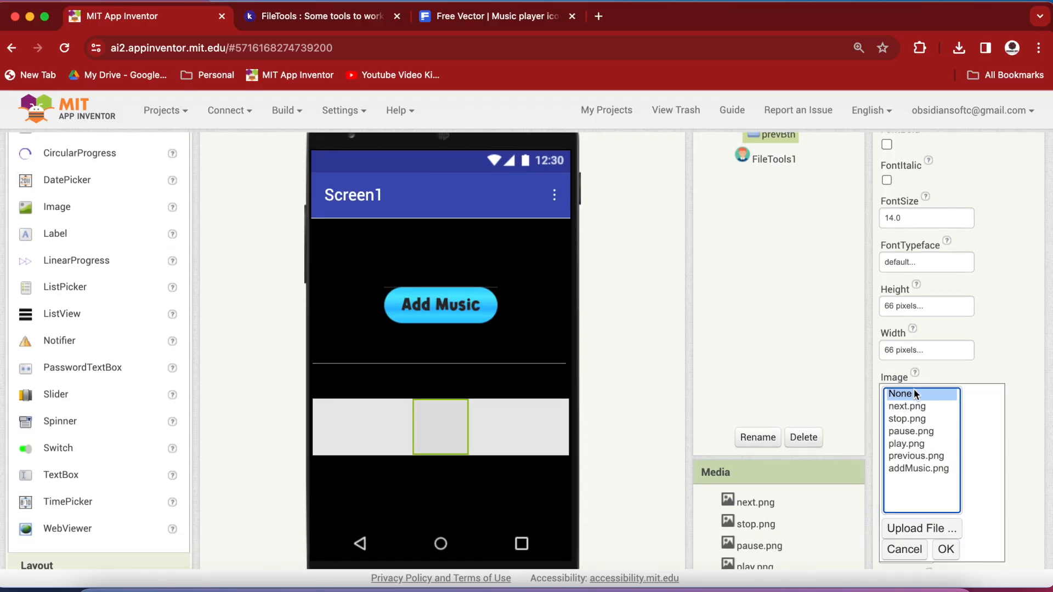
{"action": "mouse_move", "coordinate": [920, 453]}
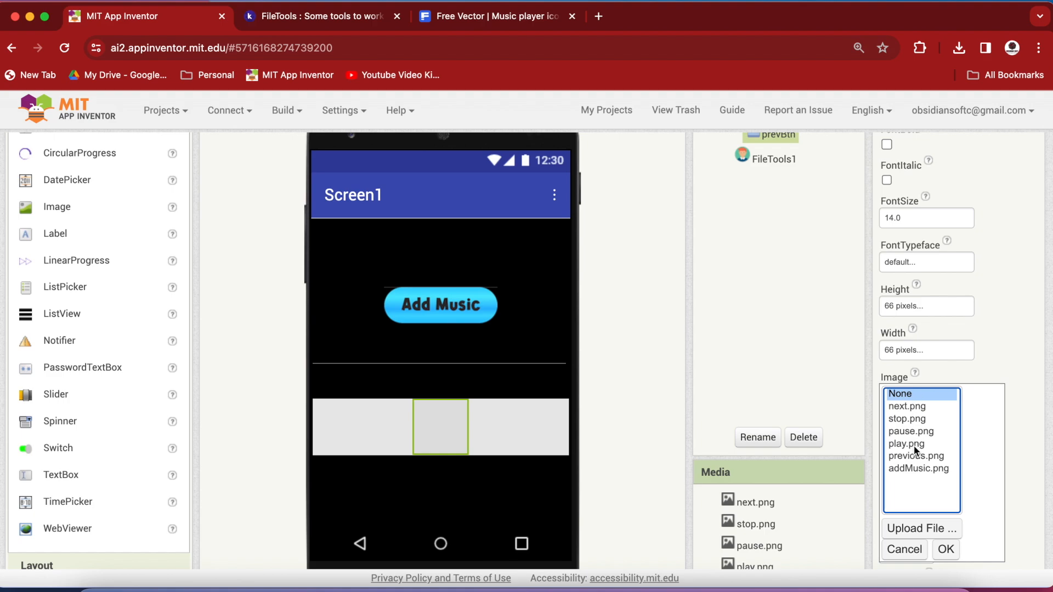
{"action": "left_click", "coordinate": [916, 456]}
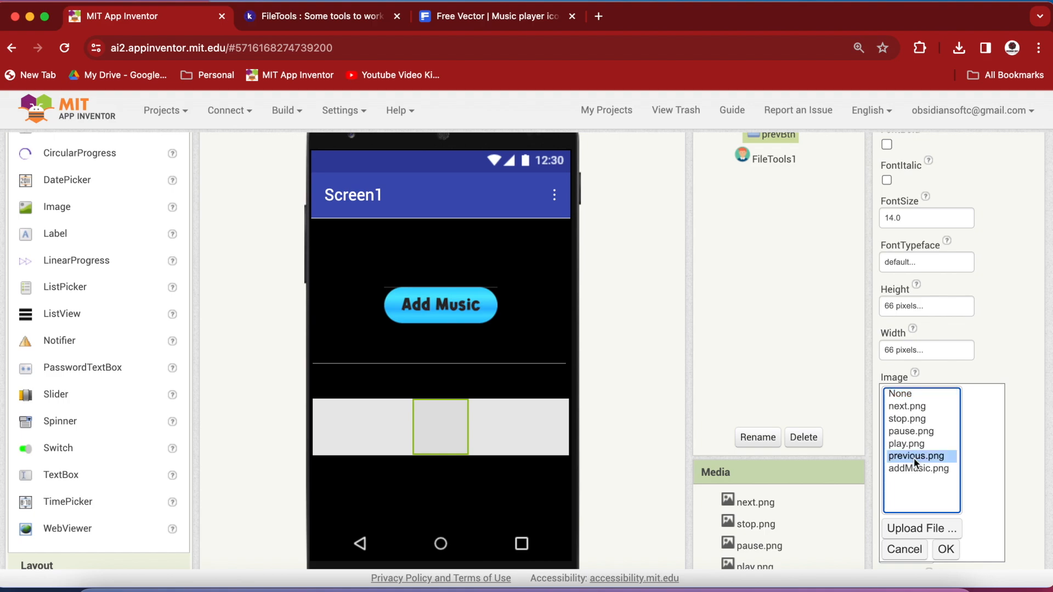
{"action": "left_click", "coordinate": [947, 550]}
{"action": "type", "text": "playPauseBtn"}
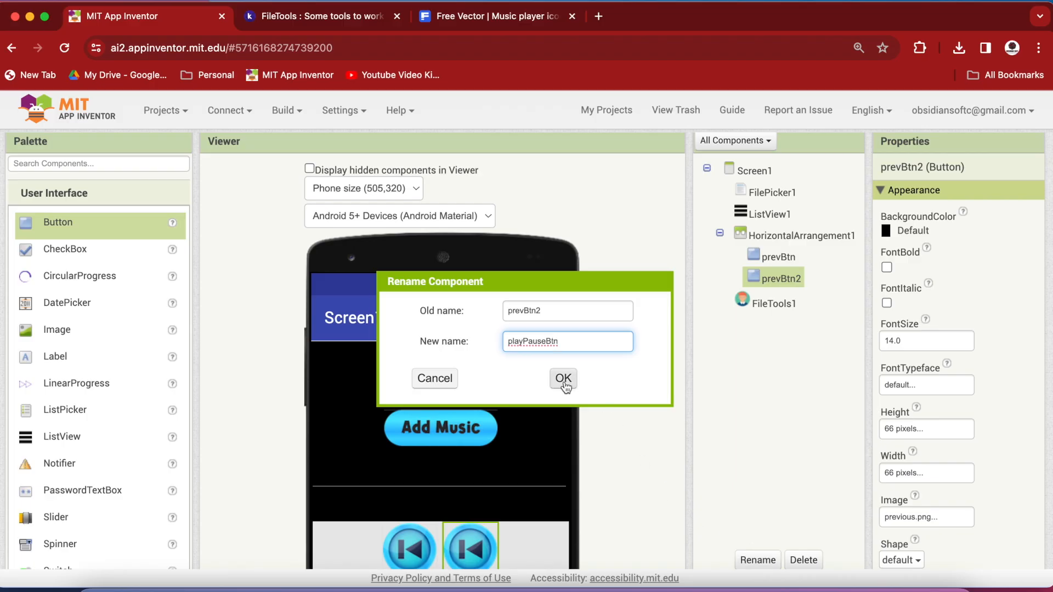
- Rename the copied button to playPauseBtn and pick play.png as its image
{"action": "left_click", "coordinate": [562, 378]}
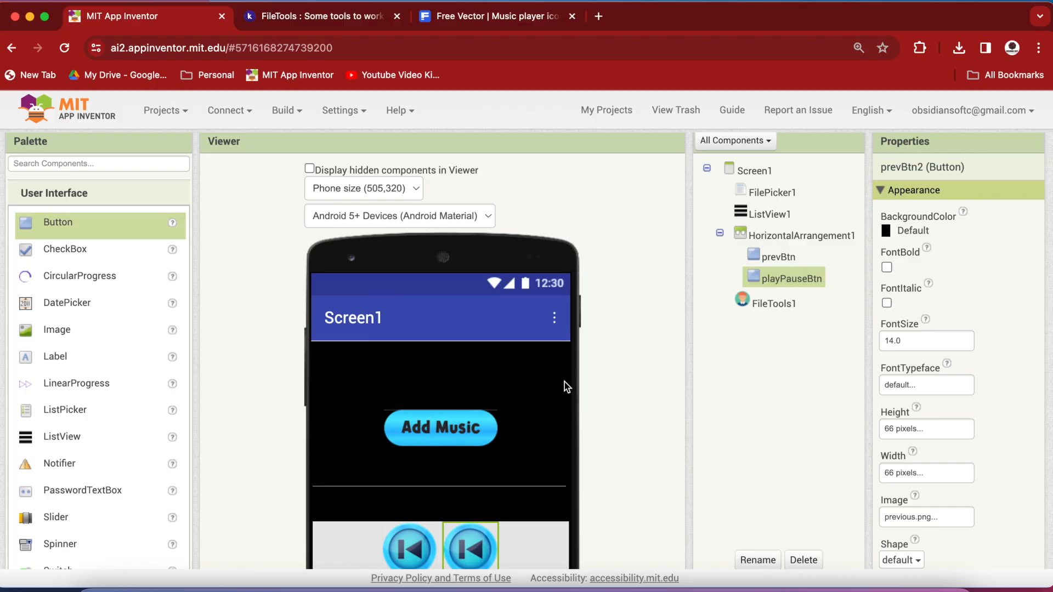
{"action": "scroll", "scroll_direction": "down", "scroll_amount": 3}
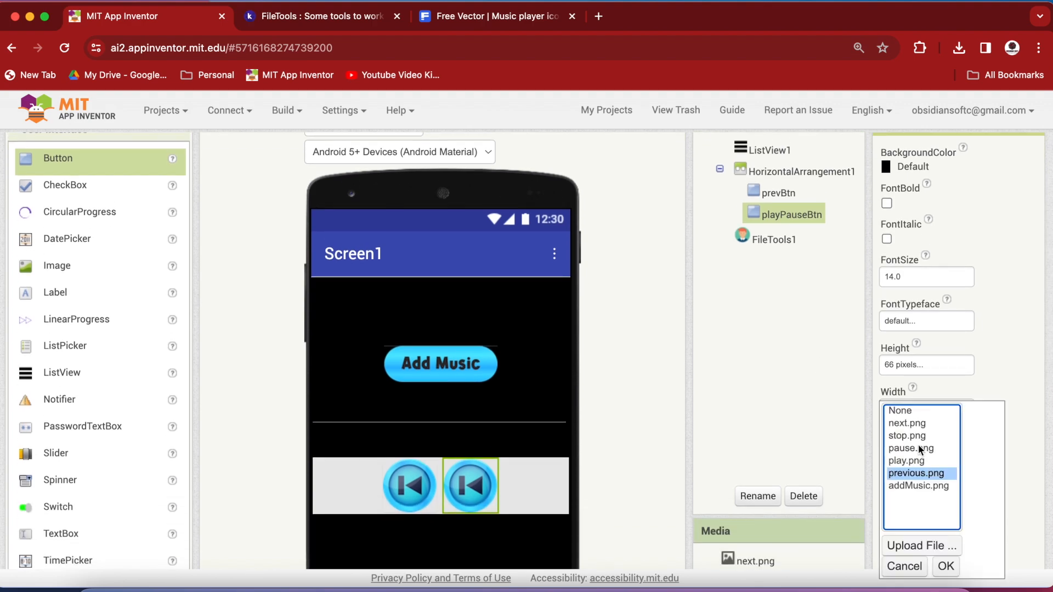
{"action": "left_click", "coordinate": [904, 460]}
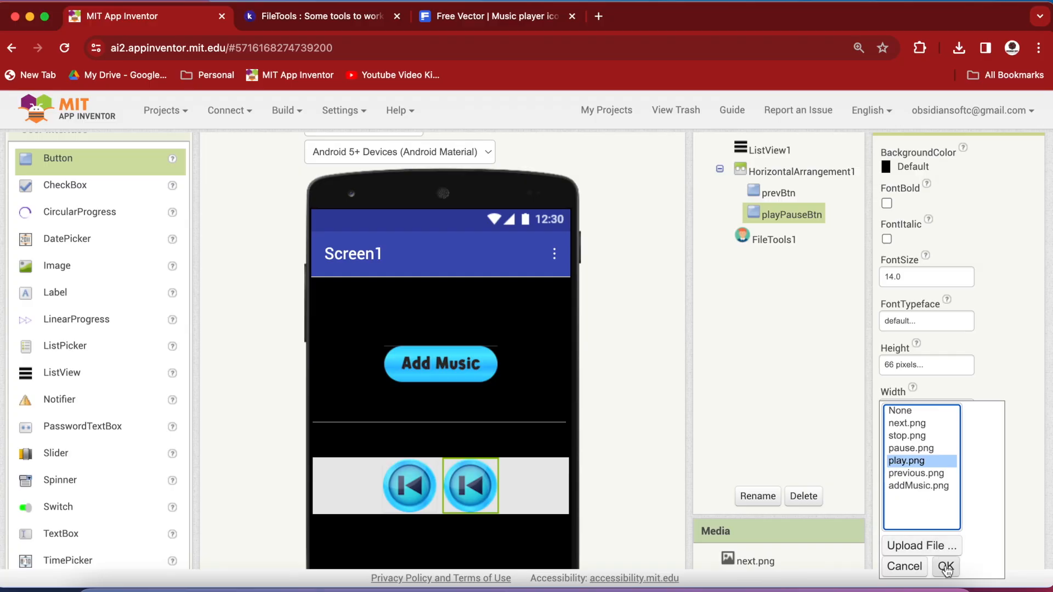
- Apply play.png to playPauseBtn and rename the next button copy to stopBtn
{"action": "left_click", "coordinate": [945, 566]}
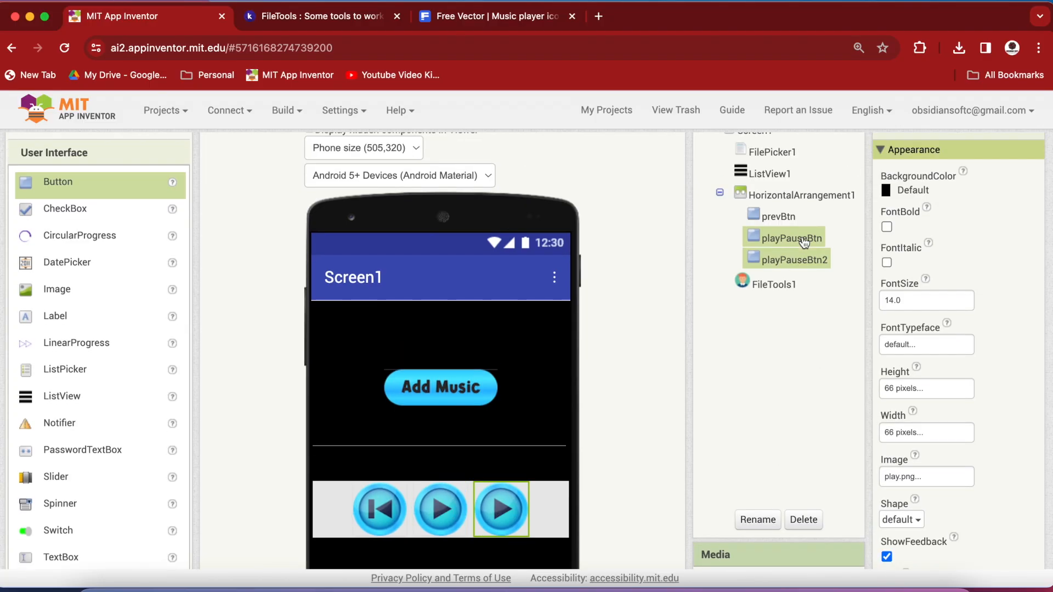
{"action": "left_click", "coordinate": [757, 519]}
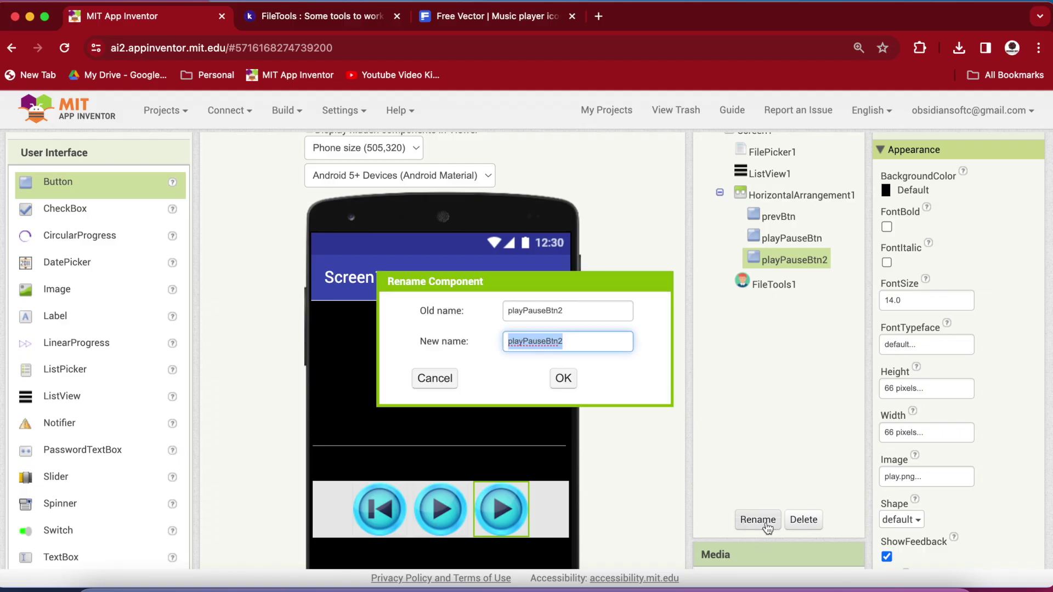
{"action": "type", "text": "stopBtn"}
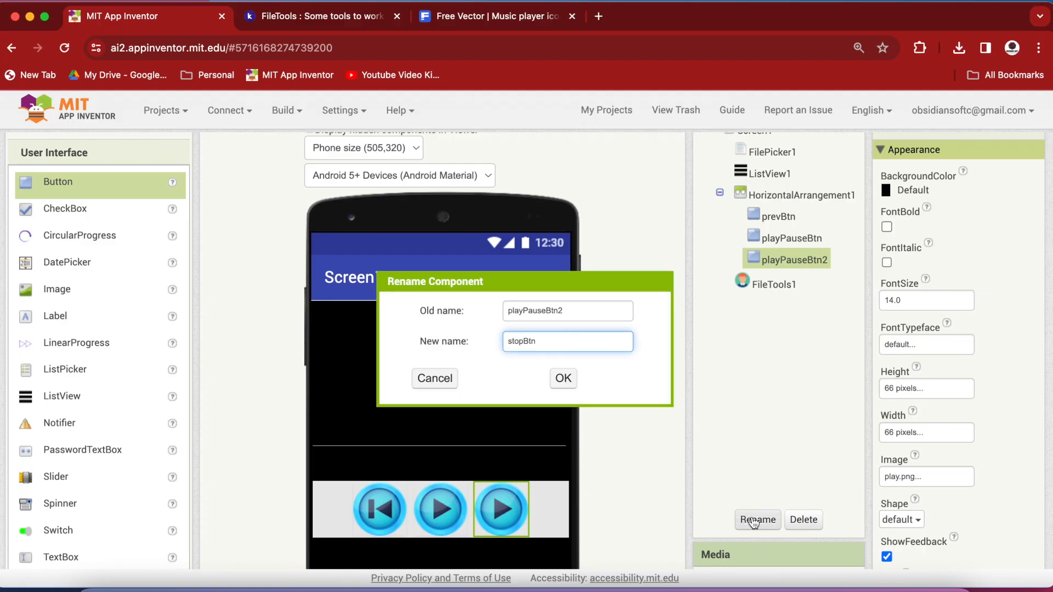
{"action": "left_click", "coordinate": [563, 379]}
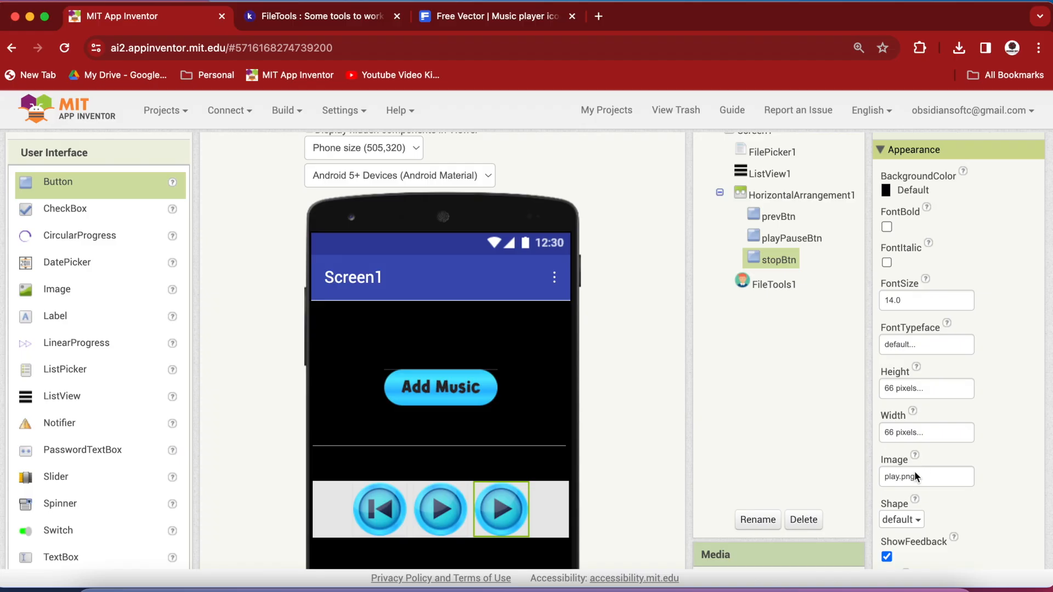
- Give stopBtn the stop.png image and rename the following copy to nextBtn
{"action": "left_click", "coordinate": [926, 477]}
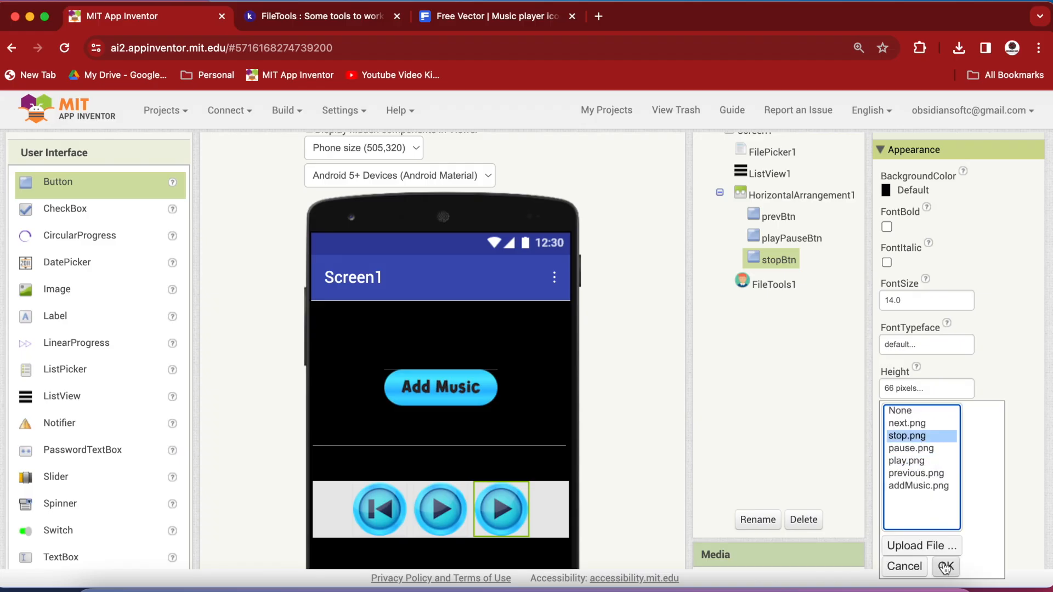
{"action": "left_click", "coordinate": [943, 566]}
{"action": "type", "text": "nextBtn"}
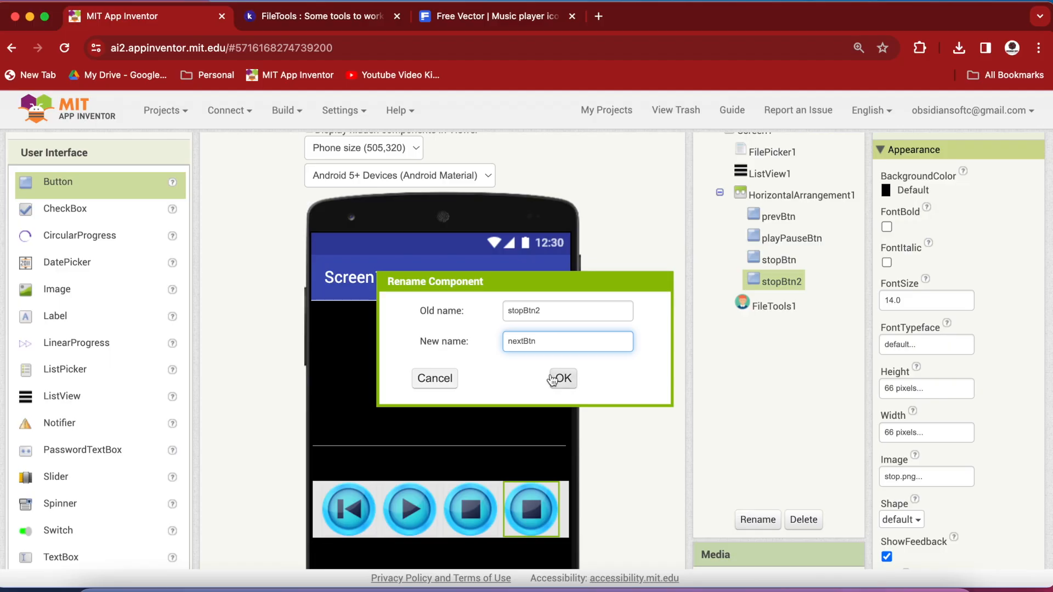
{"action": "left_click", "coordinate": [562, 378]}
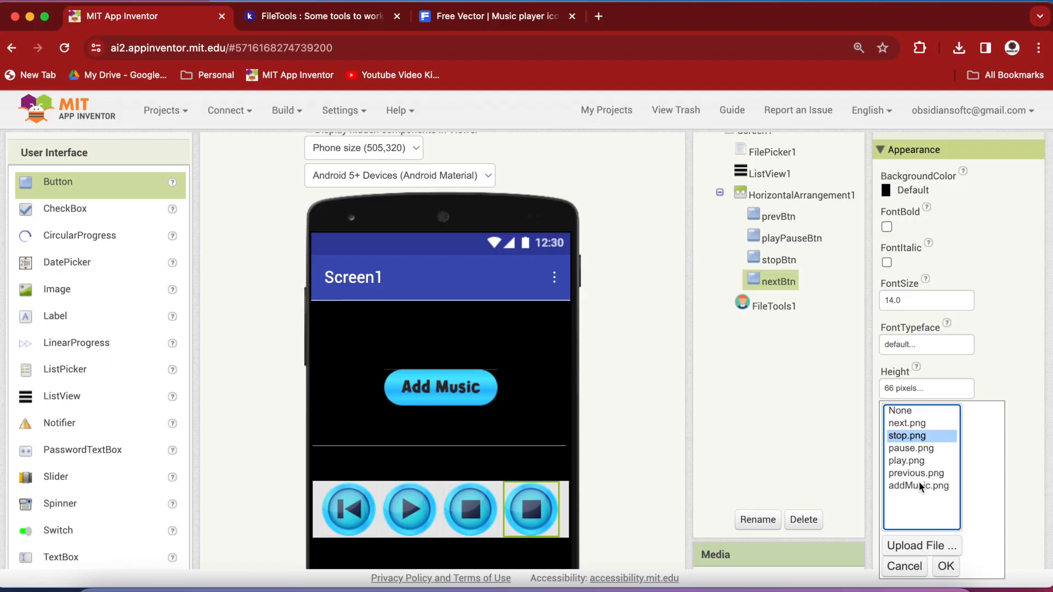
- Set nextBtn's image to next.png and add a Notifier1 component
{"action": "left_click", "coordinate": [905, 424]}
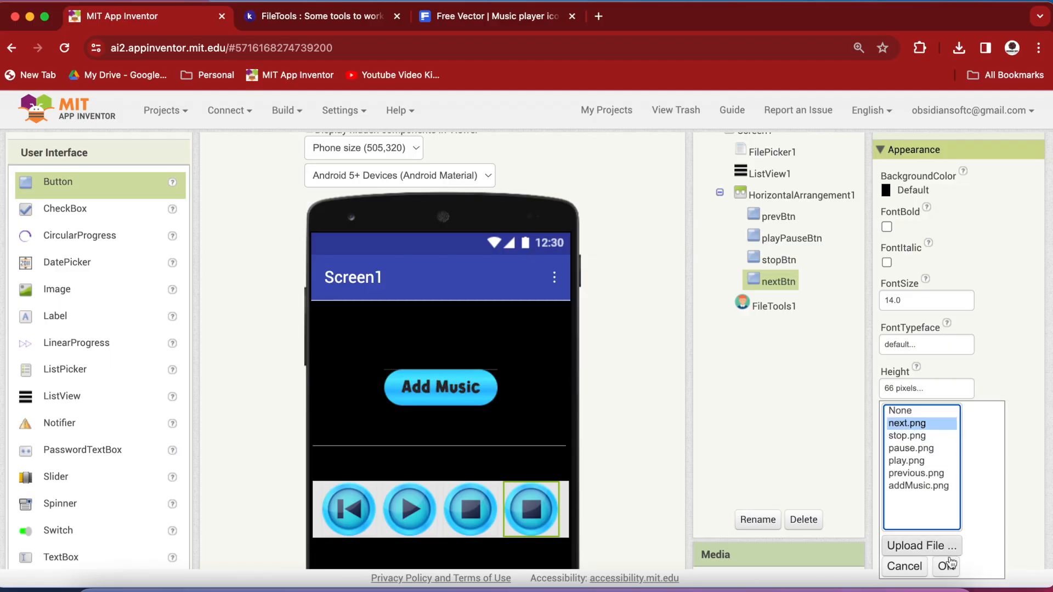
{"action": "left_click", "coordinate": [948, 566]}
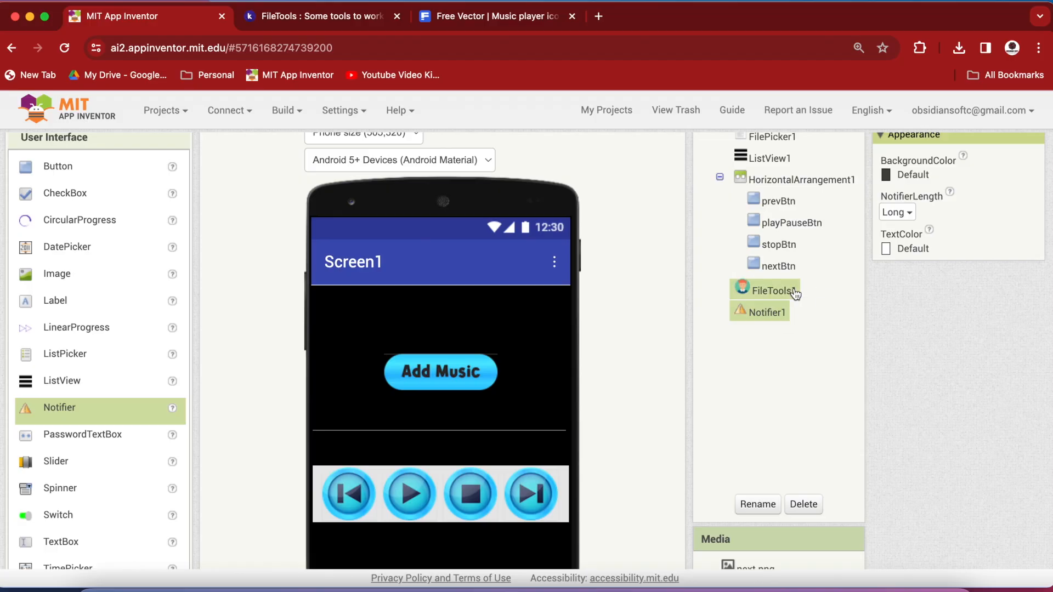
{"action": "left_click", "coordinate": [765, 313]}
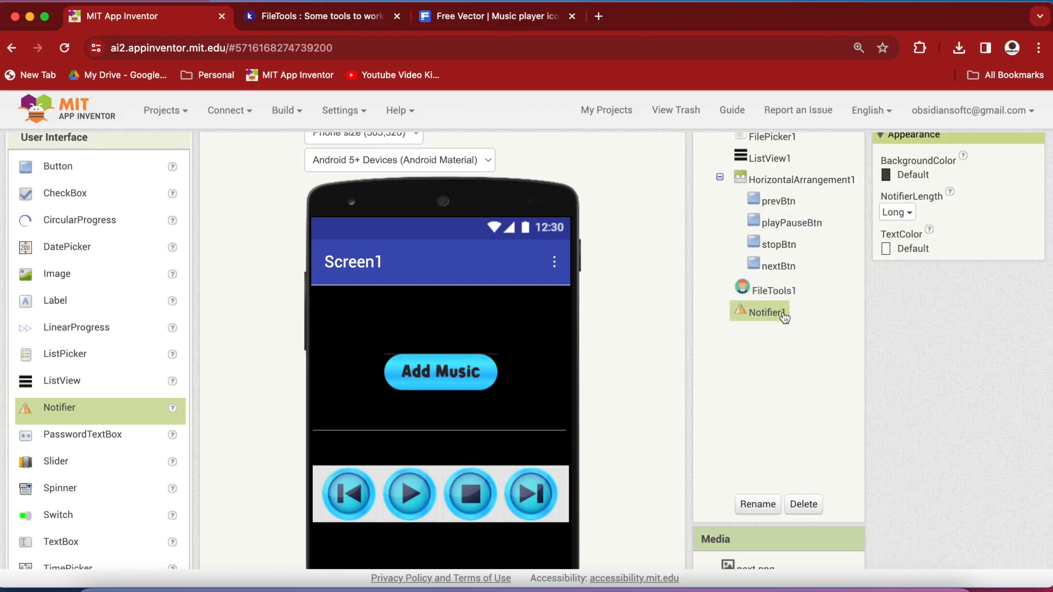
- Add a Player component from Media to Screen1
{"action": "scroll", "scroll_direction": "down", "scroll_amount": 3}
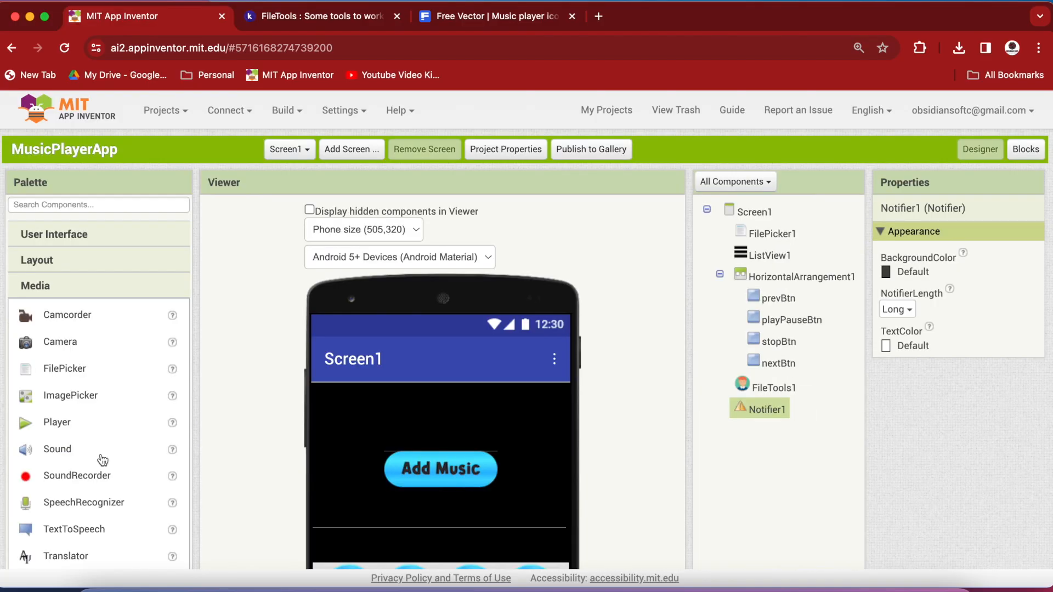
{"action": "left_click_drag", "start_coordinate": [57, 421], "coordinate": [359, 433]}
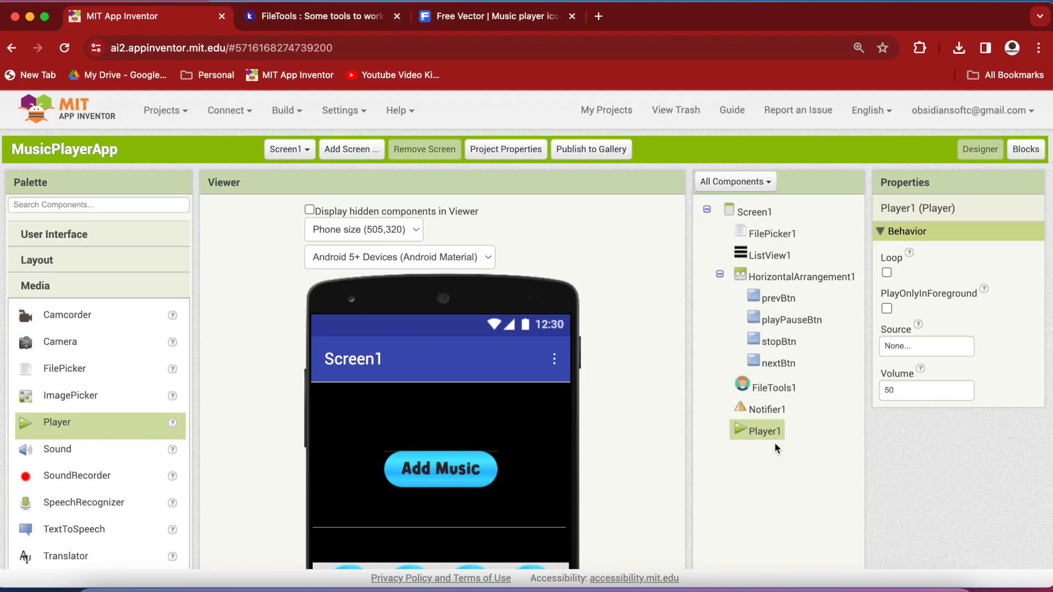
{"action": "scroll", "scroll_direction": "down", "scroll_amount": 3}
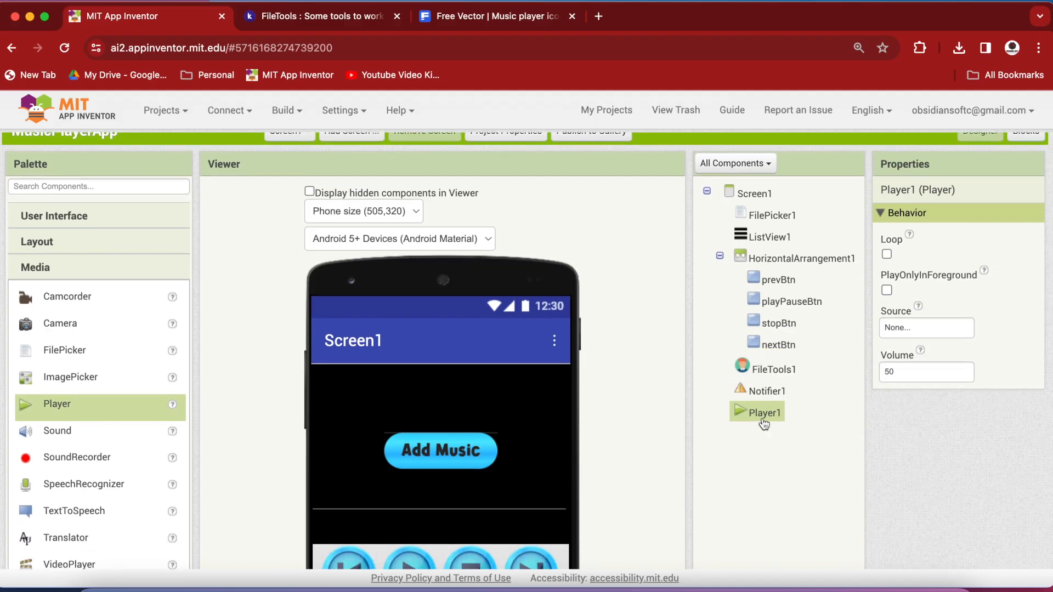
{"action": "scroll", "scroll_direction": "down", "scroll_amount": 3}
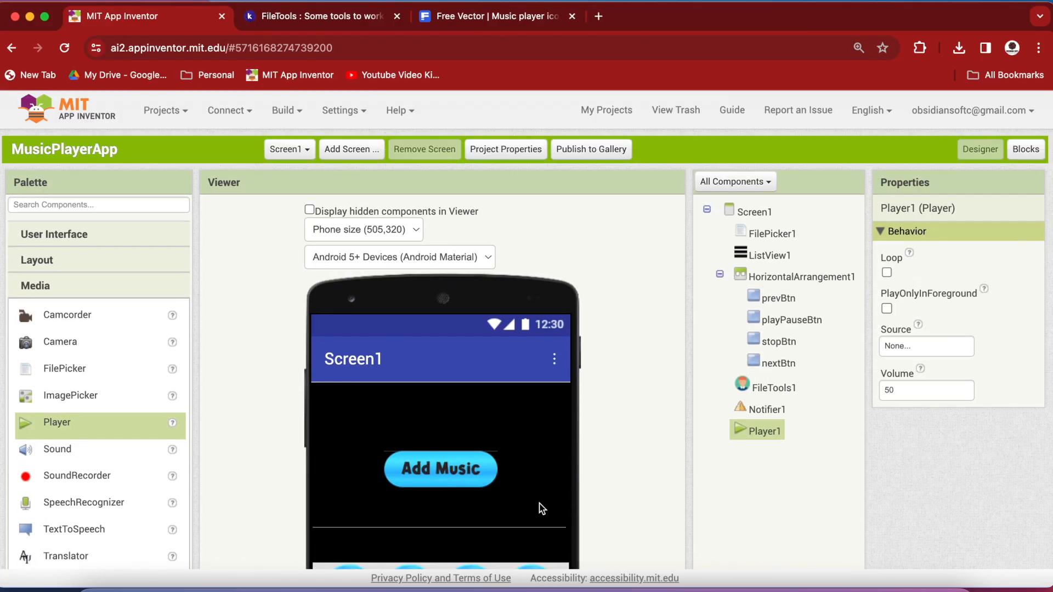
{"action": "left_click", "coordinate": [926, 391]}
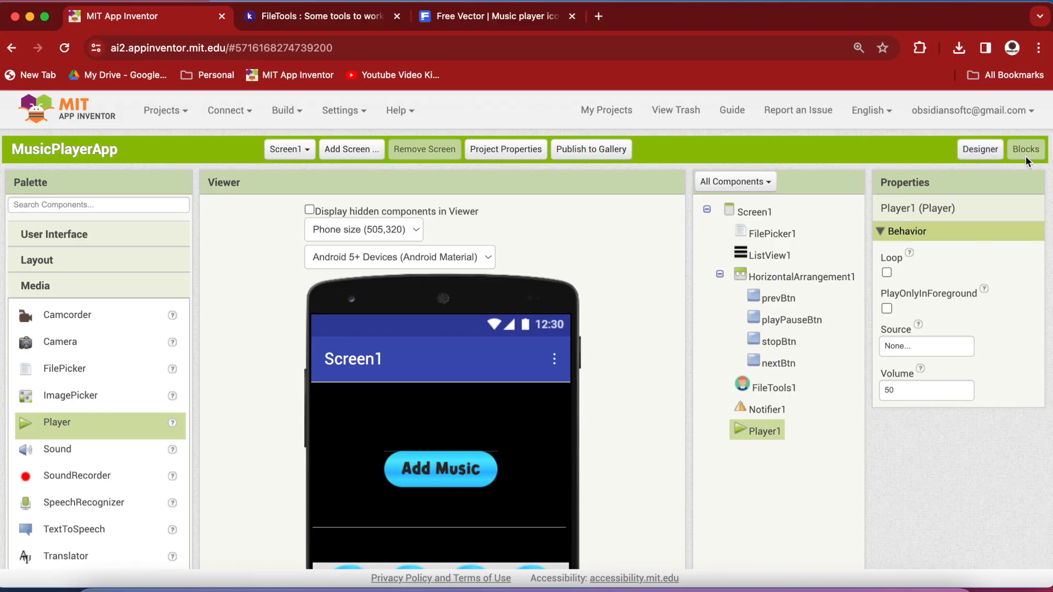
- In the Blocks editor, create global variable musicPos initialized to 1
{"action": "left_click", "coordinate": [1025, 149]}
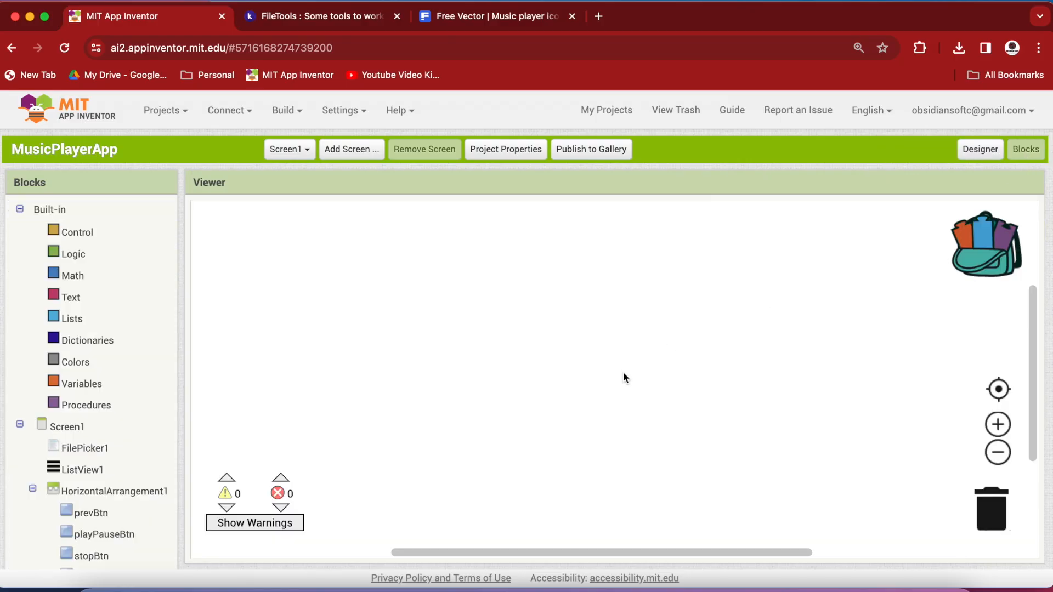
{"action": "left_click", "coordinate": [81, 383]}
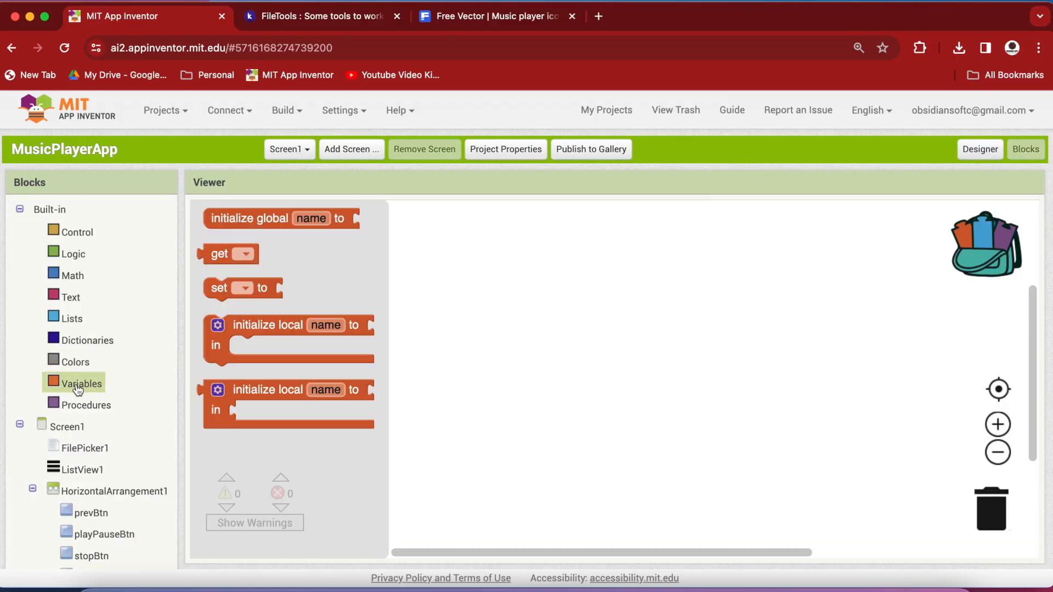
{"action": "left_click_drag", "start_coordinate": [280, 218], "coordinate": [366, 290]}
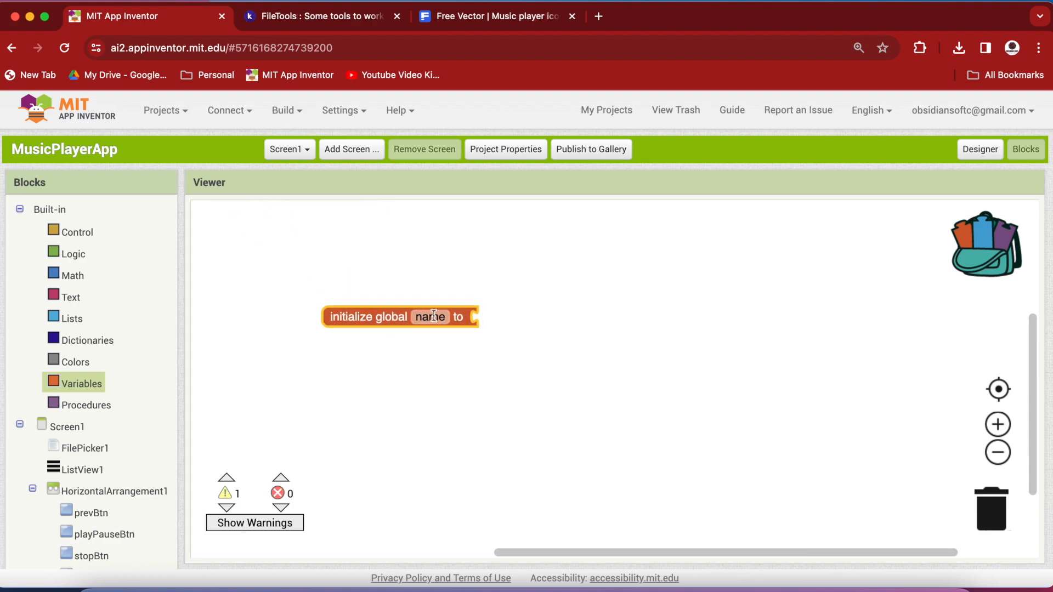
{"action": "type", "text": "musicPos"}
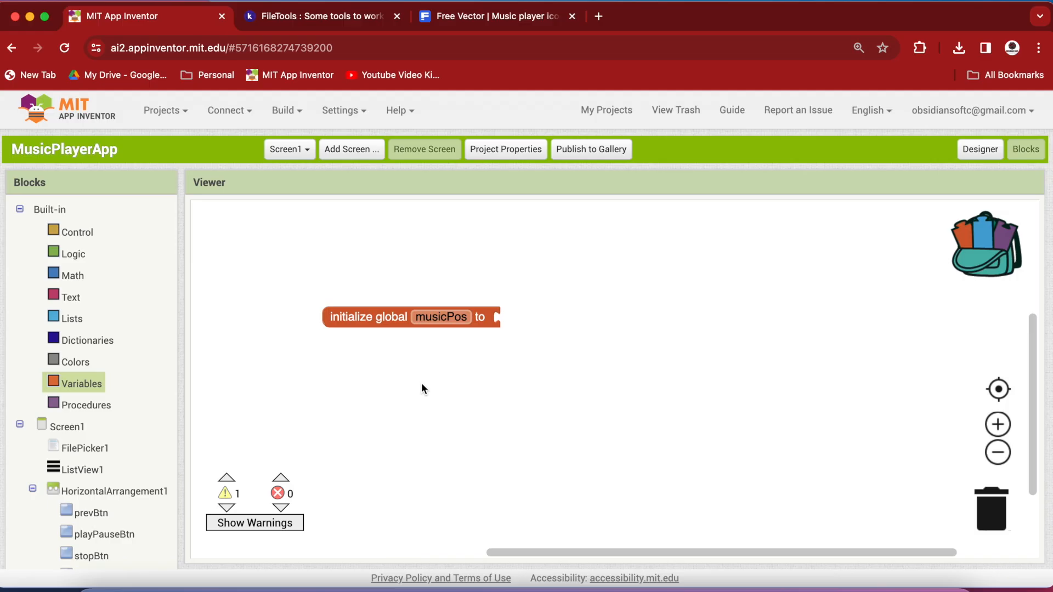
{"action": "mouse_move", "coordinate": [172, 298]}
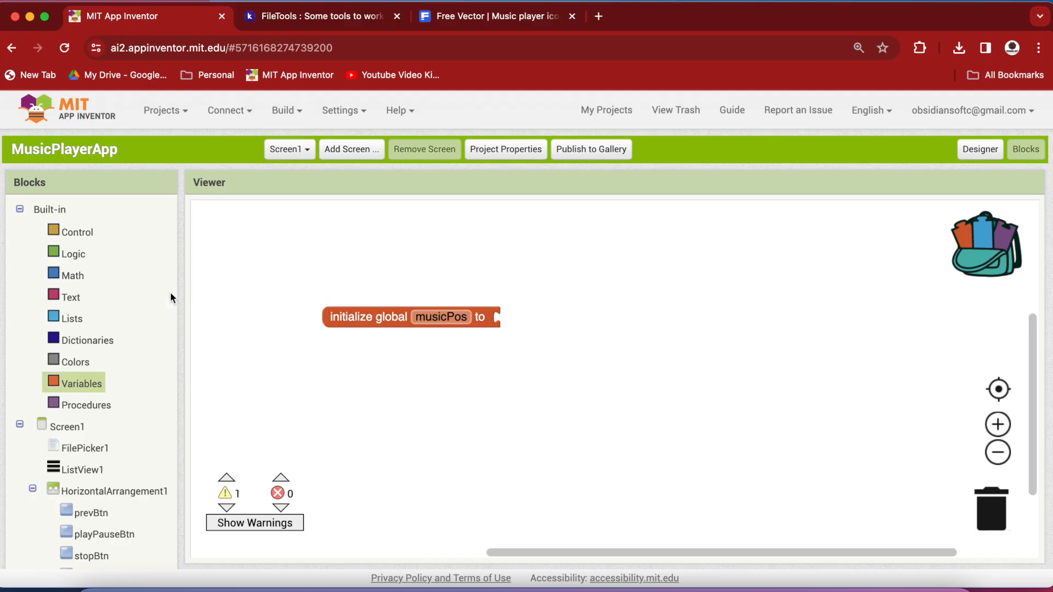
{"action": "left_click", "coordinate": [73, 275]}
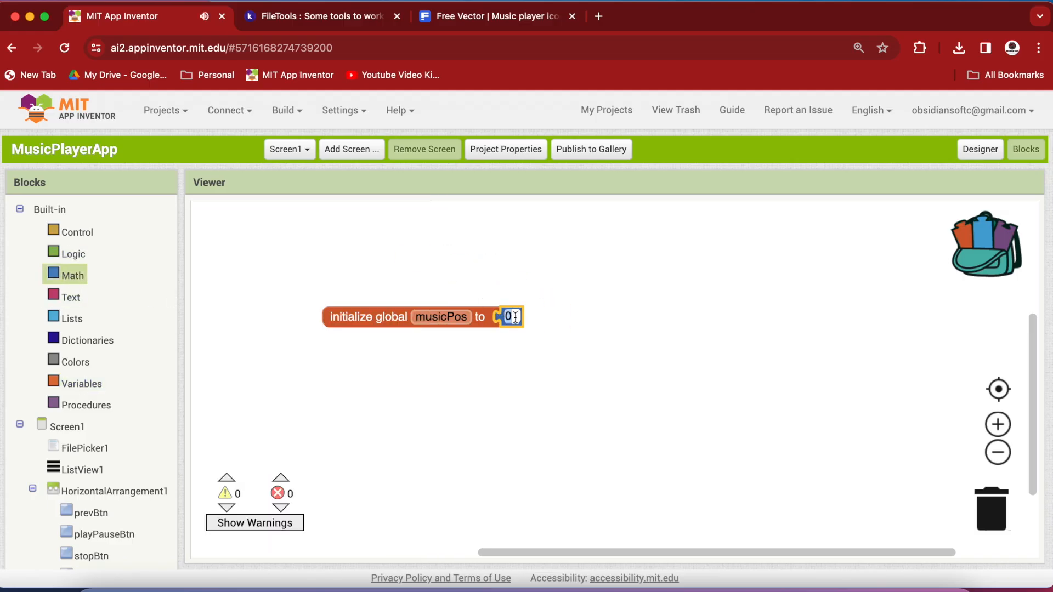
{"action": "type", "text": "1"}
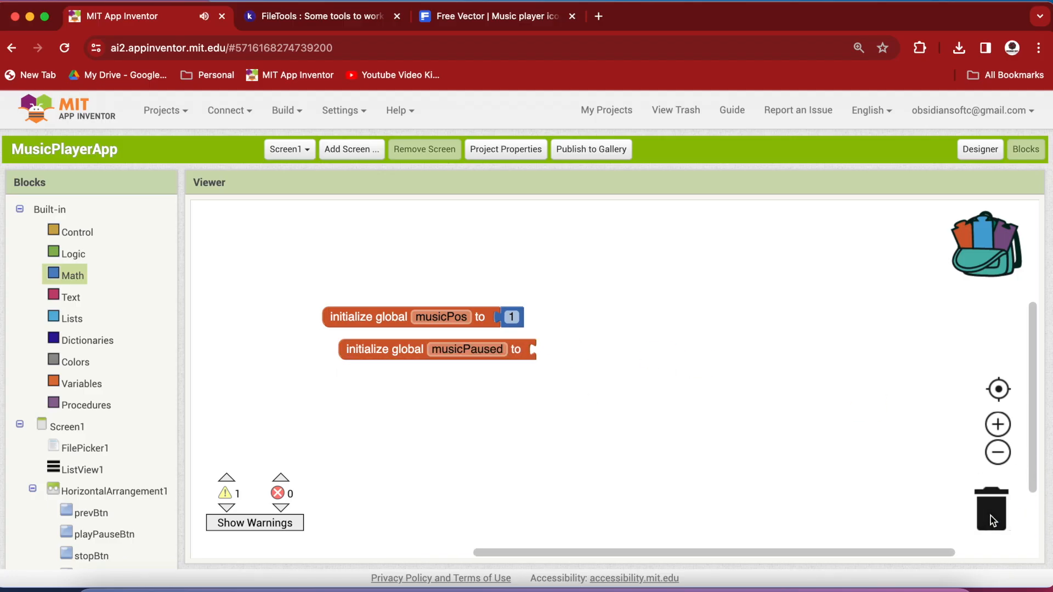
- Initialize musicPaused to false and add global songNames as an empty list
{"action": "left_click", "coordinate": [73, 253]}
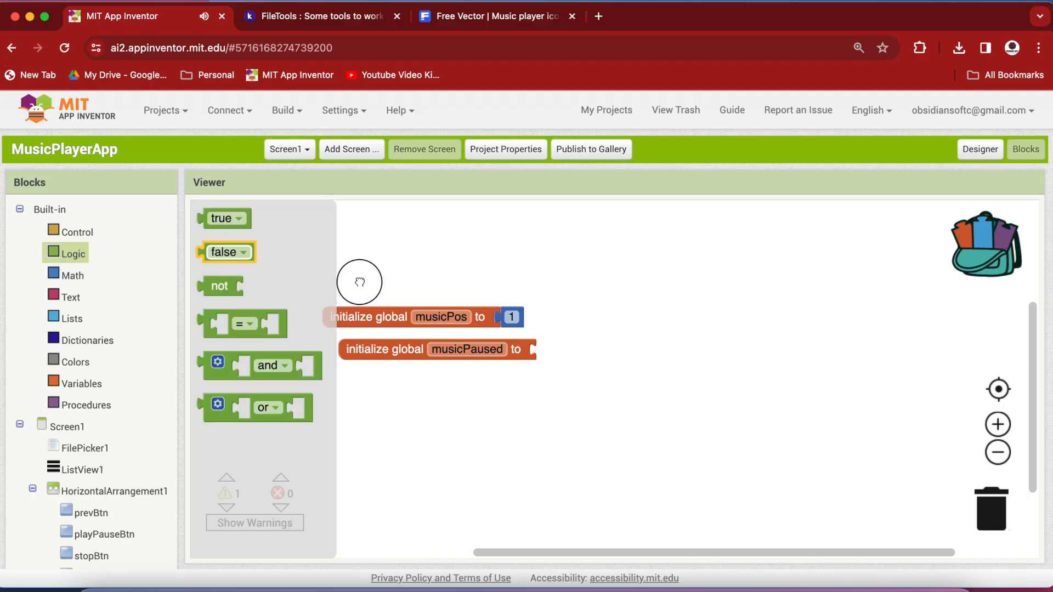
{"action": "left_click_drag", "start_coordinate": [225, 251], "coordinate": [560, 349]}
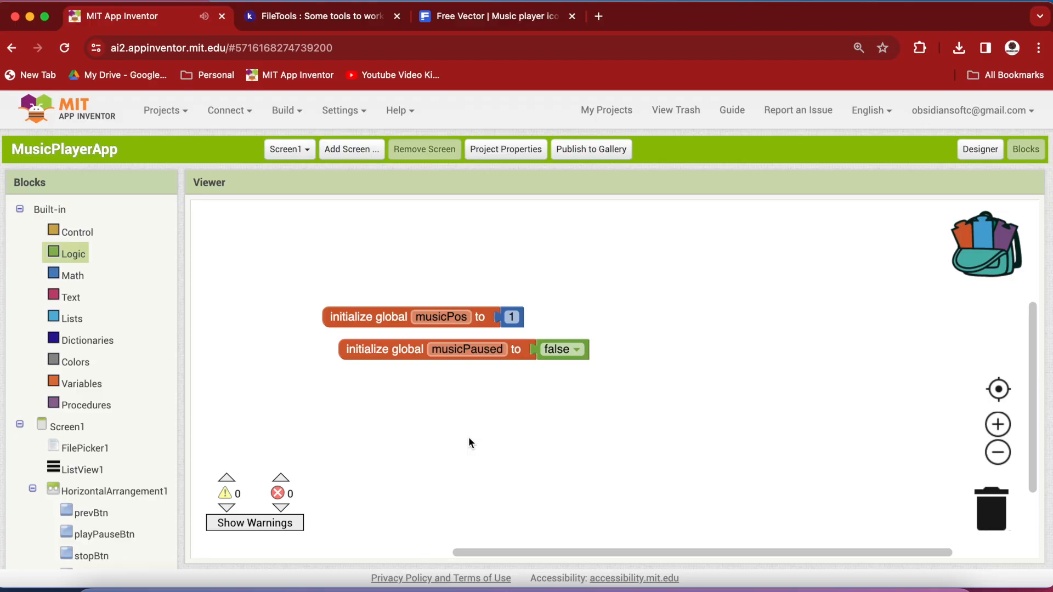
{"action": "right_click", "coordinate": [349, 317]}
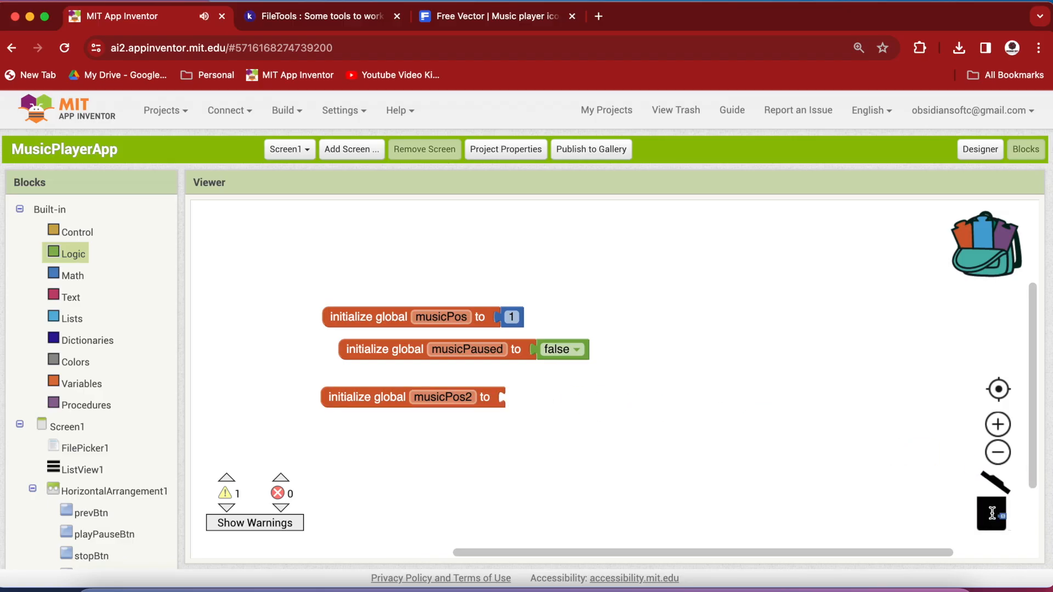
{"action": "double_click", "coordinate": [442, 397]}
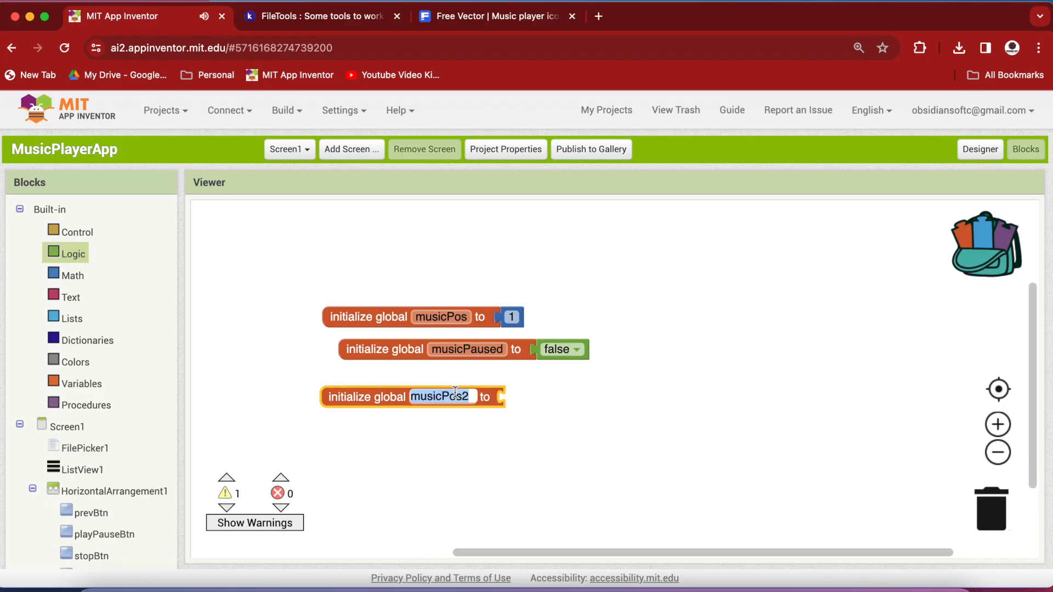
{"action": "type", "text": "songNames"}
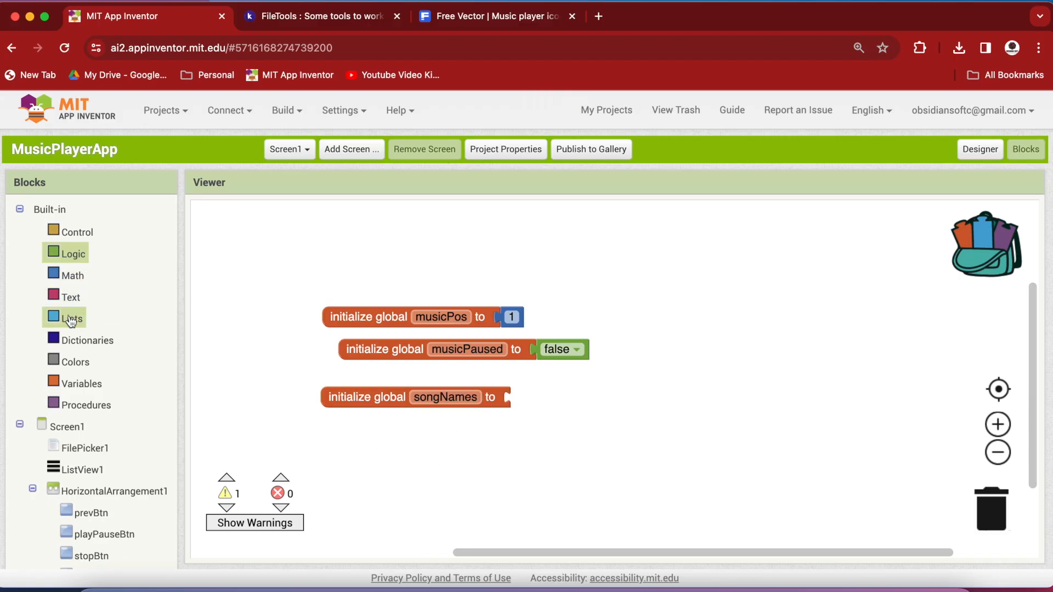
{"action": "left_click_drag", "start_coordinate": [71, 317], "coordinate": [574, 400]}
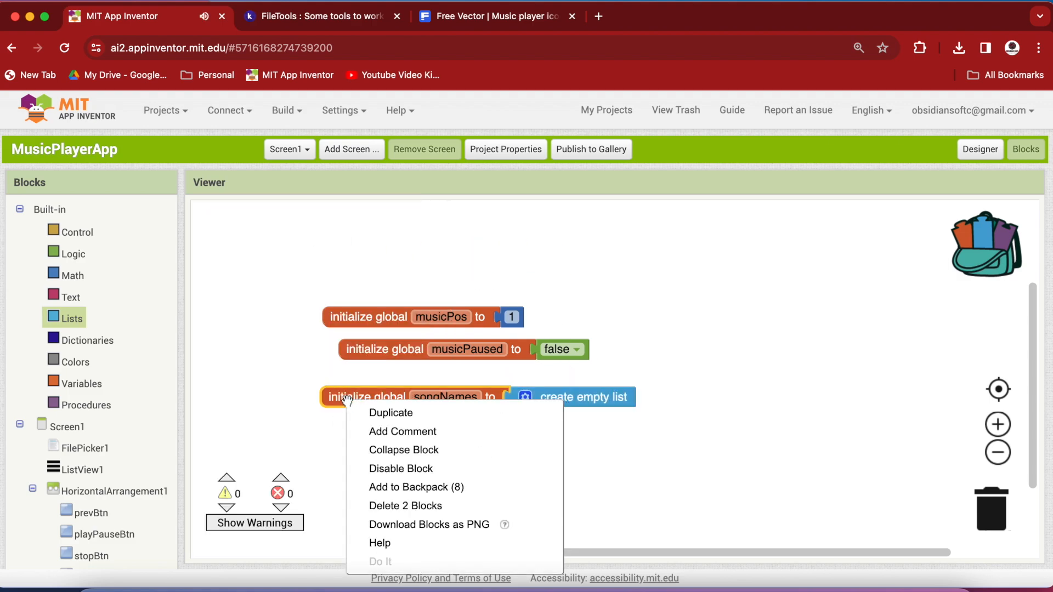
- Duplicate the songNames variable as a new global songUris
{"action": "left_click", "coordinate": [390, 413]}
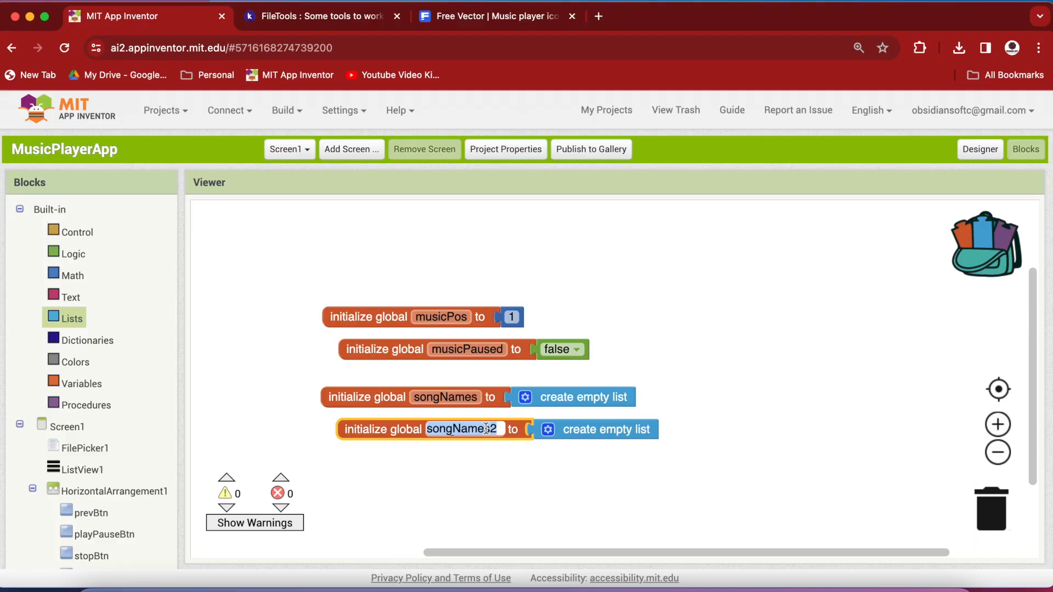
{"action": "type", "text": "songU"}
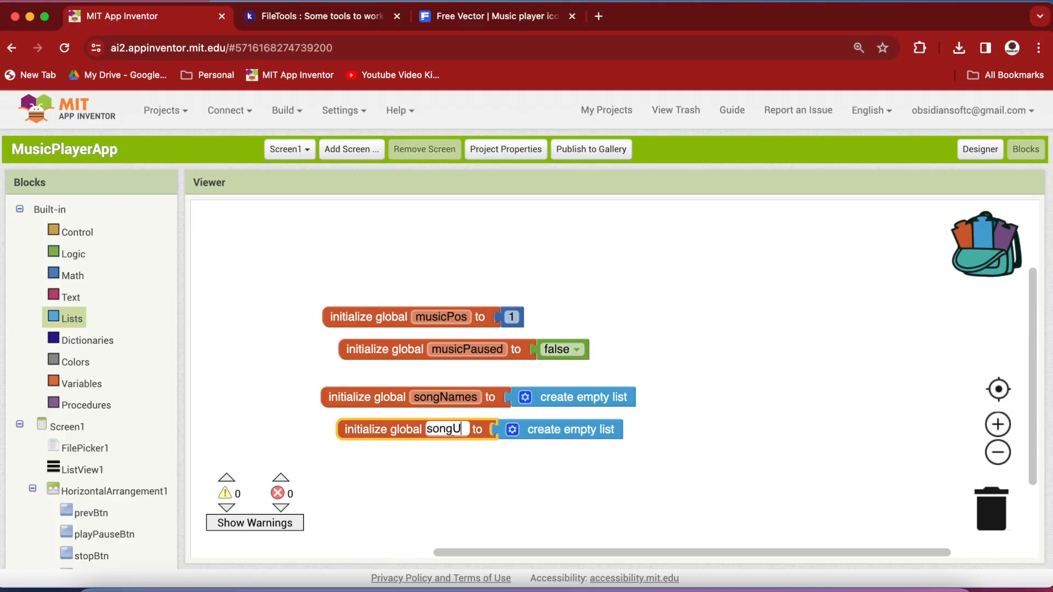
{"action": "type", "text": "songUris"}
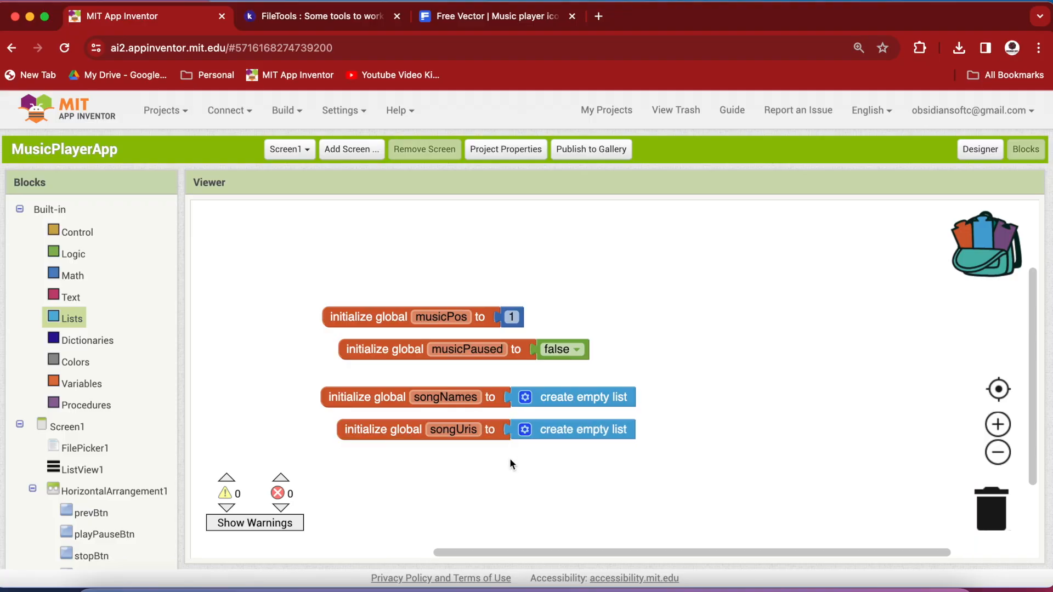
{"action": "mouse_move", "coordinate": [433, 497]}
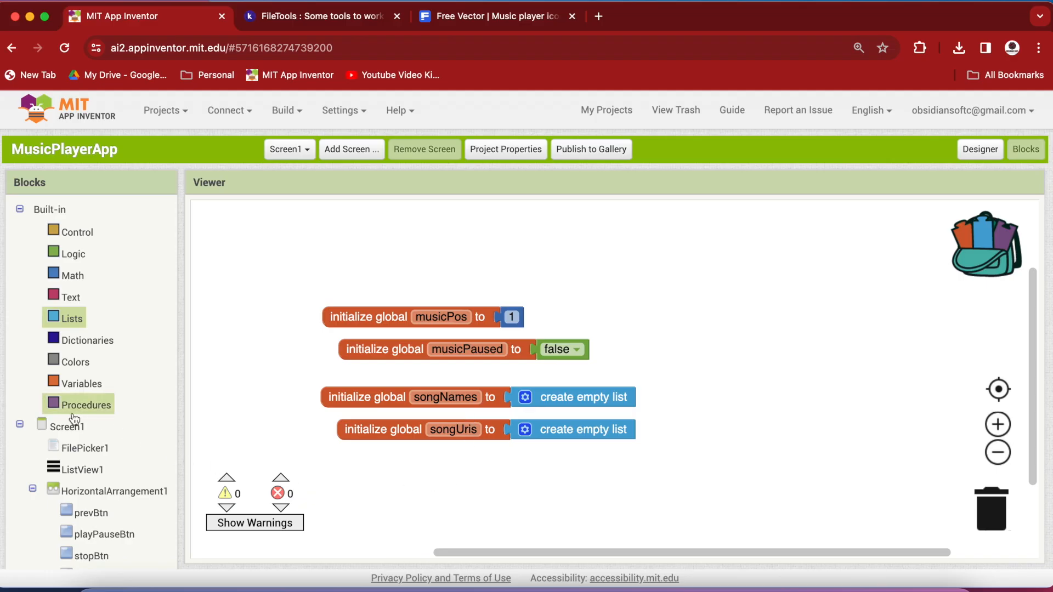
- Add a Screen1.Initialize event that sets FilePicker1.MimeType to Audio
{"action": "left_click", "coordinate": [61, 425]}
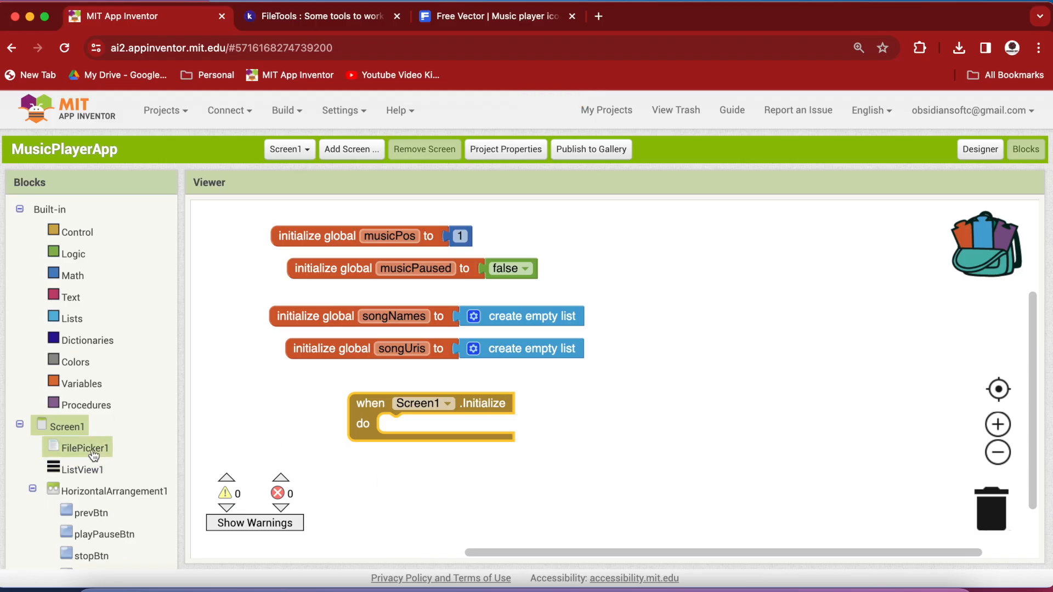
{"action": "left_click", "coordinate": [87, 448]}
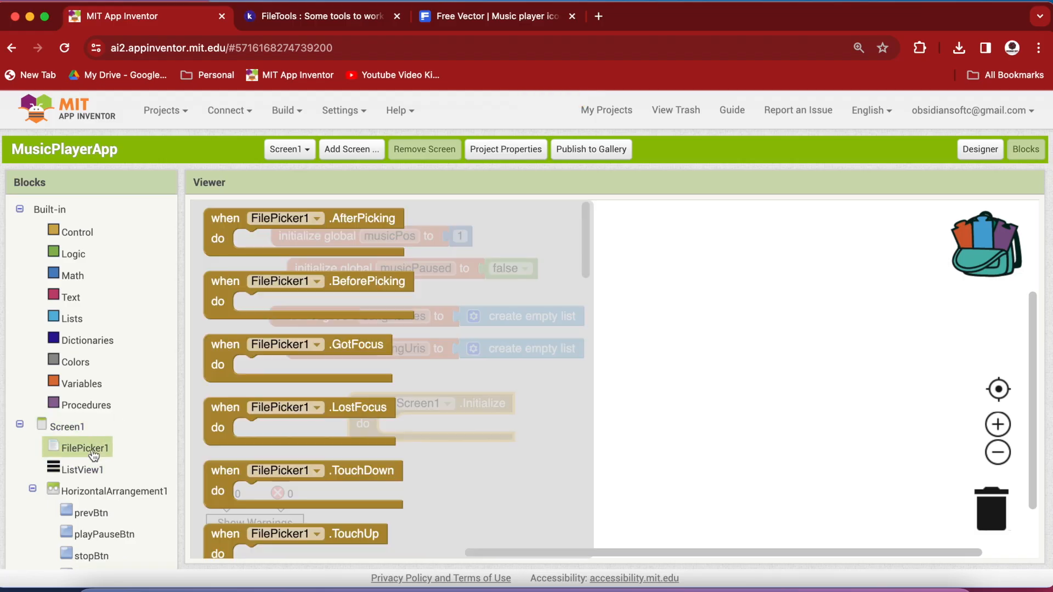
{"action": "mouse_move", "coordinate": [293, 437]}
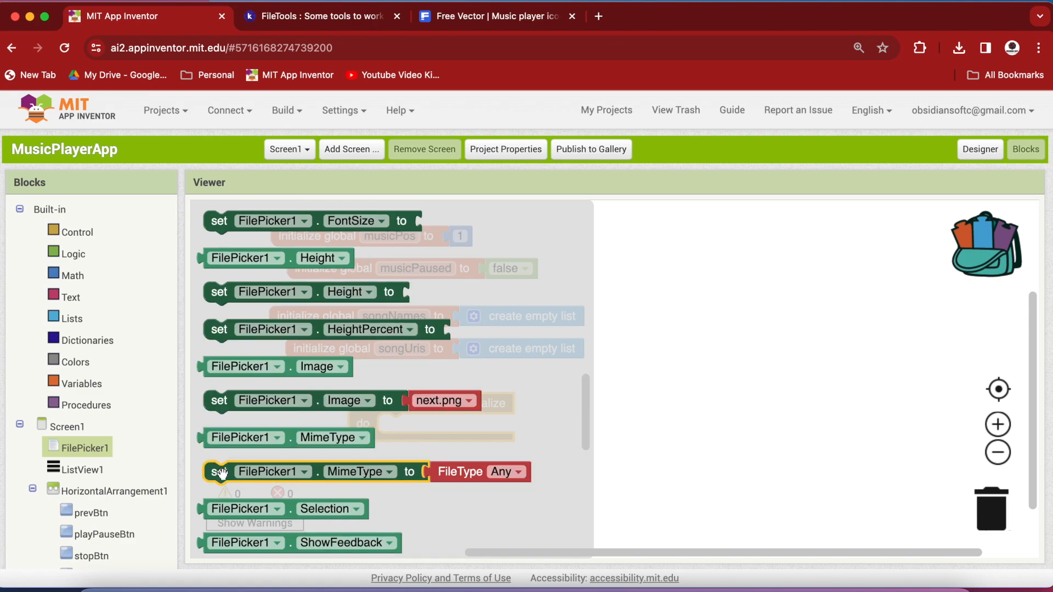
{"action": "left_click_drag", "start_coordinate": [219, 472], "coordinate": [399, 424]}
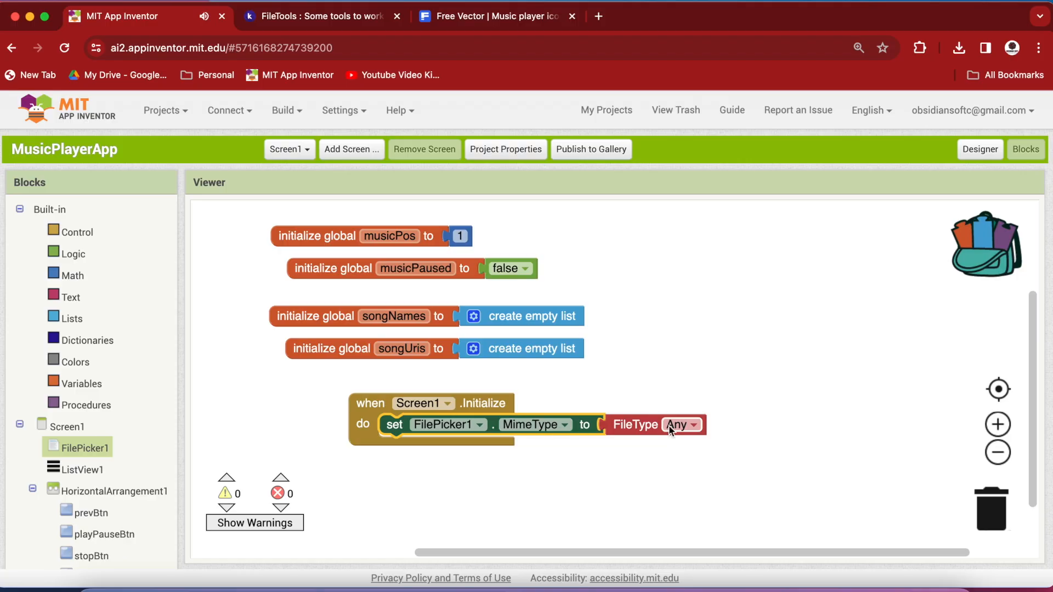
{"action": "left_click", "coordinate": [692, 425]}
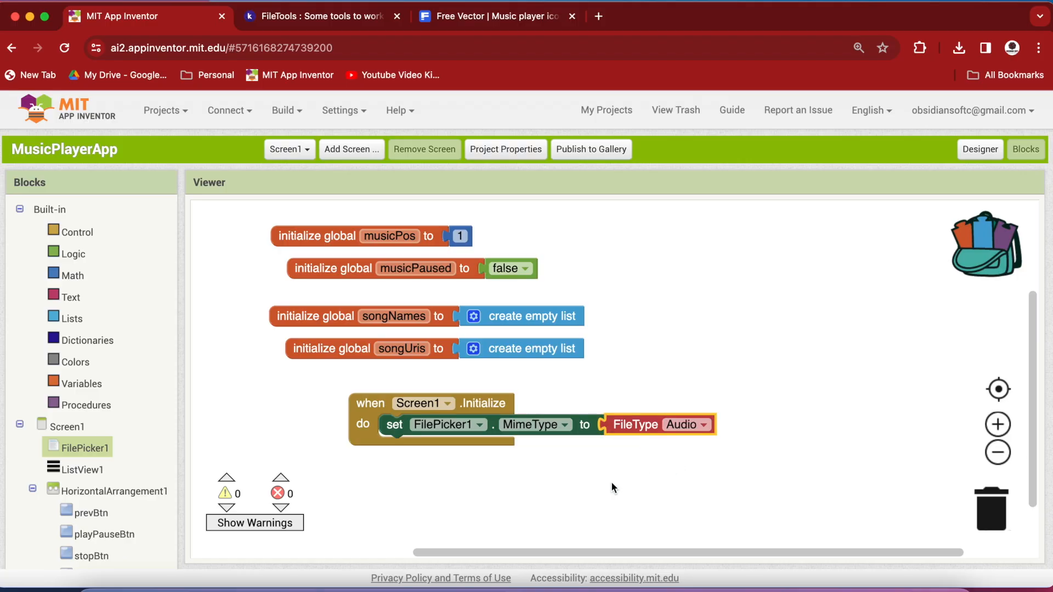
{"action": "left_click", "coordinate": [601, 492]}
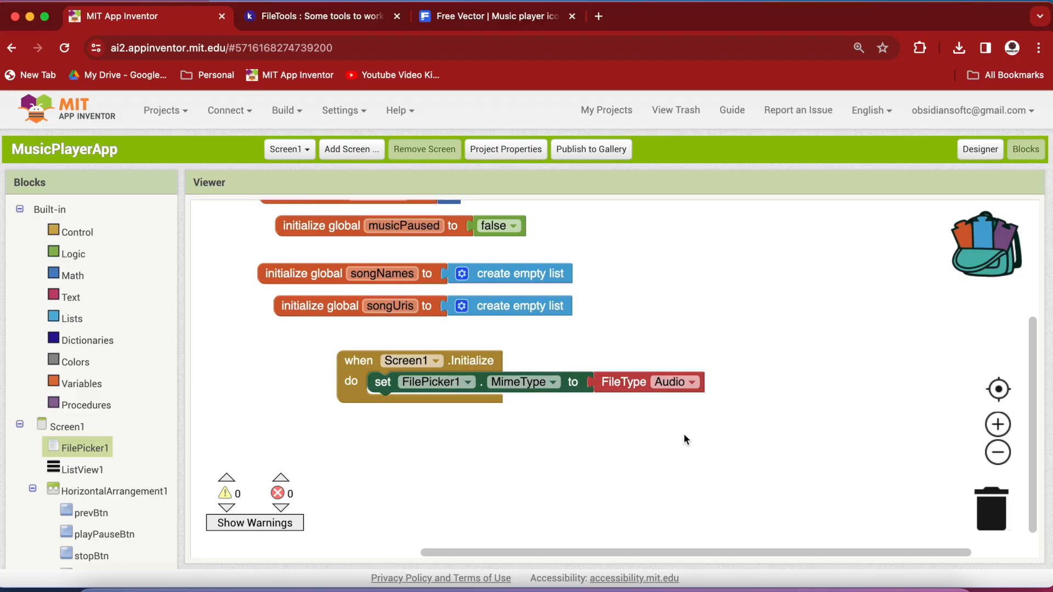
{"action": "mouse_move", "coordinate": [125, 474]}
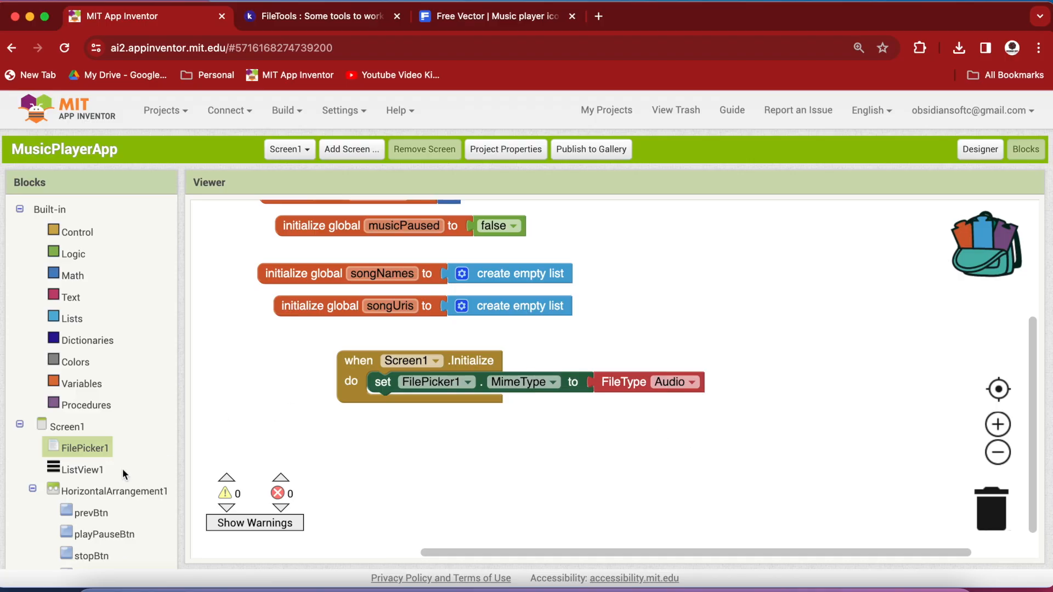
- Add a Screen1.AskForPermission call requesting ReadMediaAudio
{"action": "left_click", "coordinate": [60, 426]}
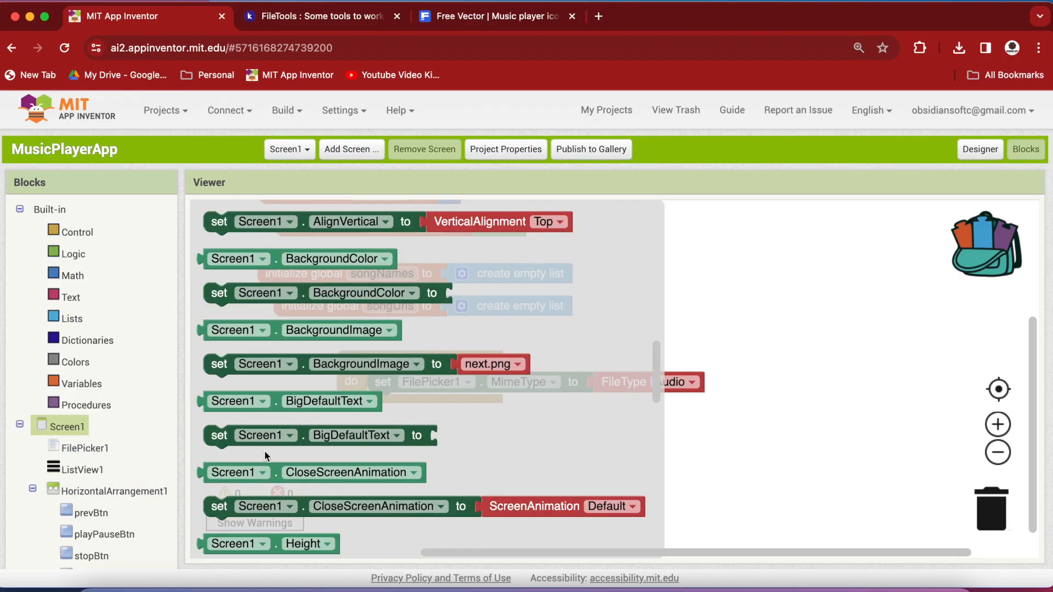
{"action": "scroll", "scroll_direction": "down", "scroll_amount": 3}
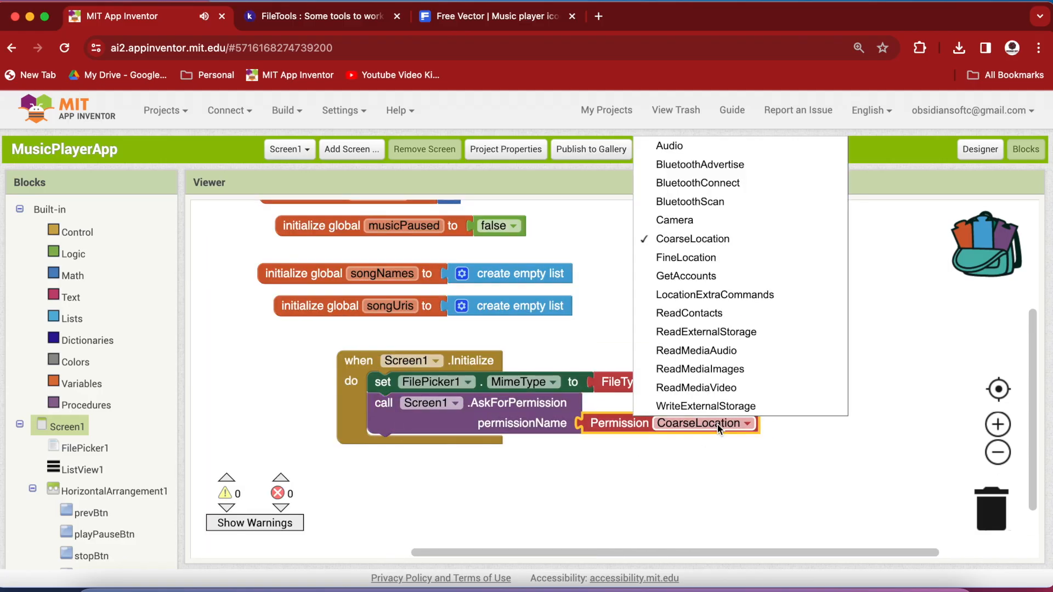
{"action": "mouse_move", "coordinate": [706, 356]}
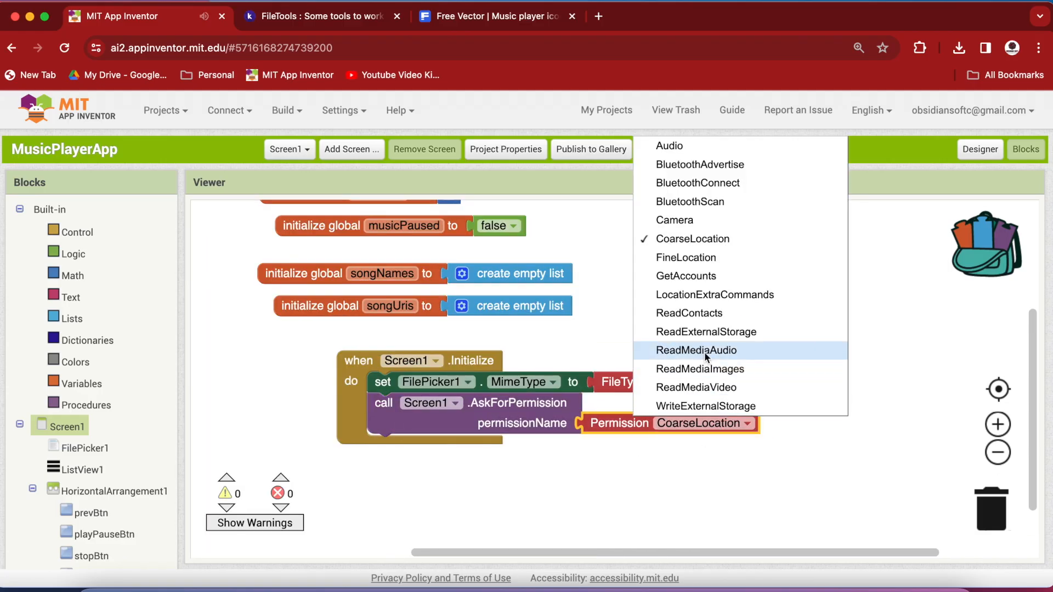
{"action": "left_click", "coordinate": [696, 350]}
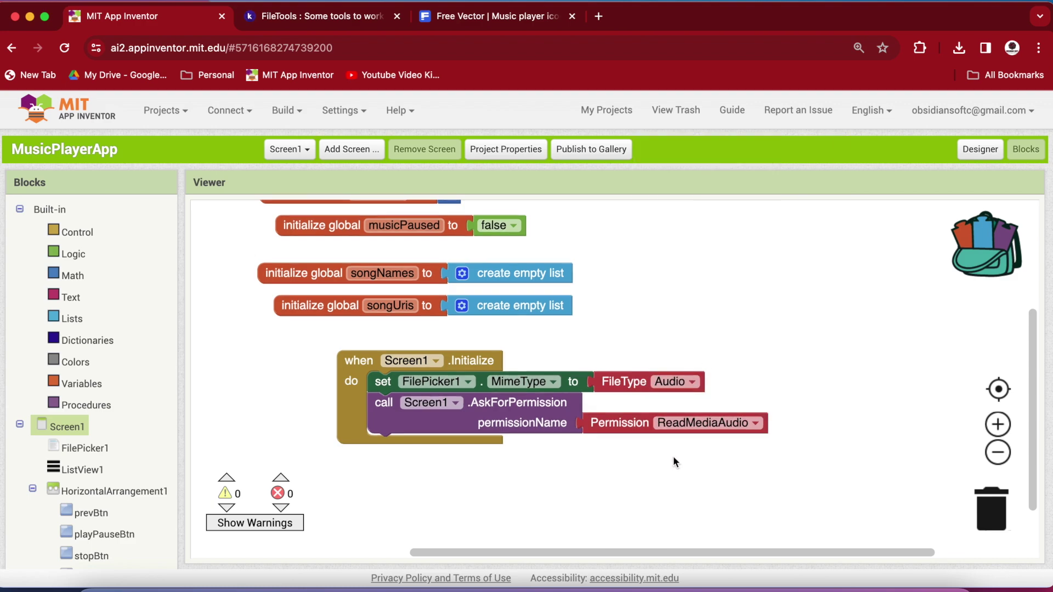
{"action": "mouse_move", "coordinate": [663, 450]}
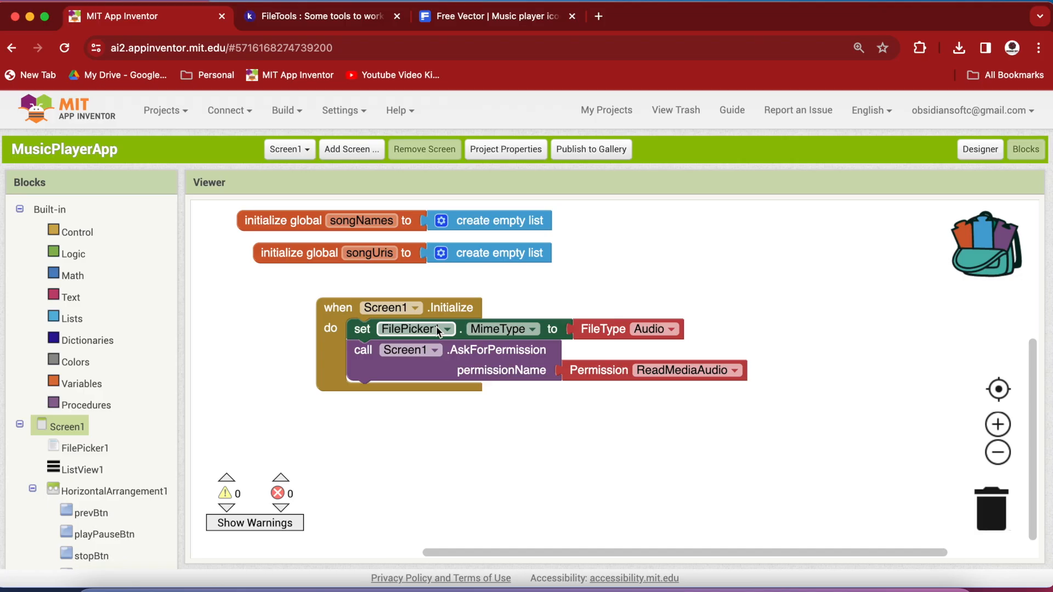
- Add FilePicker1.AfterPicking with 'add items to list' into global songUris, item FilePicker1.Selection
{"action": "left_click", "coordinate": [75, 447]}
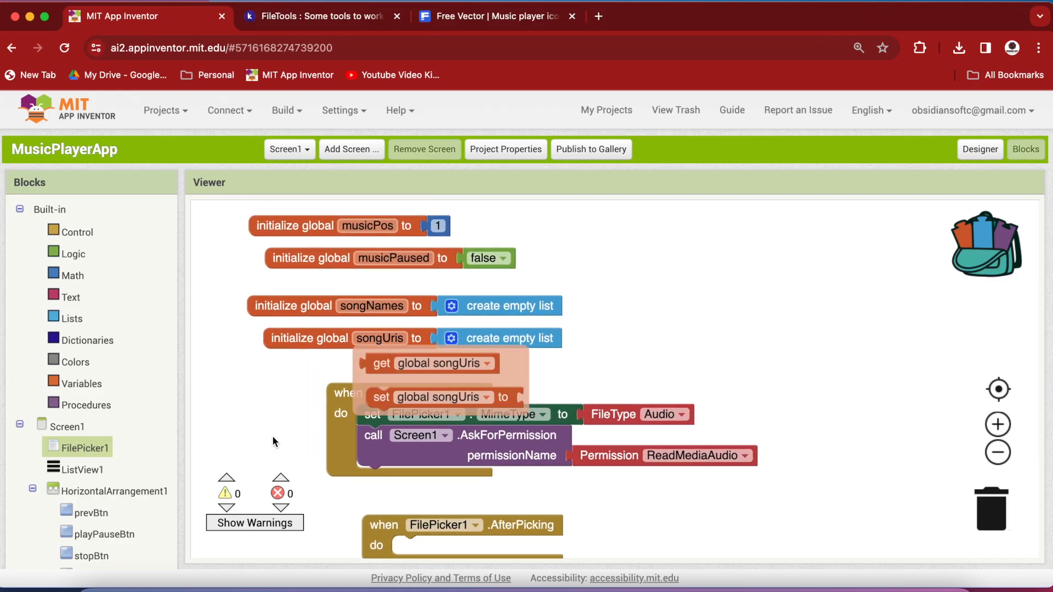
{"action": "scroll", "scroll_direction": "down", "scroll_amount": 3}
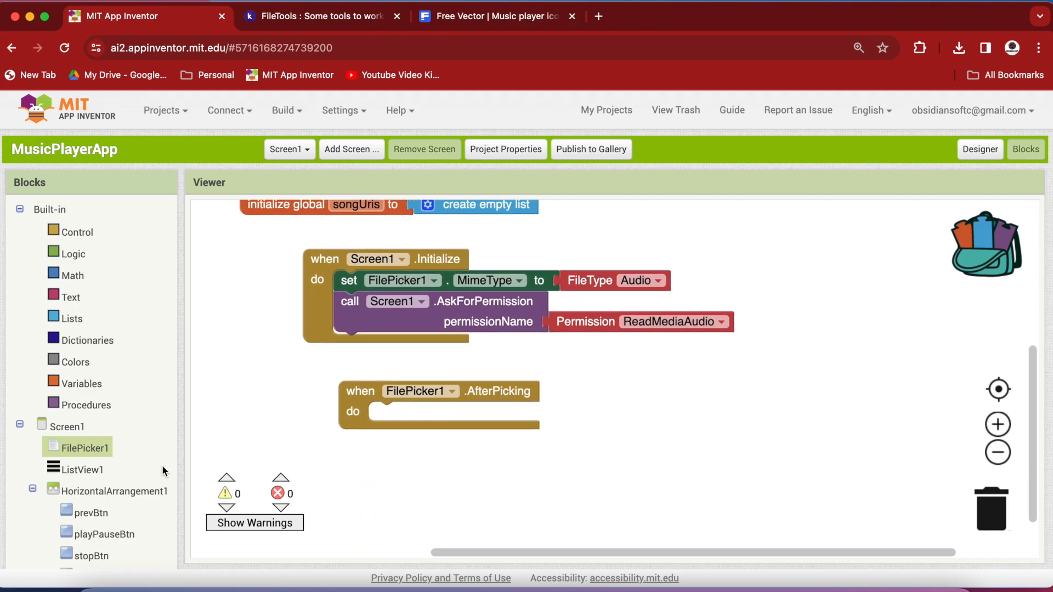
{"action": "left_click", "coordinate": [71, 318]}
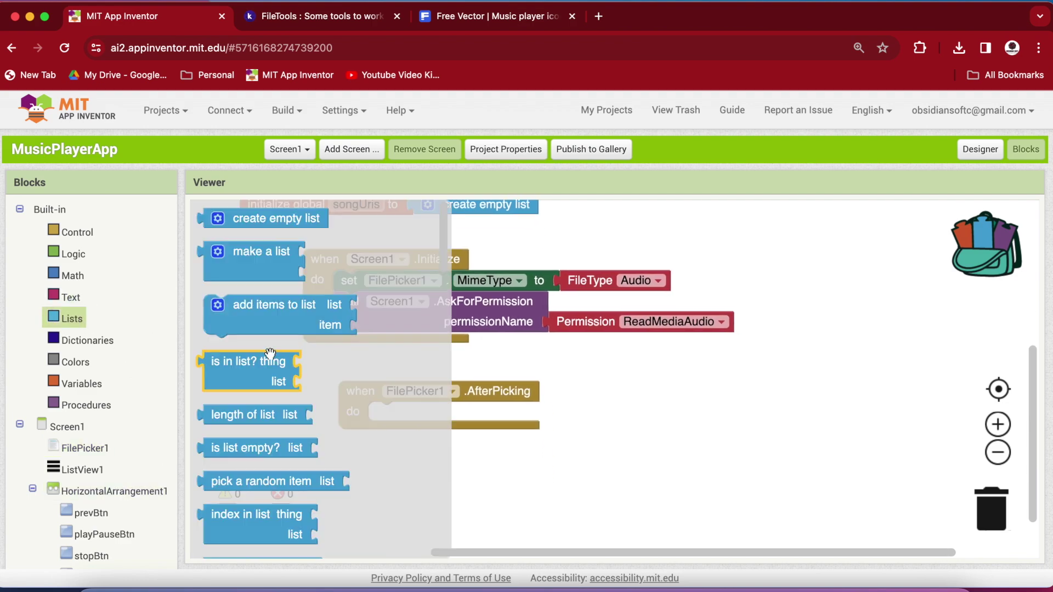
{"action": "left_click_drag", "start_coordinate": [273, 305], "coordinate": [440, 412]}
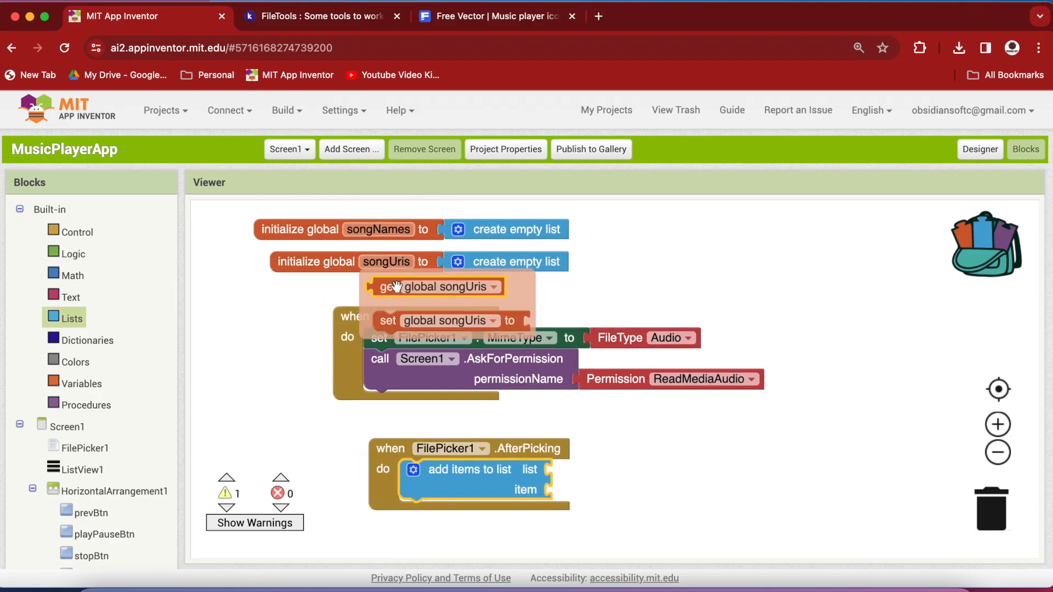
{"action": "left_click_drag", "start_coordinate": [435, 287], "coordinate": [618, 469]}
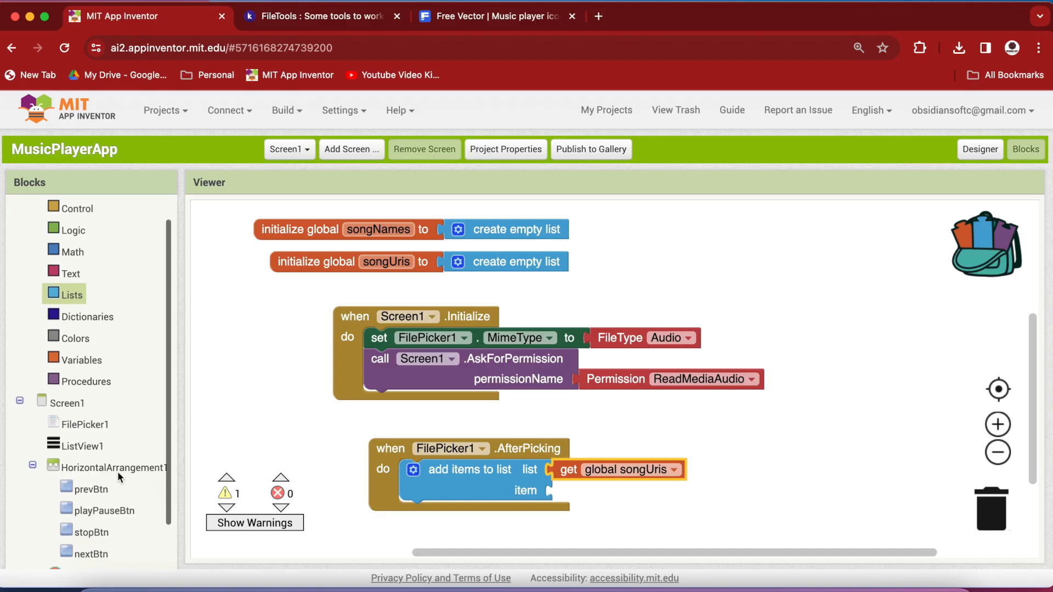
{"action": "left_click", "coordinate": [83, 424]}
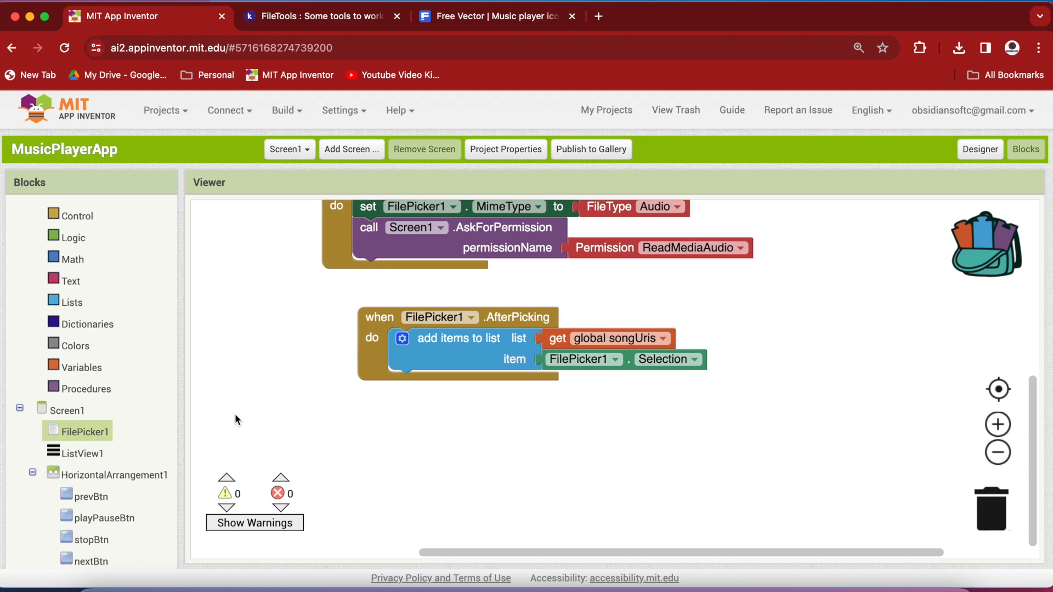
{"action": "mouse_move", "coordinate": [708, 393]}
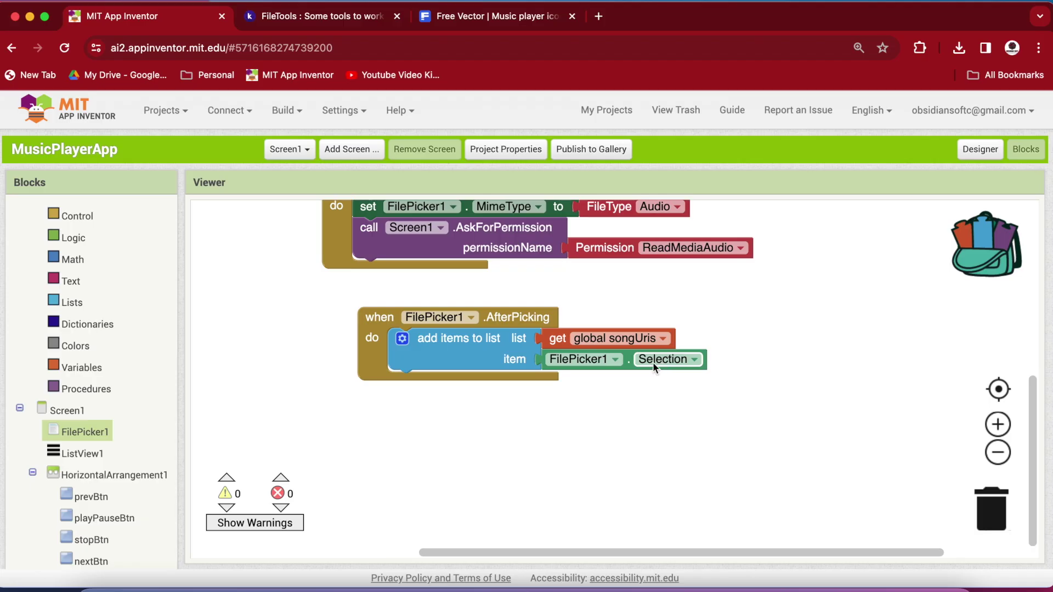
- Declare a local variable named filePath inside AfterPicking
{"action": "left_click", "coordinate": [79, 367]}
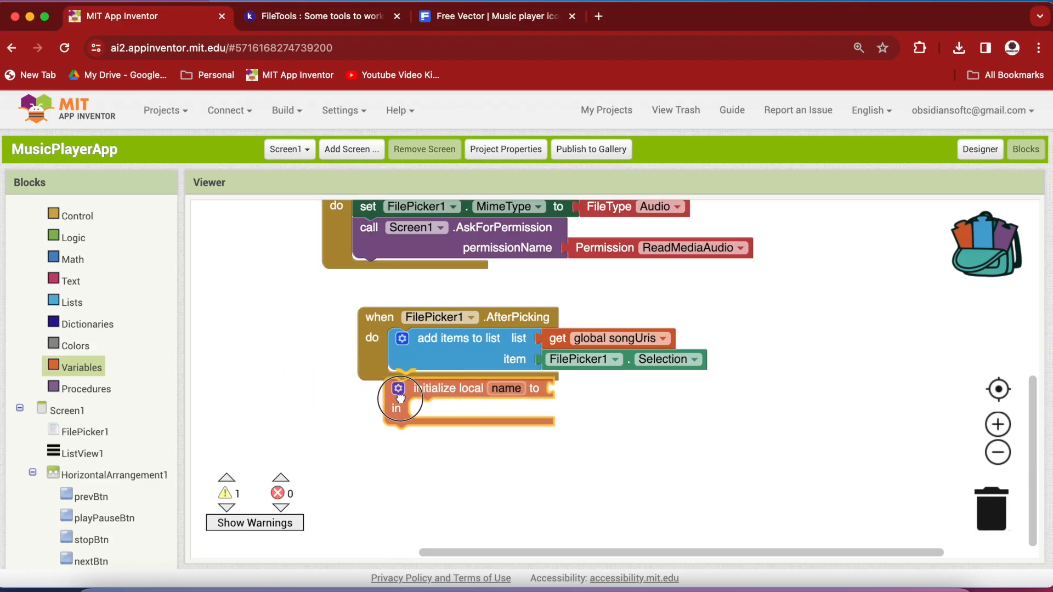
{"action": "type", "text": "file"}
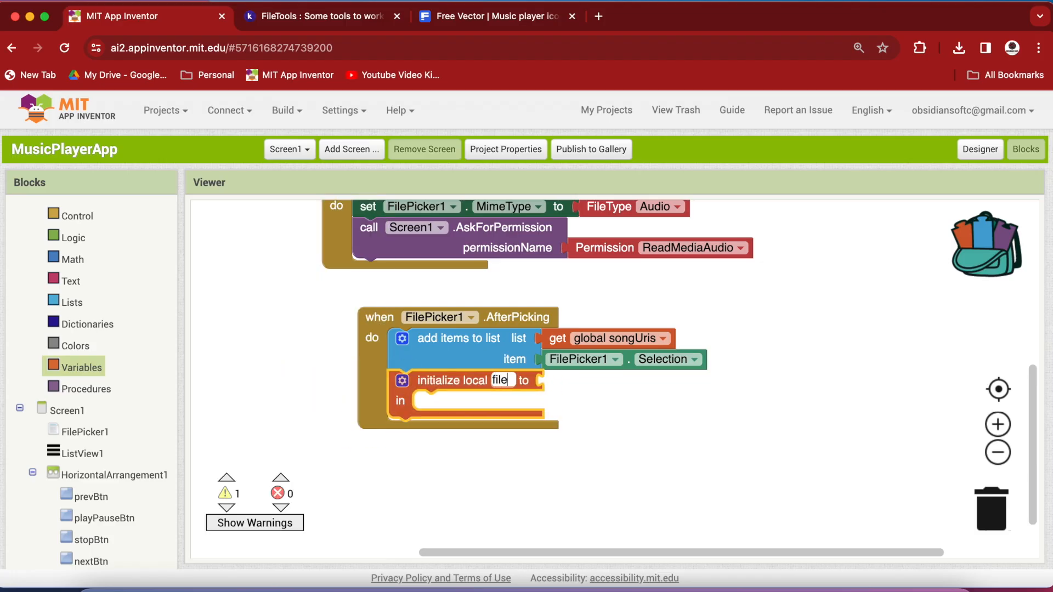
{"action": "type", "text": "filePath"}
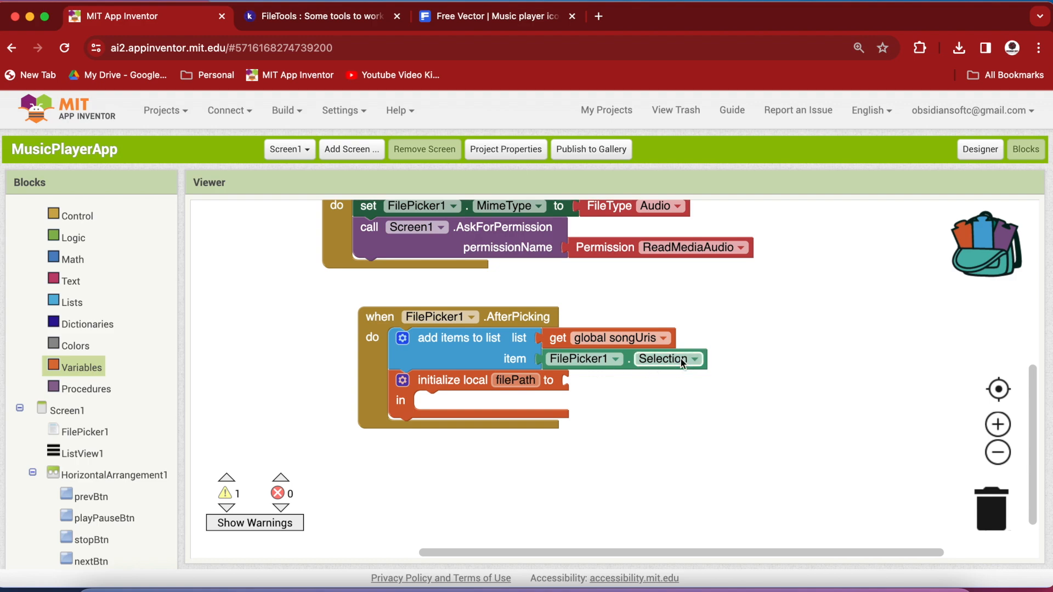
{"action": "scroll", "scroll_direction": "down", "scroll_amount": 3}
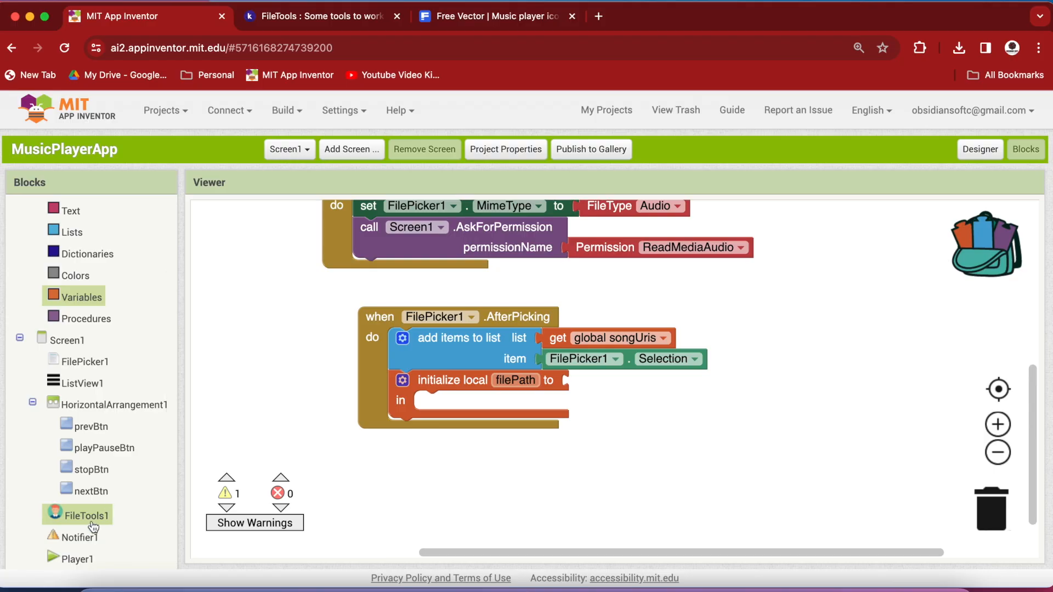
- Add a FileTools1.PathFromUri call with FilePicker1.Selection as contentUri
{"action": "left_click", "coordinate": [81, 514]}
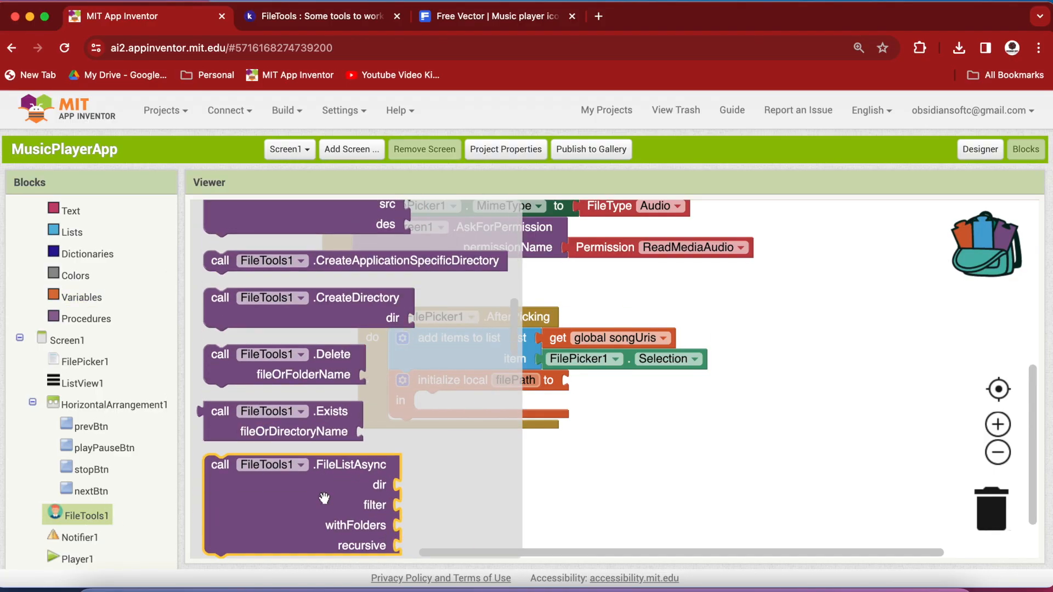
{"action": "scroll", "scroll_direction": "down", "scroll_amount": 3}
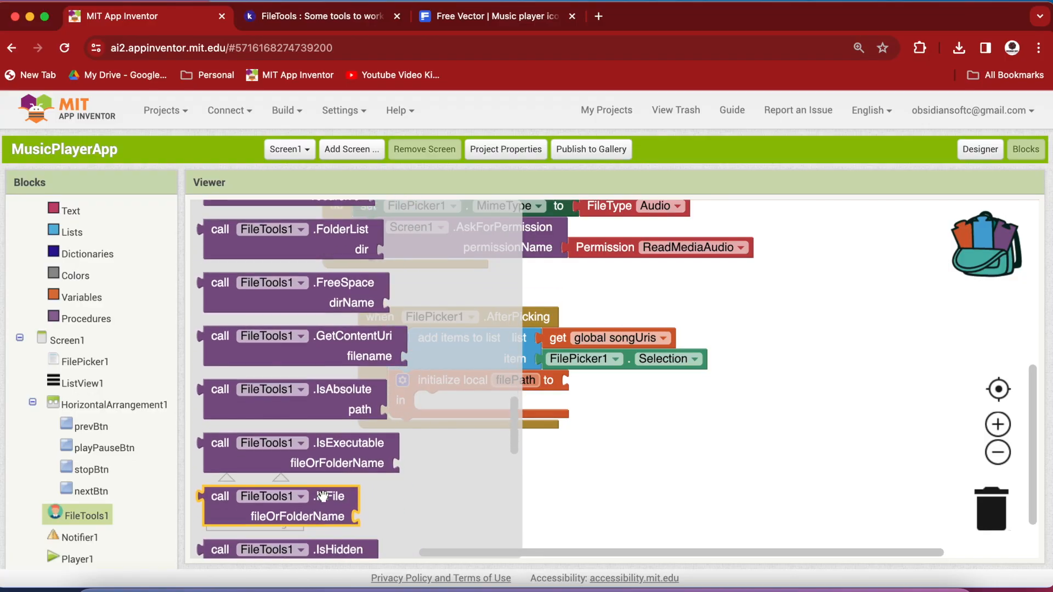
{"action": "scroll", "scroll_direction": "down", "scroll_amount": 3}
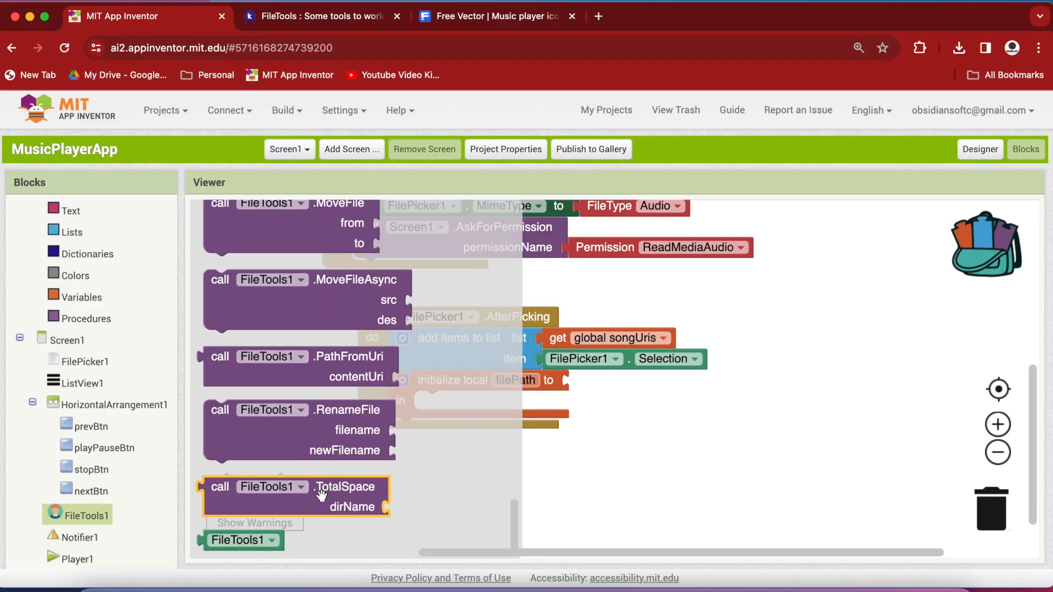
{"action": "mouse_move", "coordinate": [251, 377]}
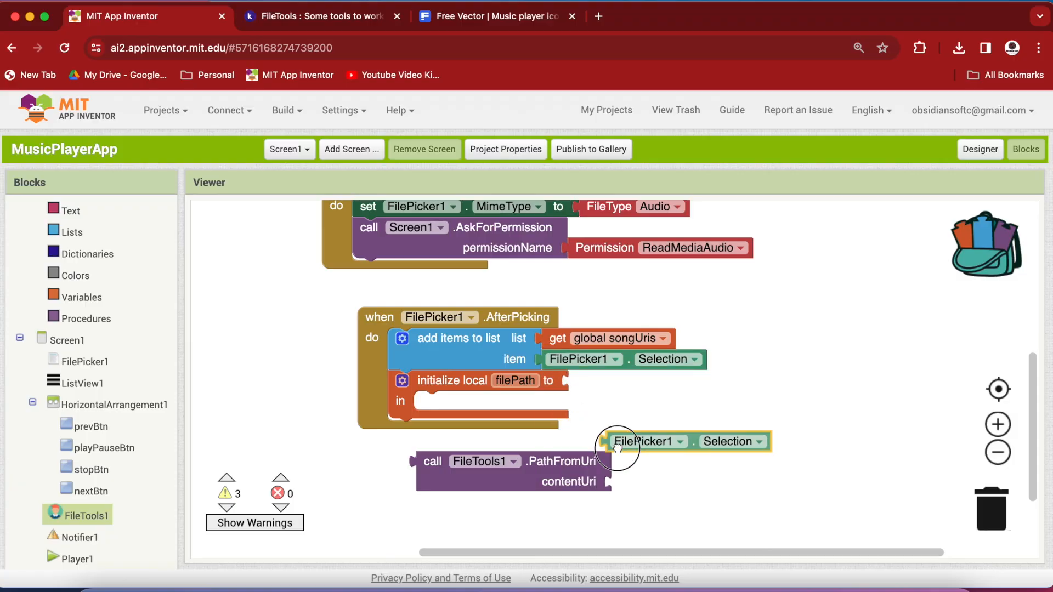
{"action": "left_click_drag", "start_coordinate": [648, 441], "coordinate": [654, 480]}
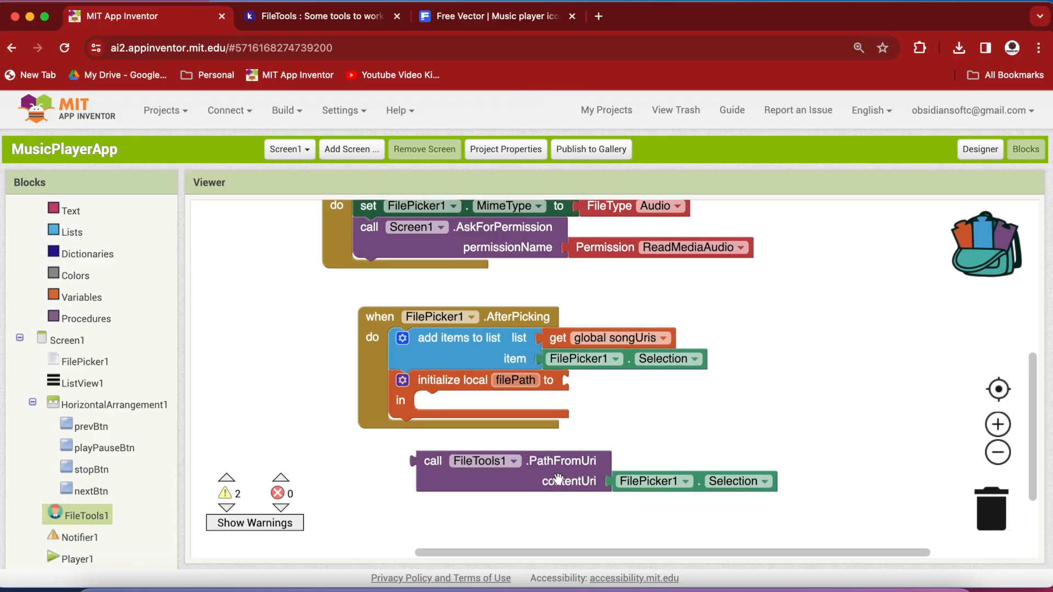
{"action": "mouse_move", "coordinate": [559, 478]}
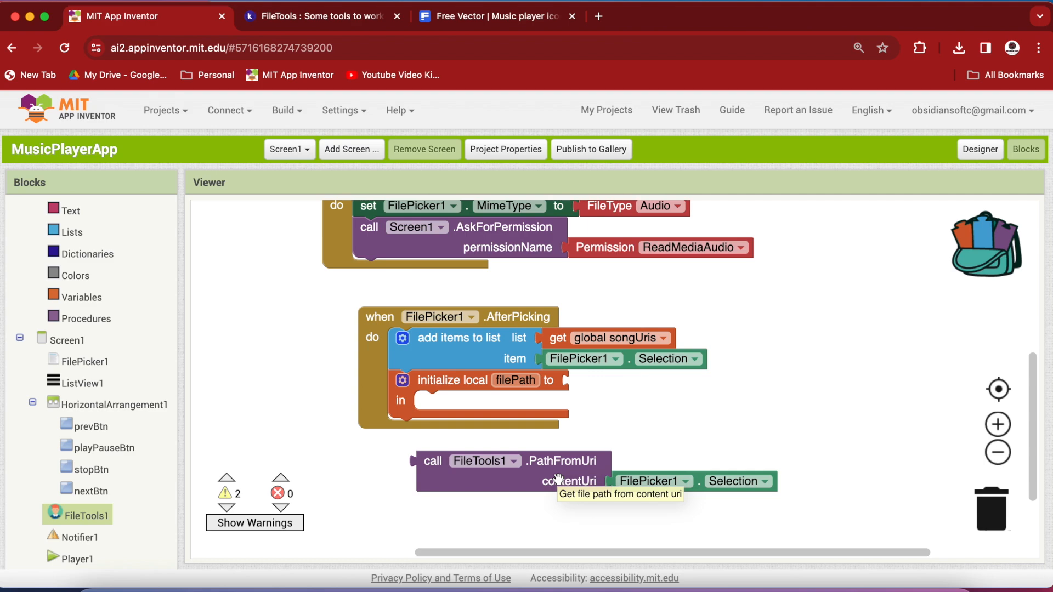
{"action": "mouse_move", "coordinate": [706, 490]}
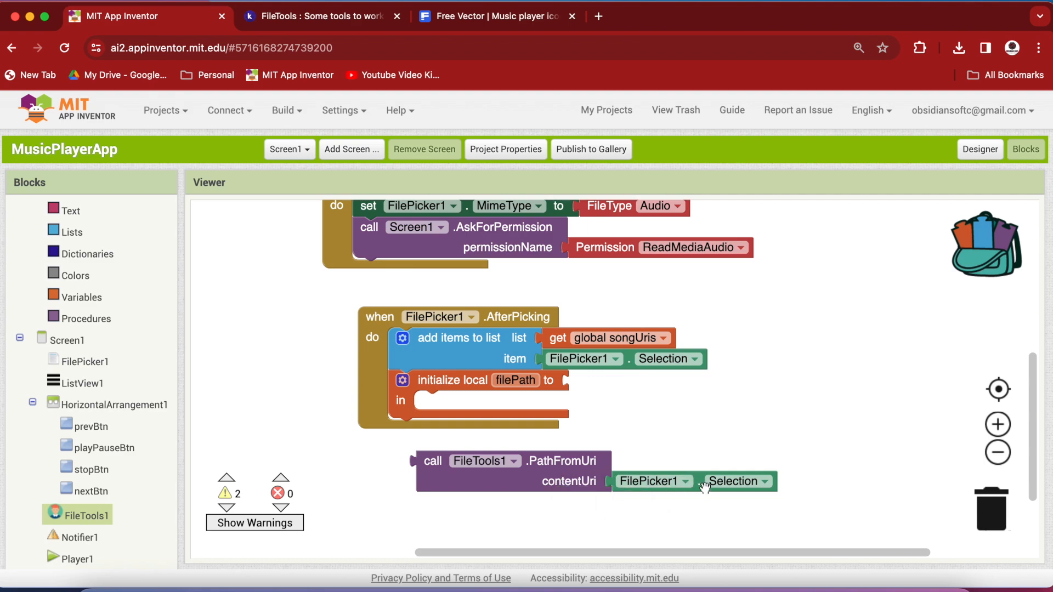
{"action": "mouse_move", "coordinate": [705, 489]}
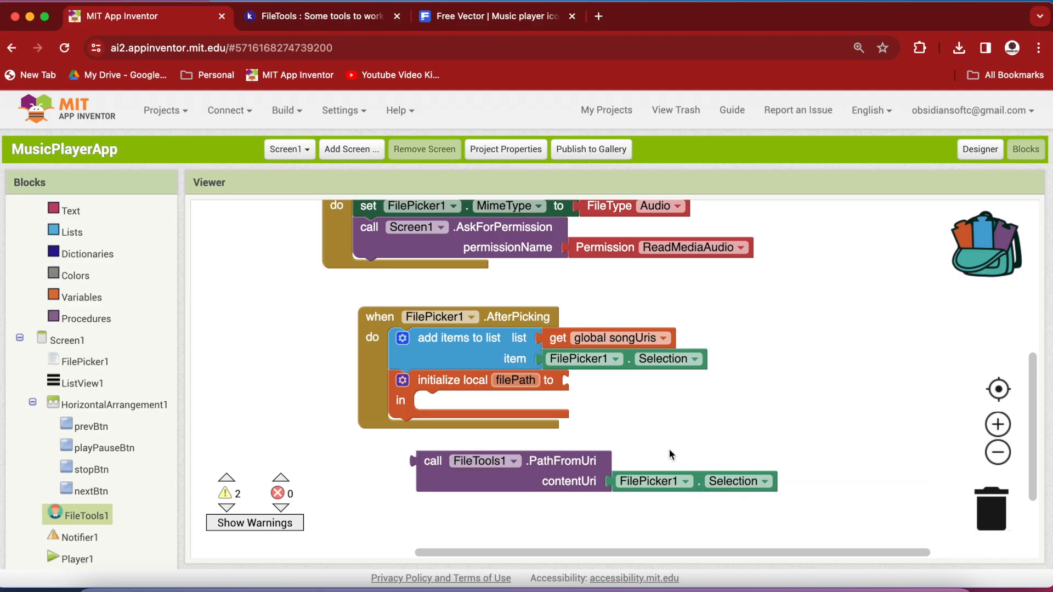
- Split the PathFromUri result at "/" and use it to initialize local filePath
{"action": "left_click", "coordinate": [70, 211]}
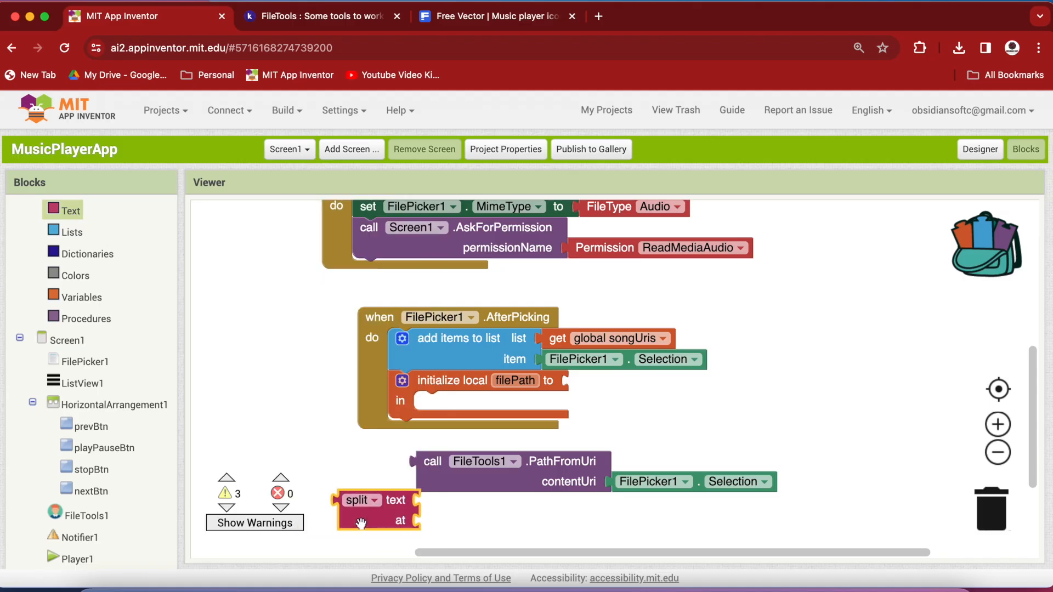
{"action": "left_click_drag", "start_coordinate": [511, 461], "coordinate": [463, 498]}
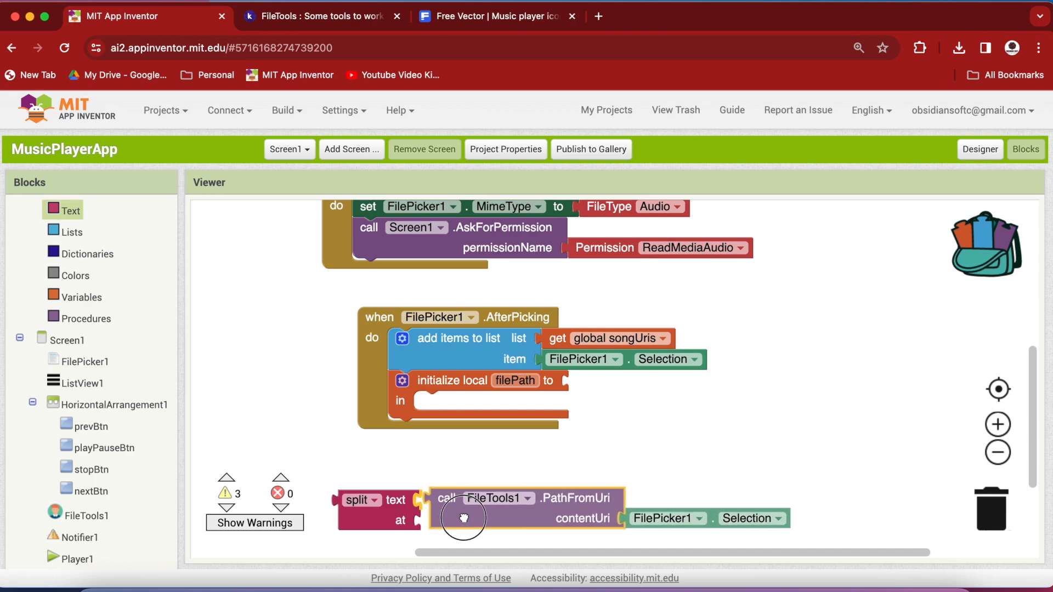
{"action": "left_click_drag", "start_coordinate": [464, 517], "coordinate": [436, 470]}
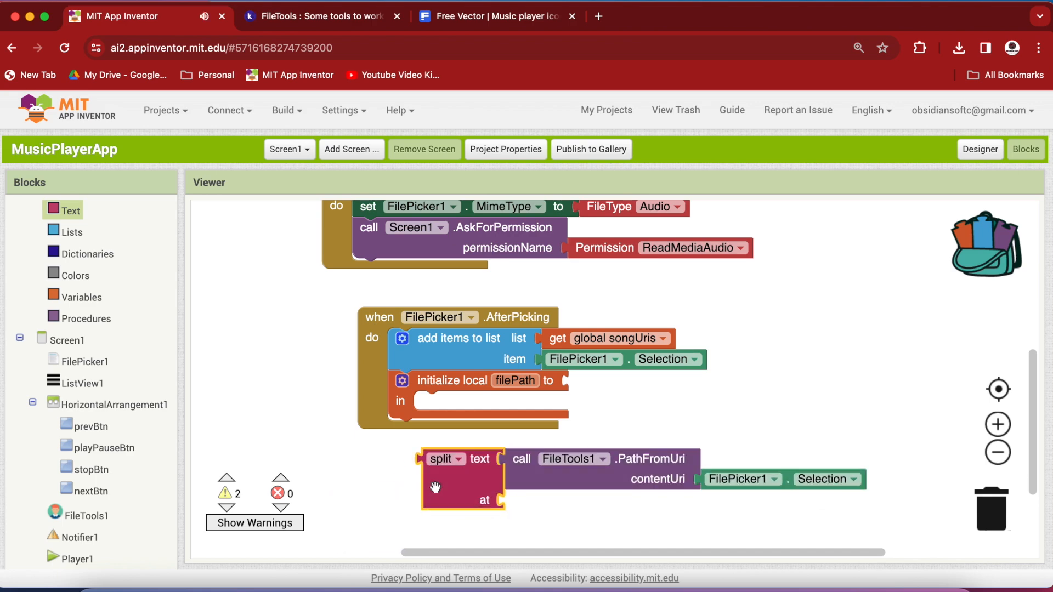
{"action": "left_click", "coordinate": [62, 210]}
{"action": "type", "text": "/"}
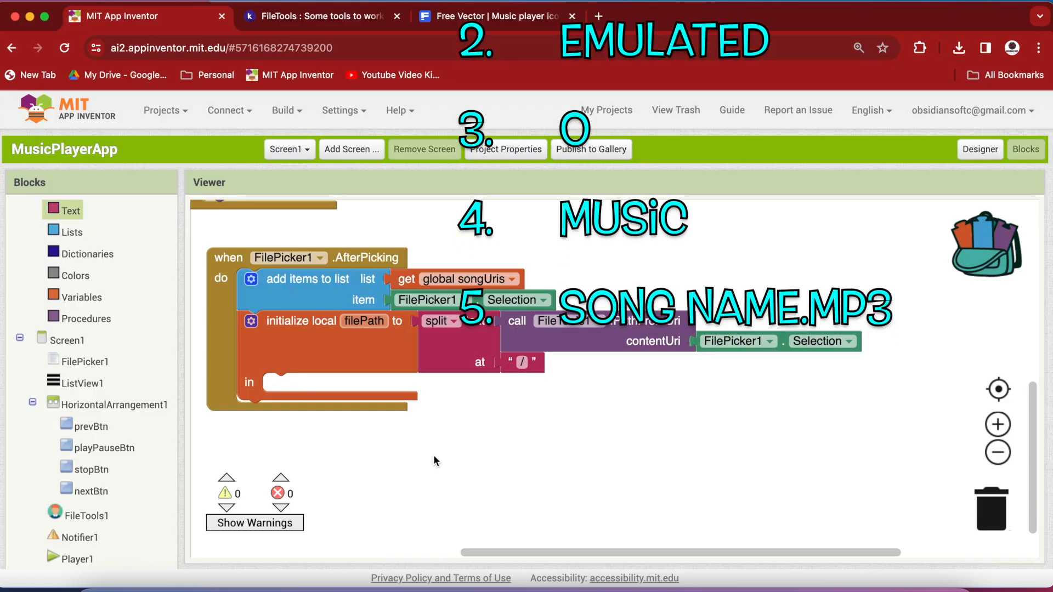
{"action": "mouse_move", "coordinate": [366, 325]}
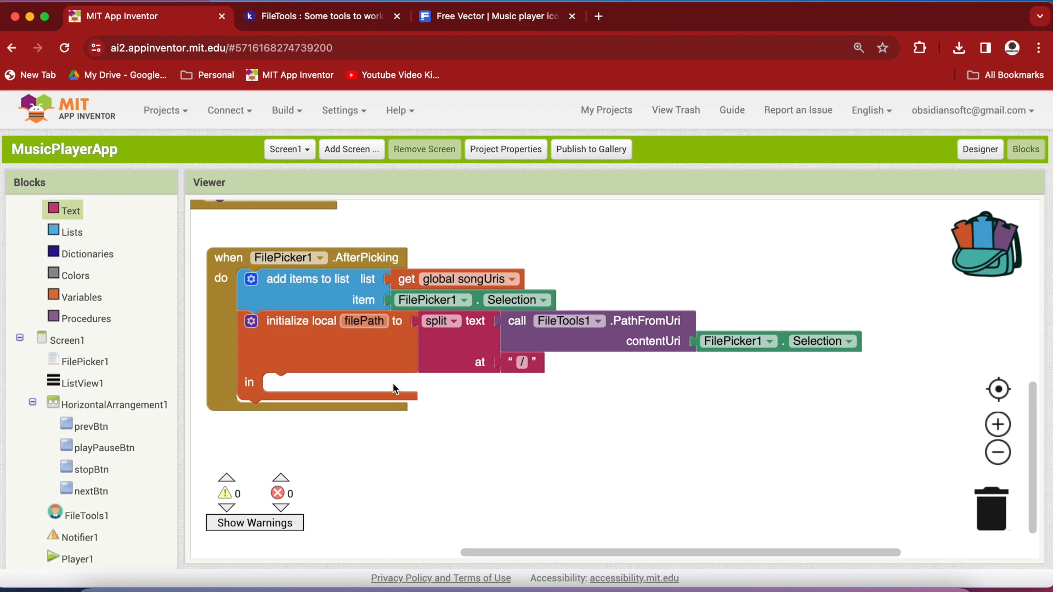
{"action": "mouse_move", "coordinate": [540, 356]}
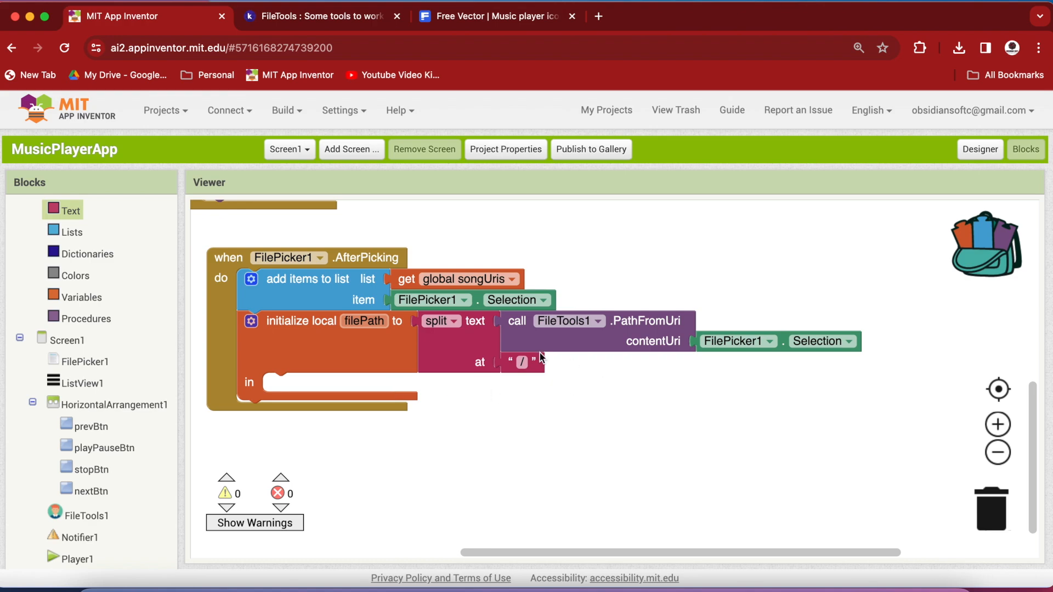
{"action": "mouse_move", "coordinate": [354, 372]}
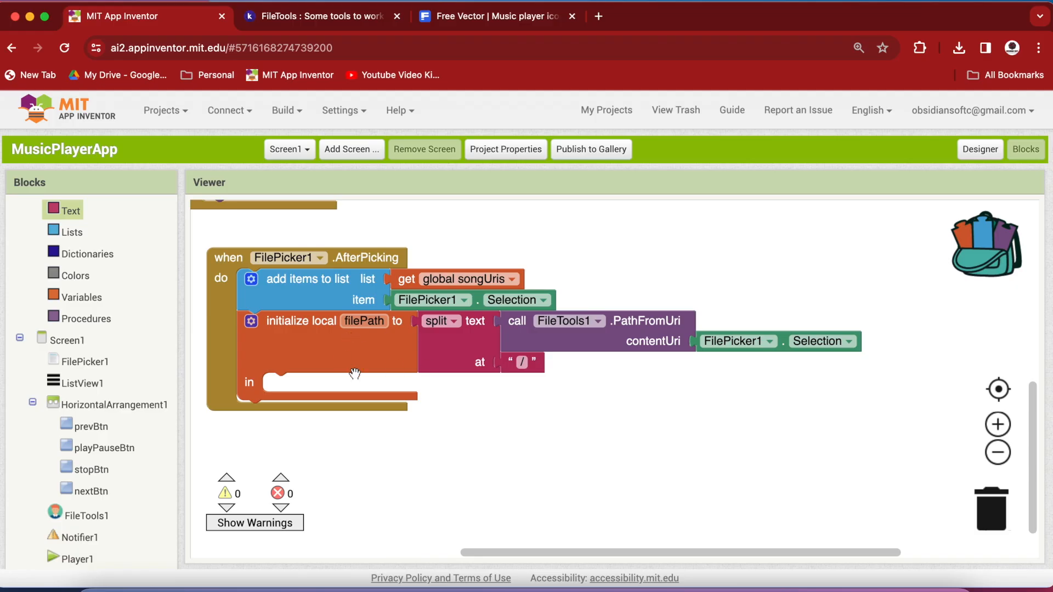
{"action": "mouse_move", "coordinate": [436, 321]}
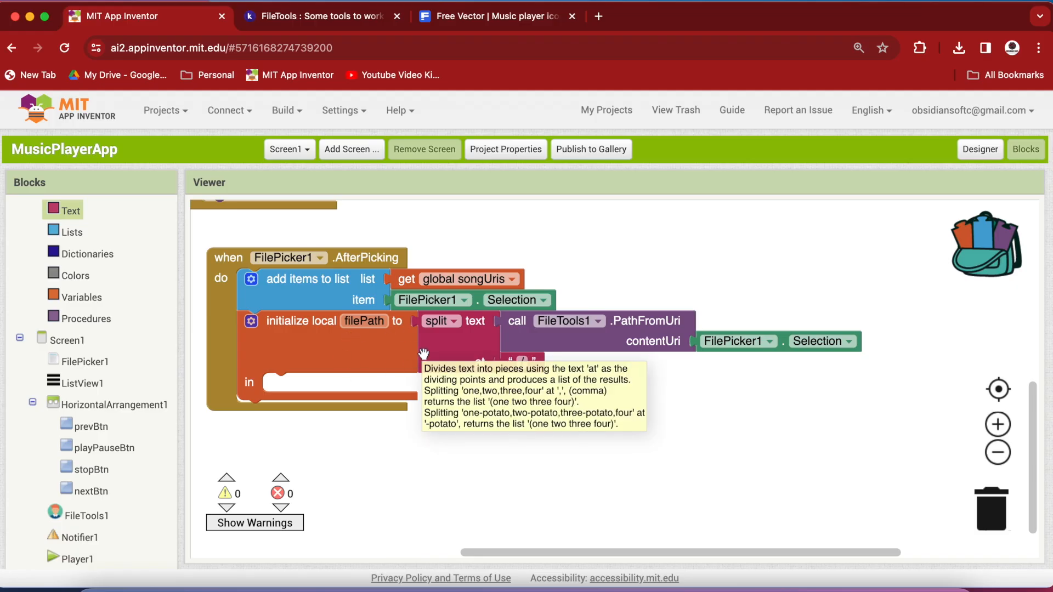
- Duplicate the add-items-to-list block and point its list at global songNames
{"action": "right_click", "coordinate": [307, 279]}
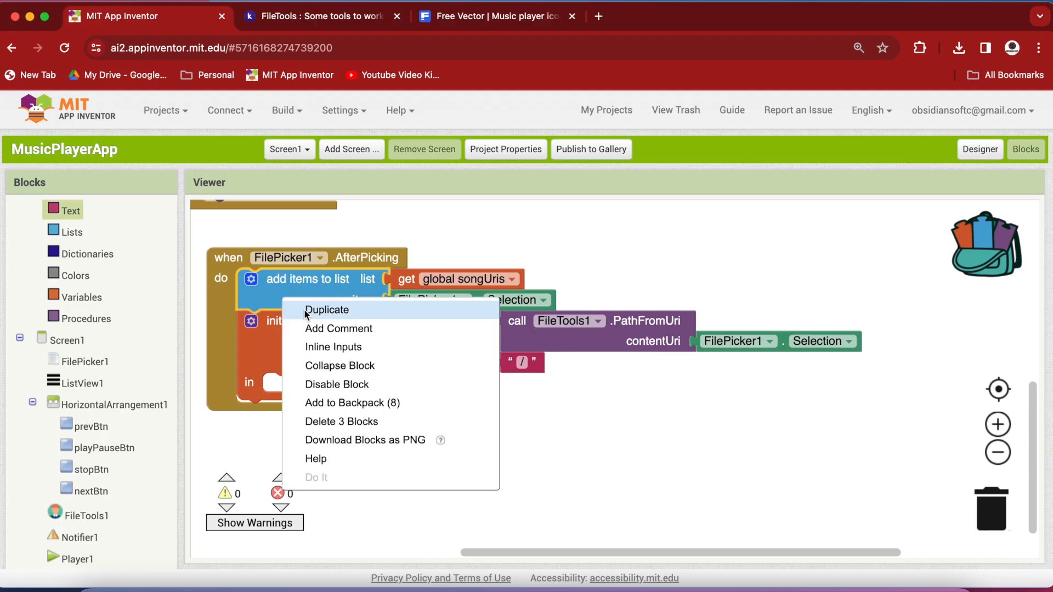
{"action": "left_click", "coordinate": [327, 310]}
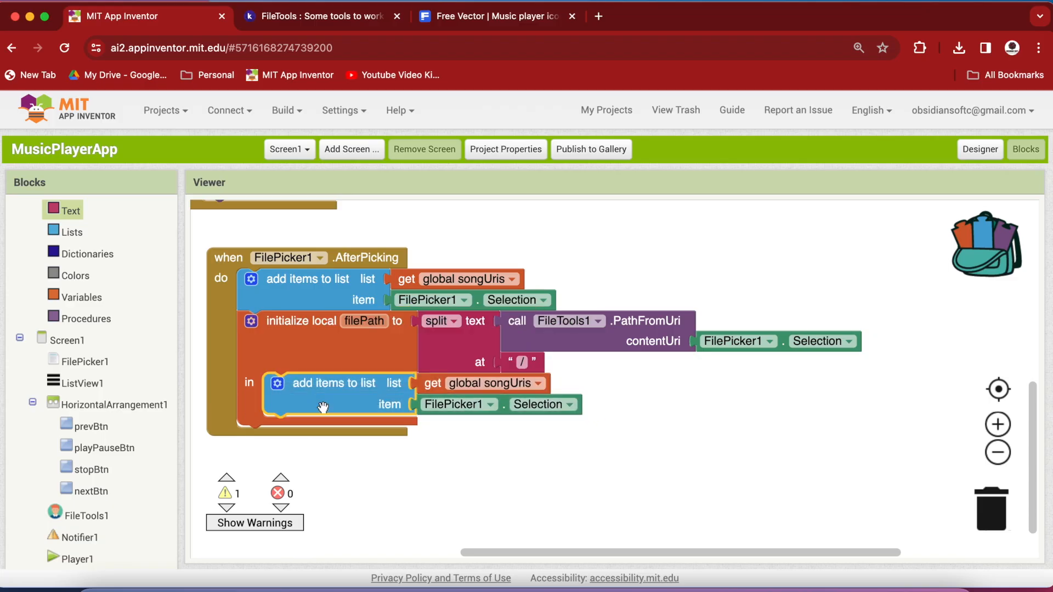
{"action": "left_click", "coordinate": [540, 384]}
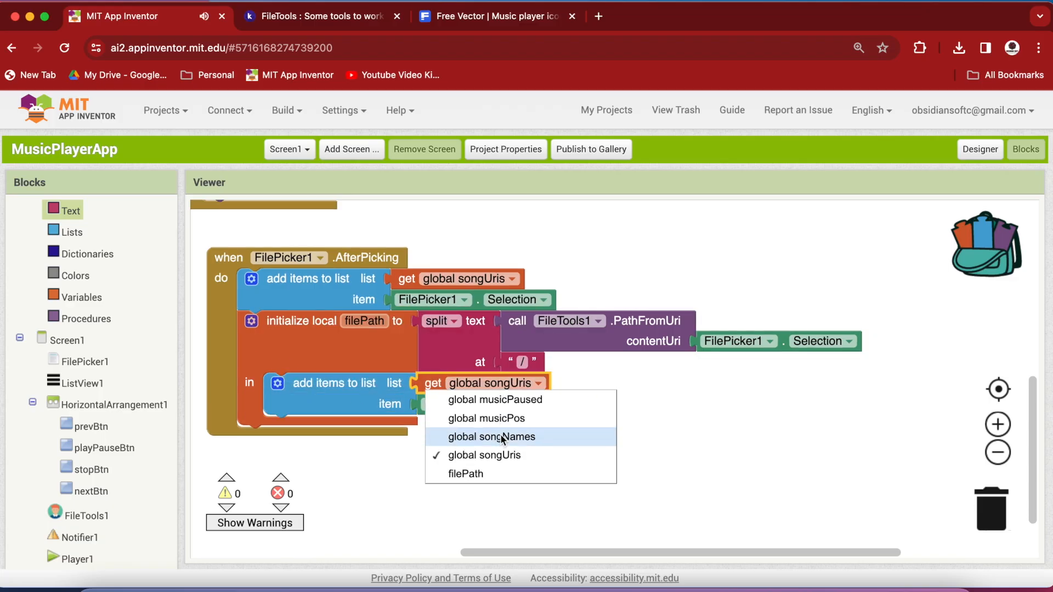
{"action": "left_click", "coordinate": [492, 437]}
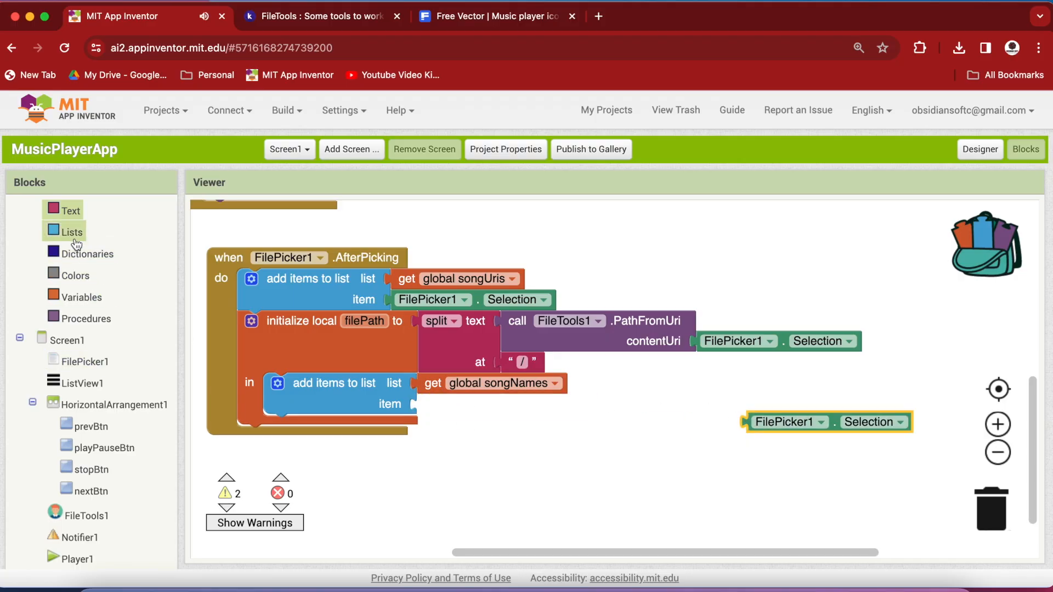
- Set its item to select list item of filePath at length of list filePath
{"action": "left_click", "coordinate": [72, 231]}
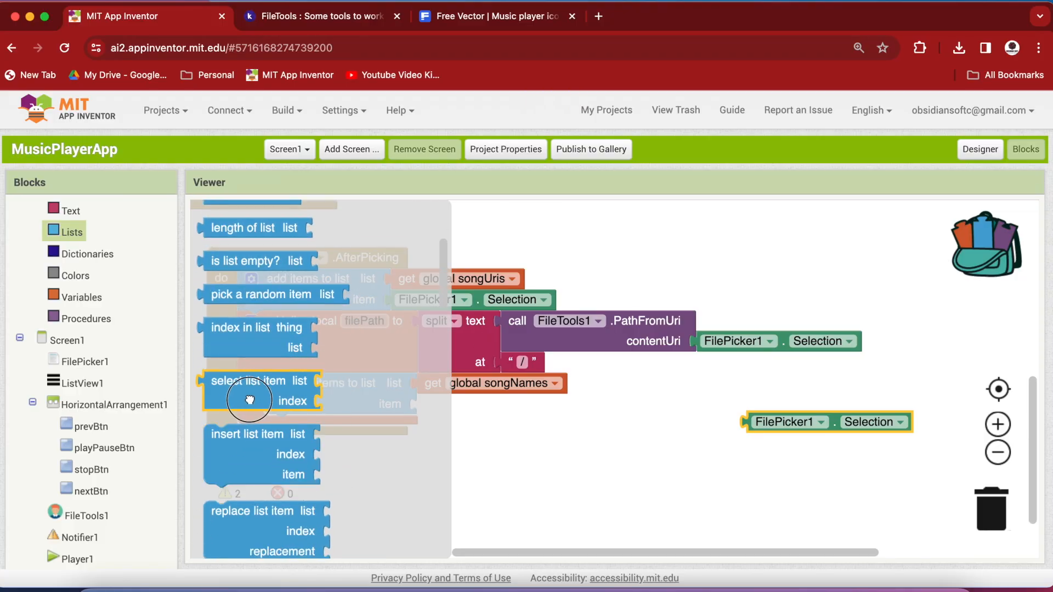
{"action": "left_click_drag", "start_coordinate": [248, 400], "coordinate": [581, 430]}
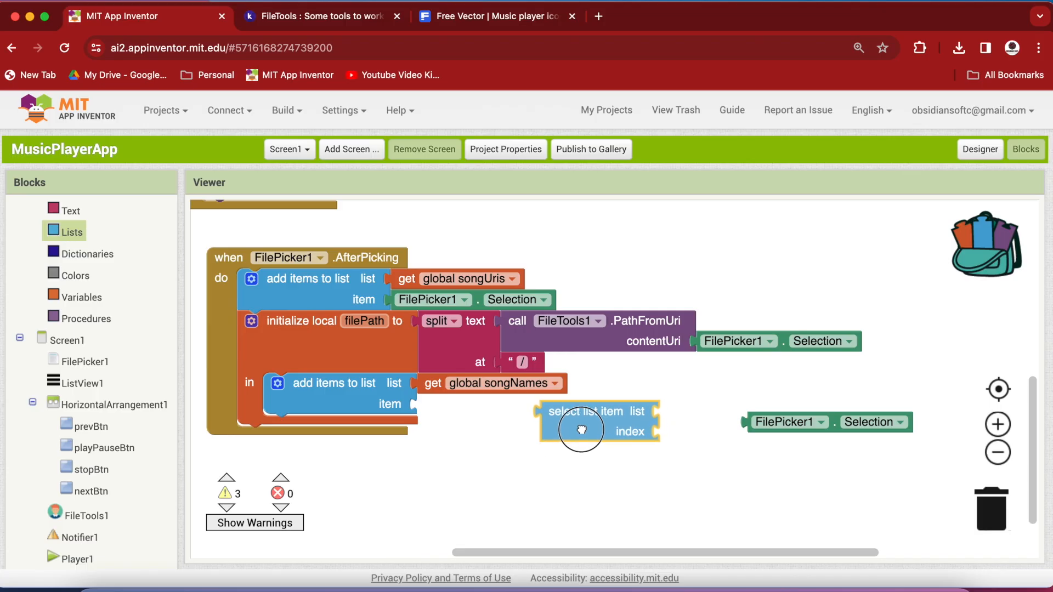
{"action": "left_click_drag", "start_coordinate": [581, 422], "coordinate": [469, 403]}
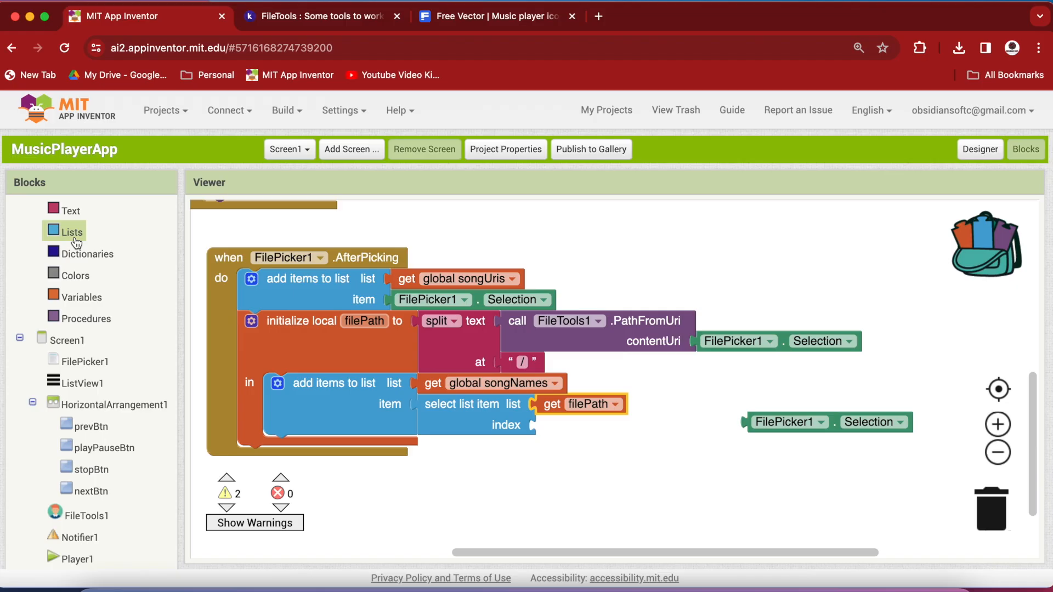
{"action": "left_click", "coordinate": [72, 232]}
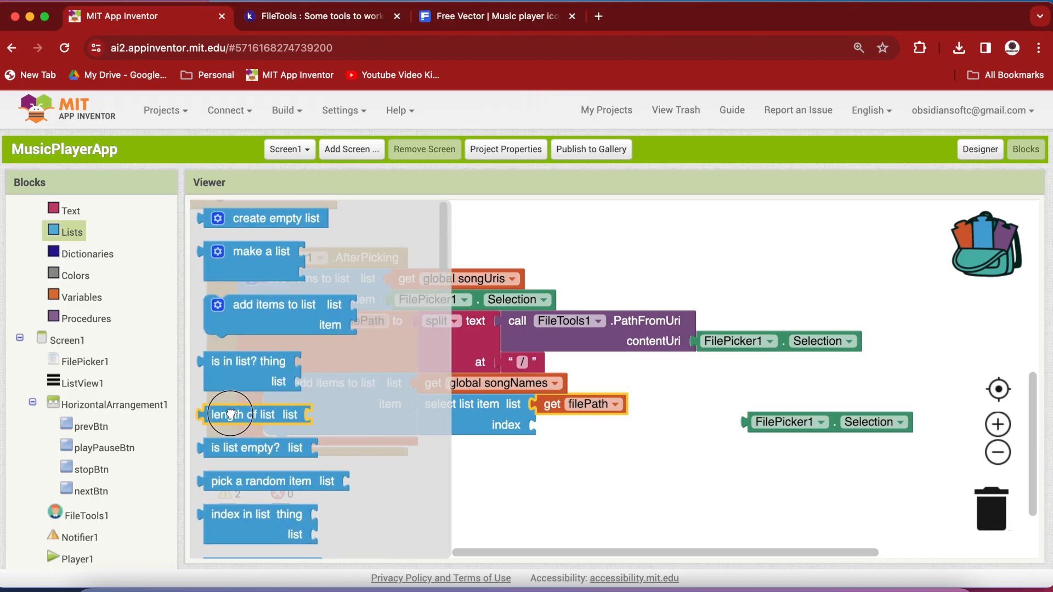
{"action": "right_click", "coordinate": [552, 404]}
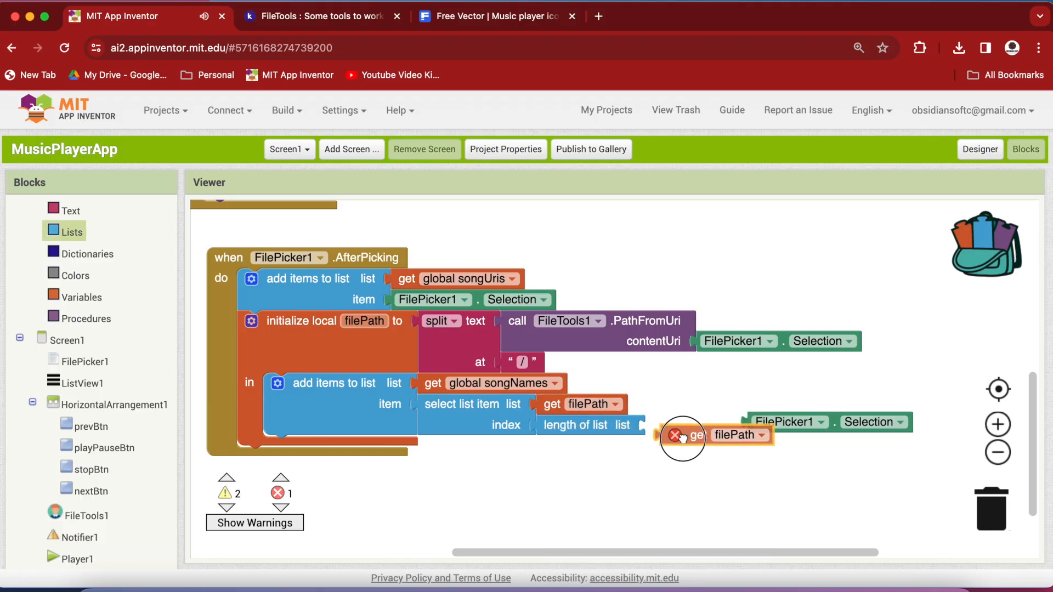
{"action": "left_click_drag", "start_coordinate": [683, 435], "coordinate": [688, 425]}
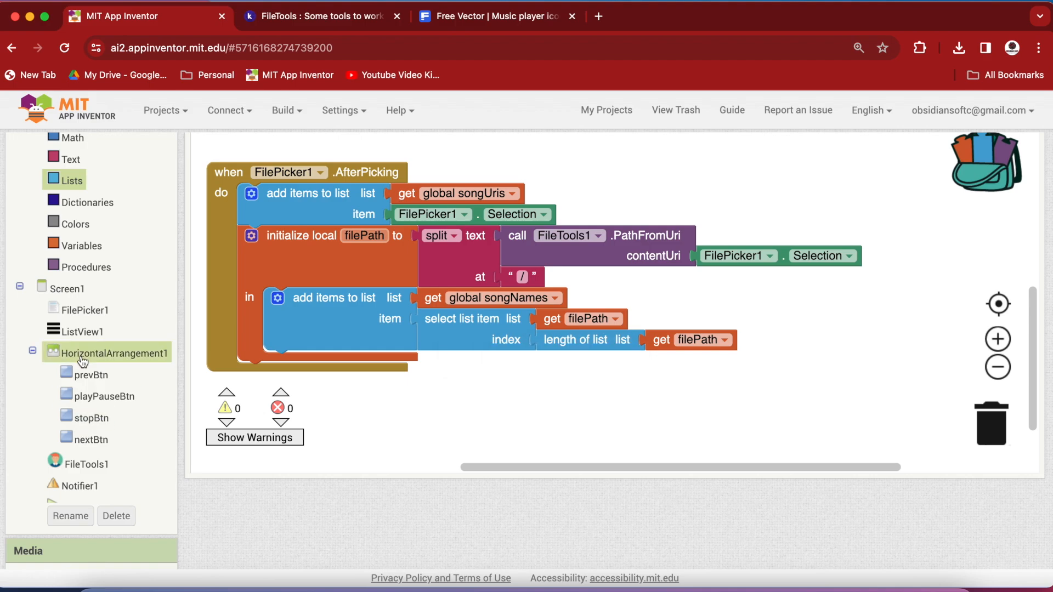
- Place set ListView1.Elements after the songNames step with a get global songNames beside it
{"action": "left_click", "coordinate": [71, 331]}
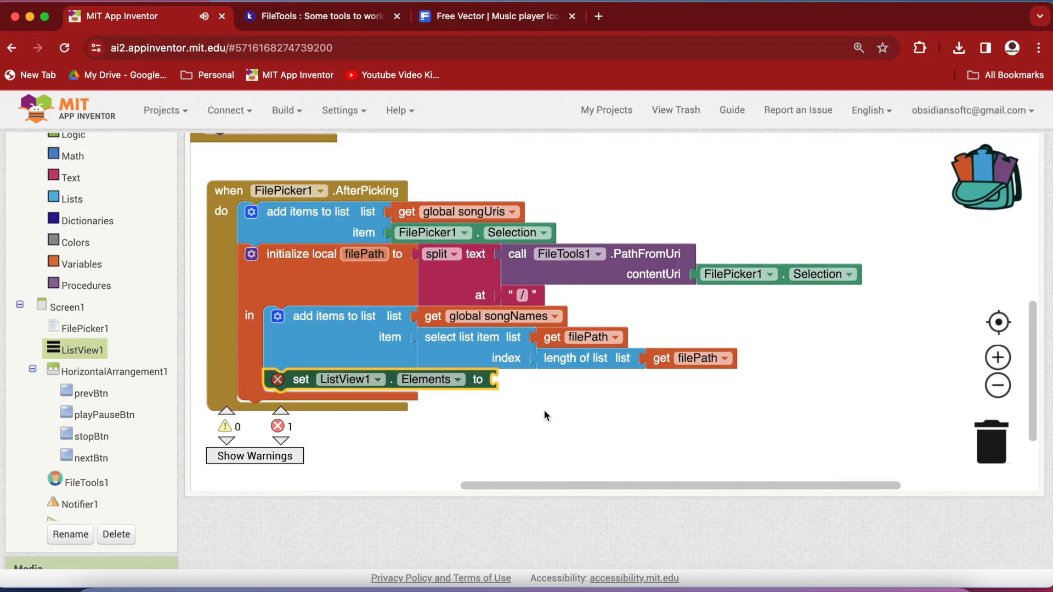
{"action": "mouse_move", "coordinate": [434, 315]}
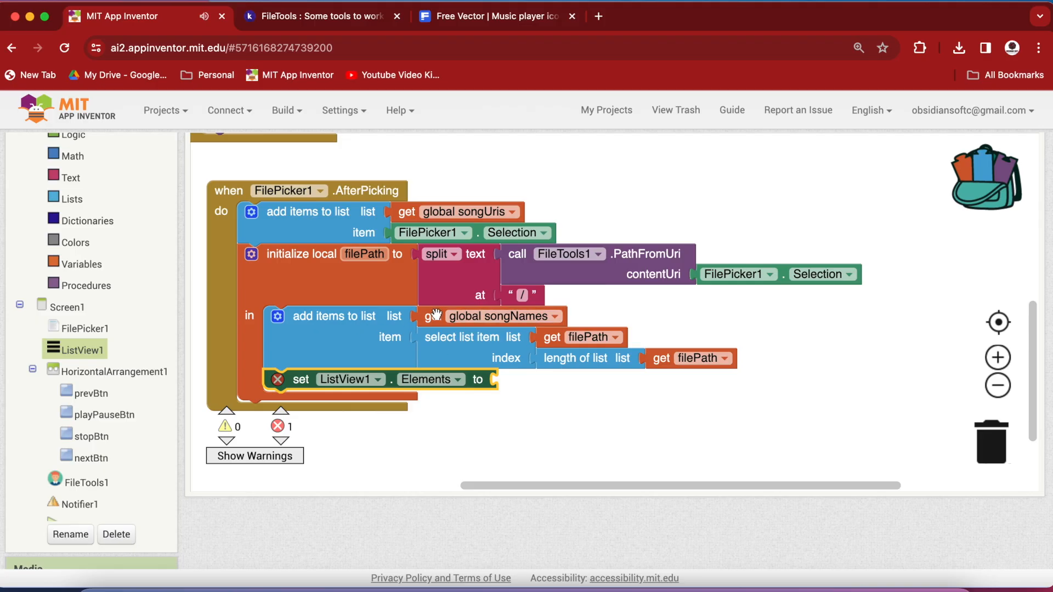
{"action": "left_click_drag", "start_coordinate": [483, 316], "coordinate": [601, 397]}
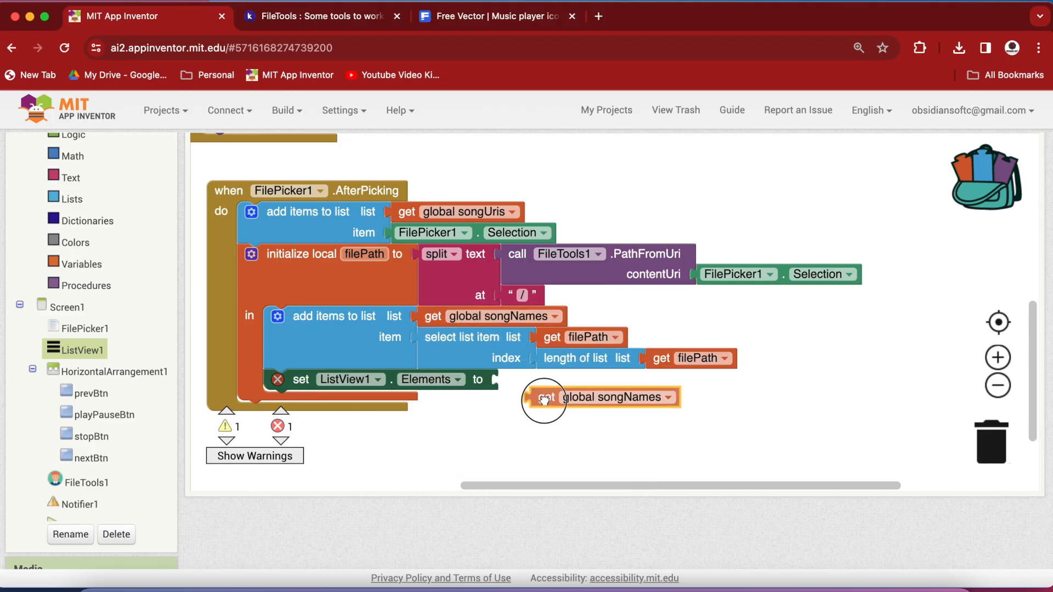